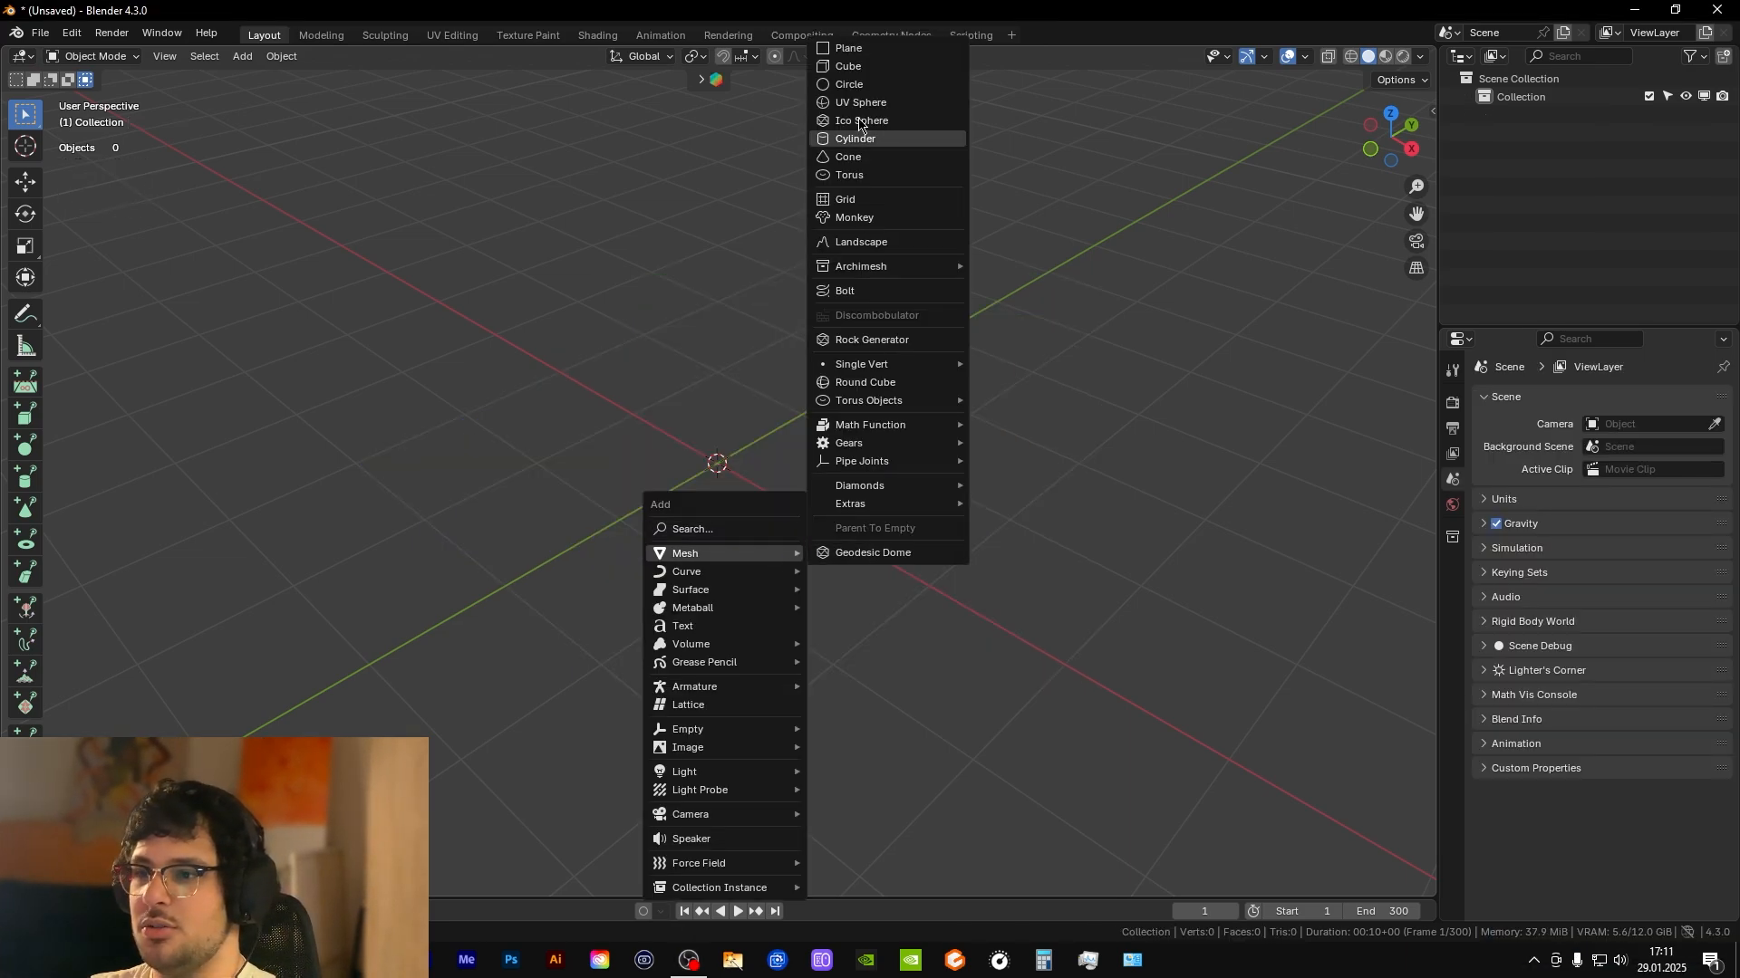
- Add a cube and an empty scaled to 0.1 on Z at Location Y -3 m
click(848, 65)
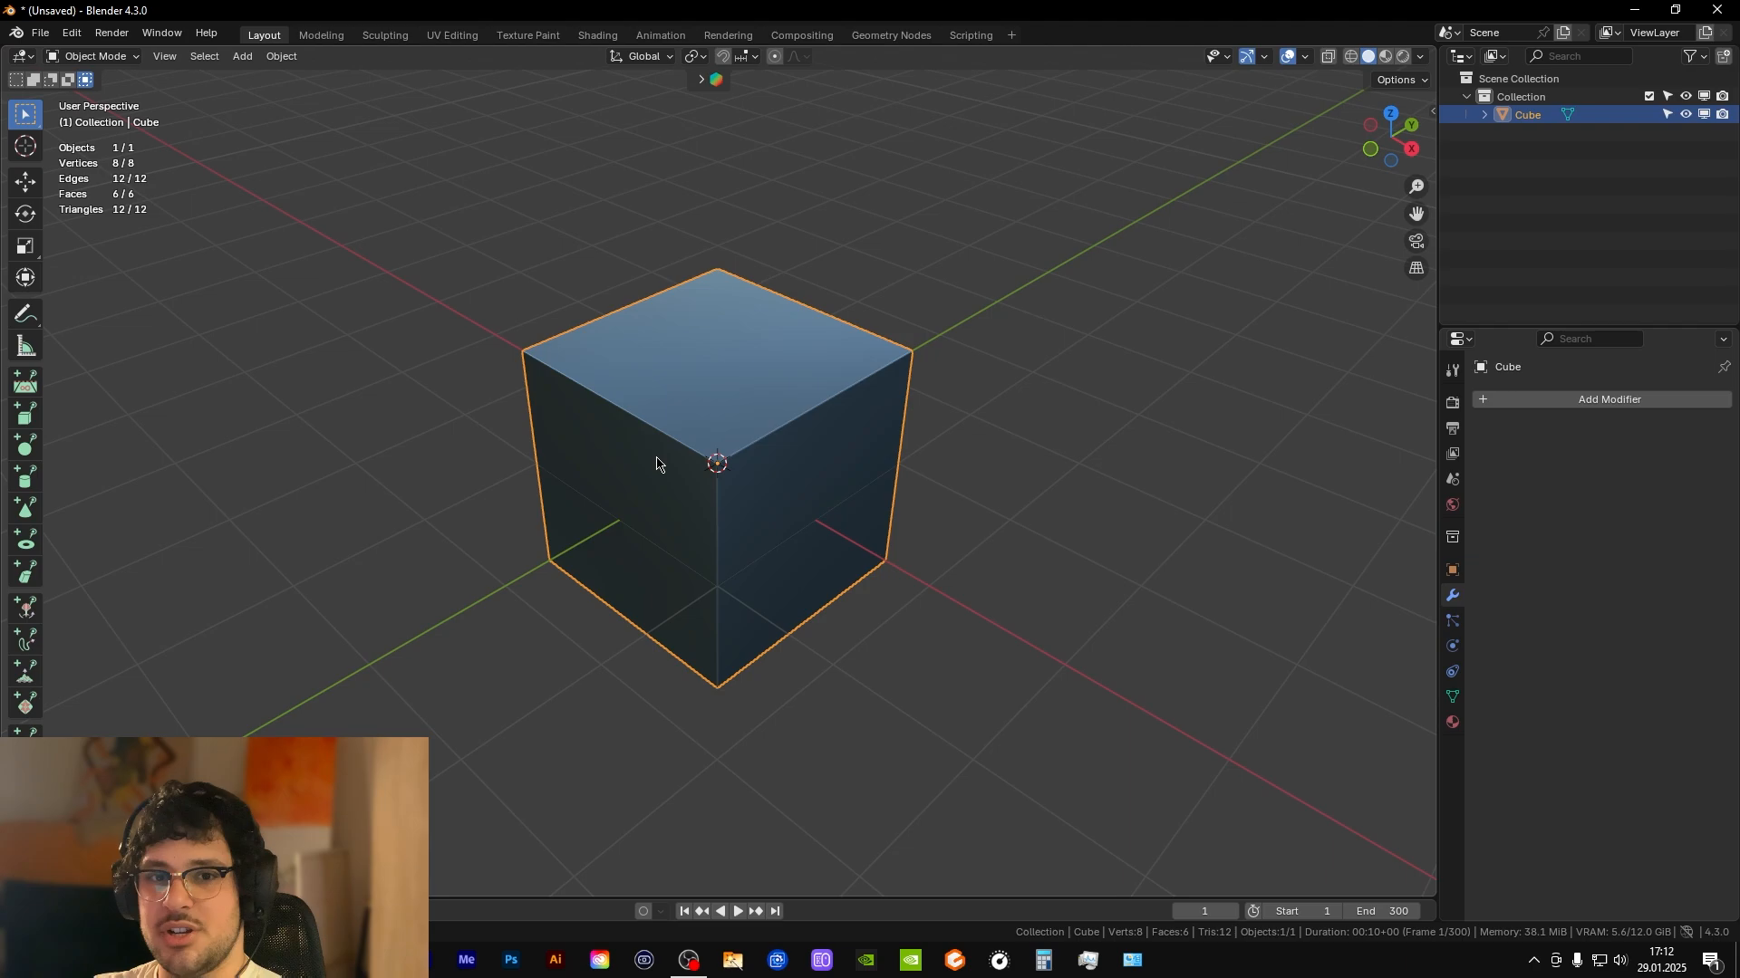
click(242, 55)
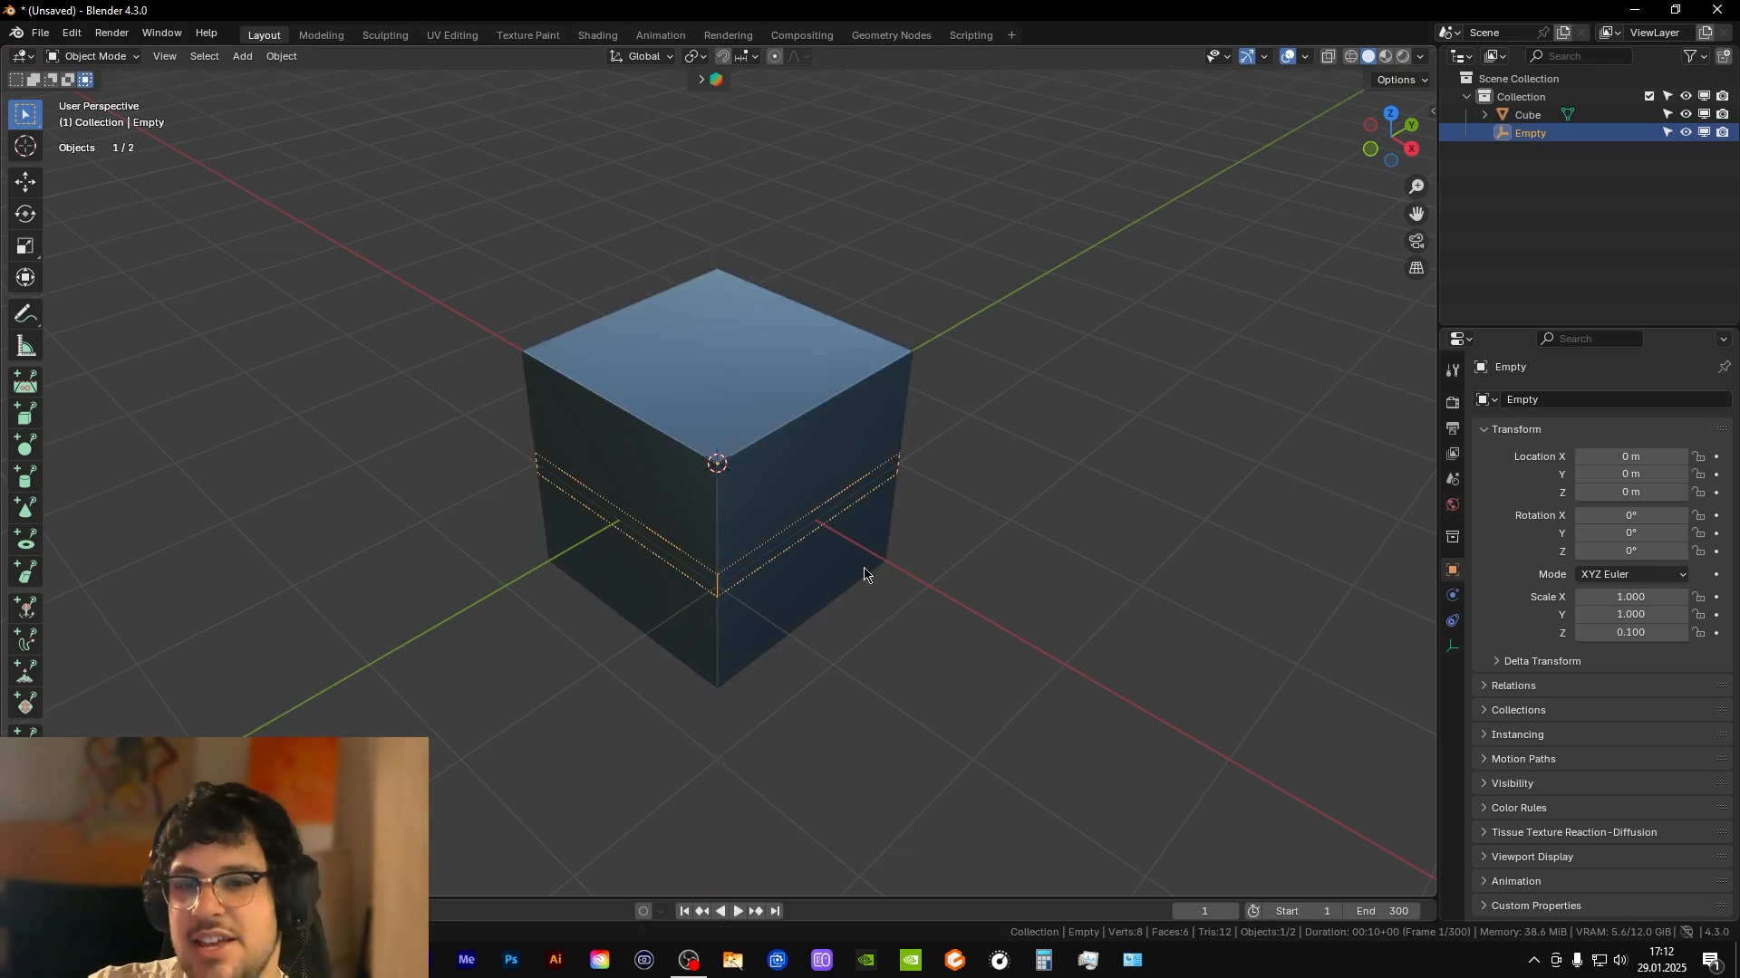
mouse_move(865, 536)
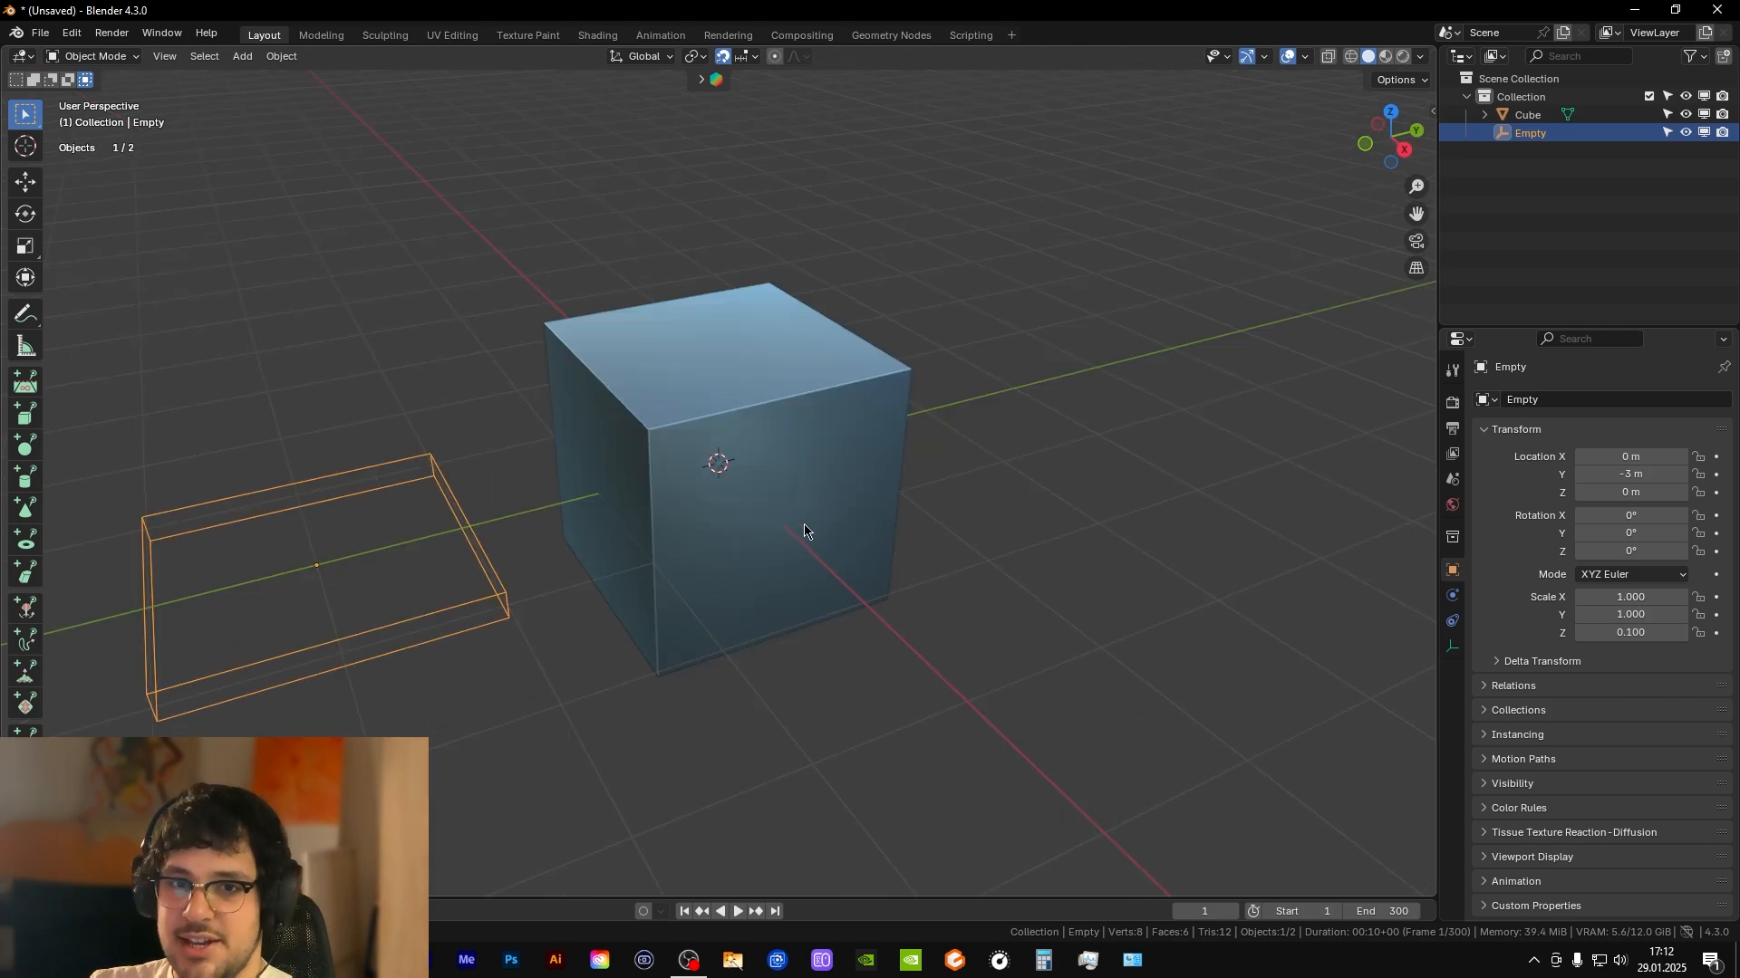
- Subdivide the cube's mesh into about 2,900 faces and add a vertex group named Group
key(Tab)
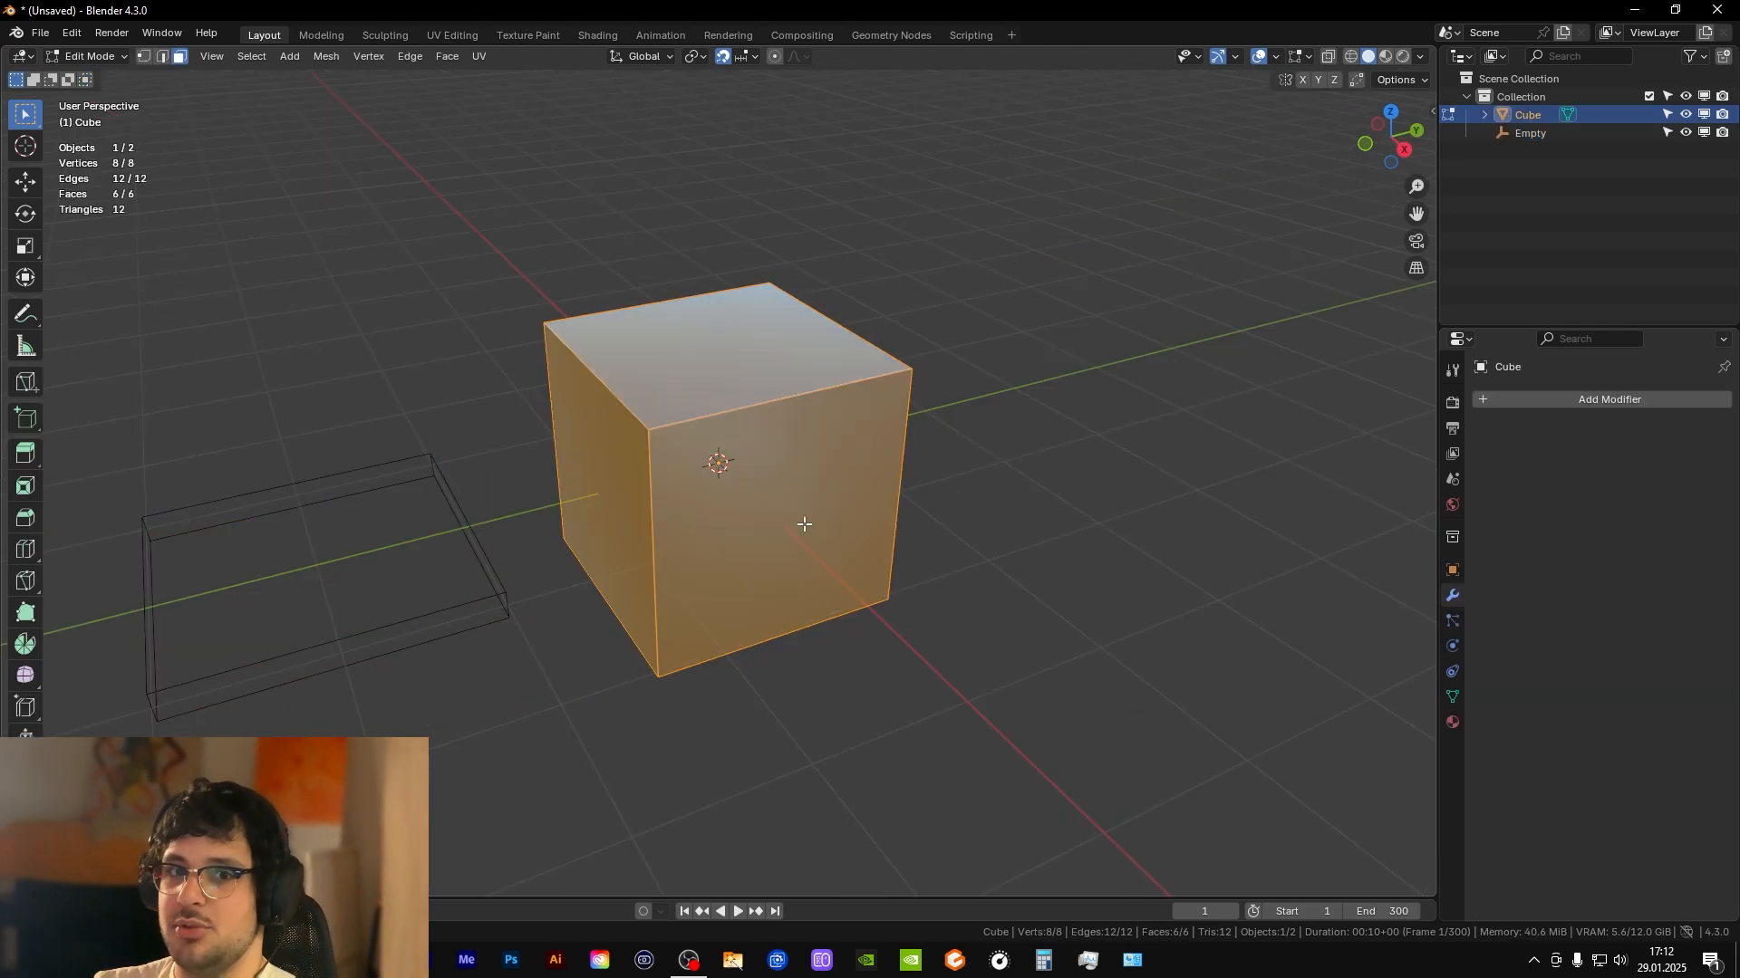
right_click(804, 524)
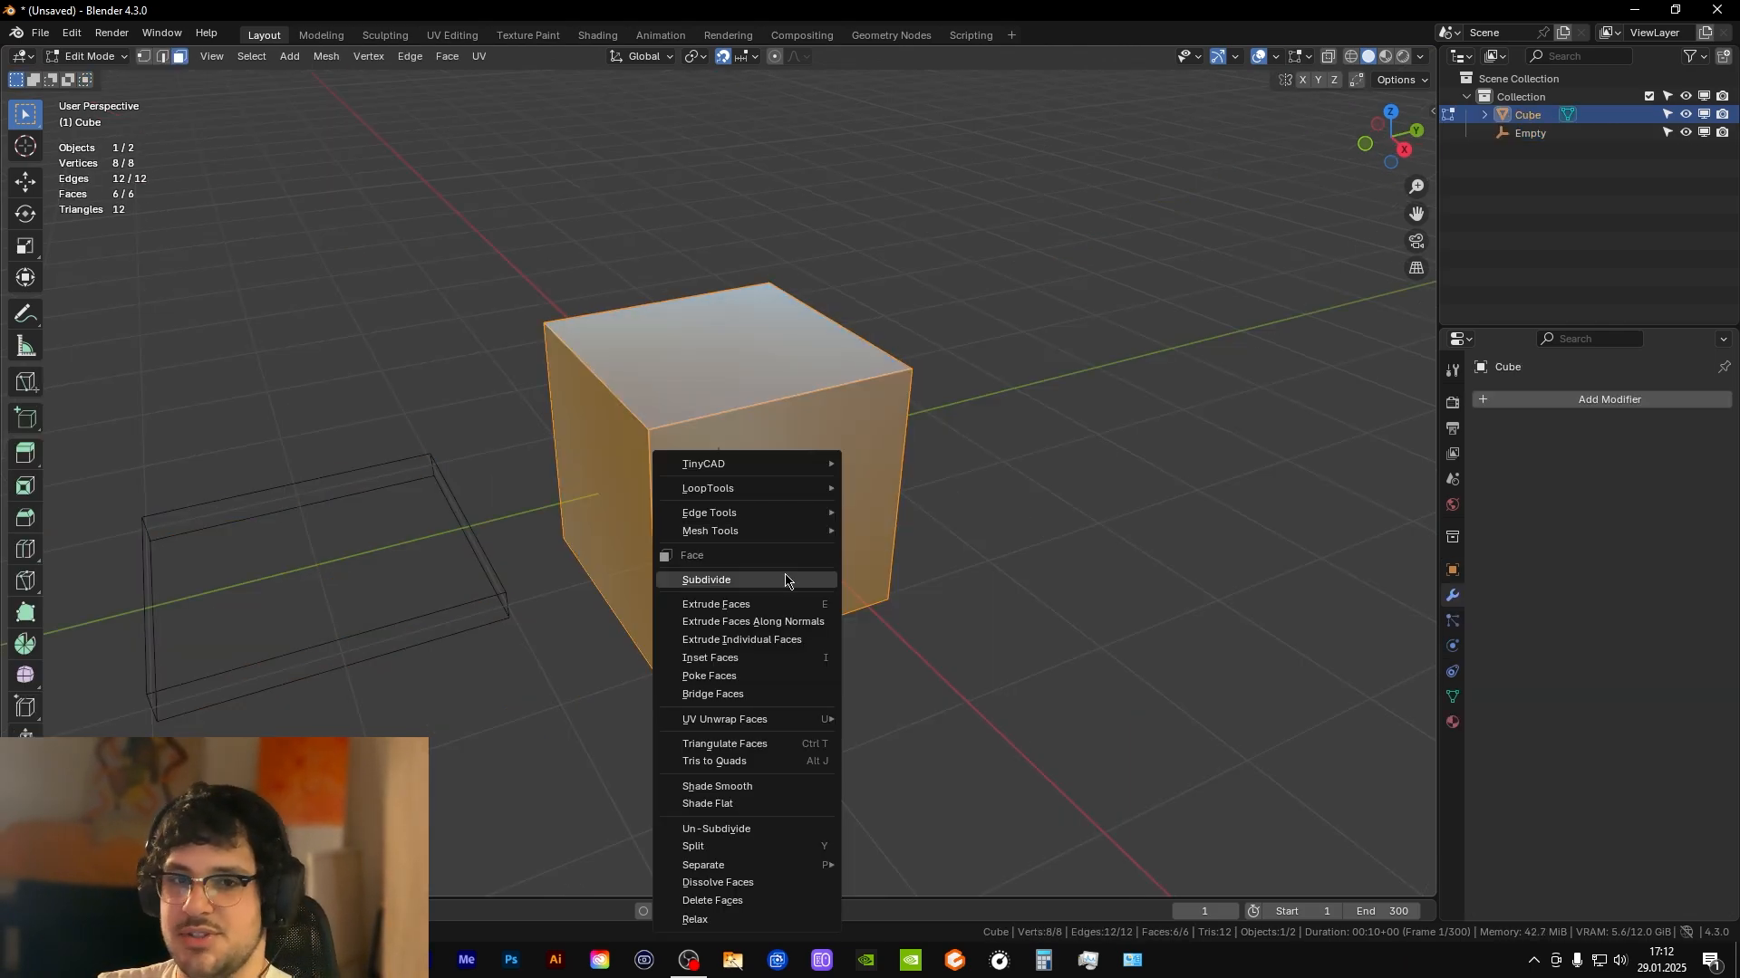
click(706, 579)
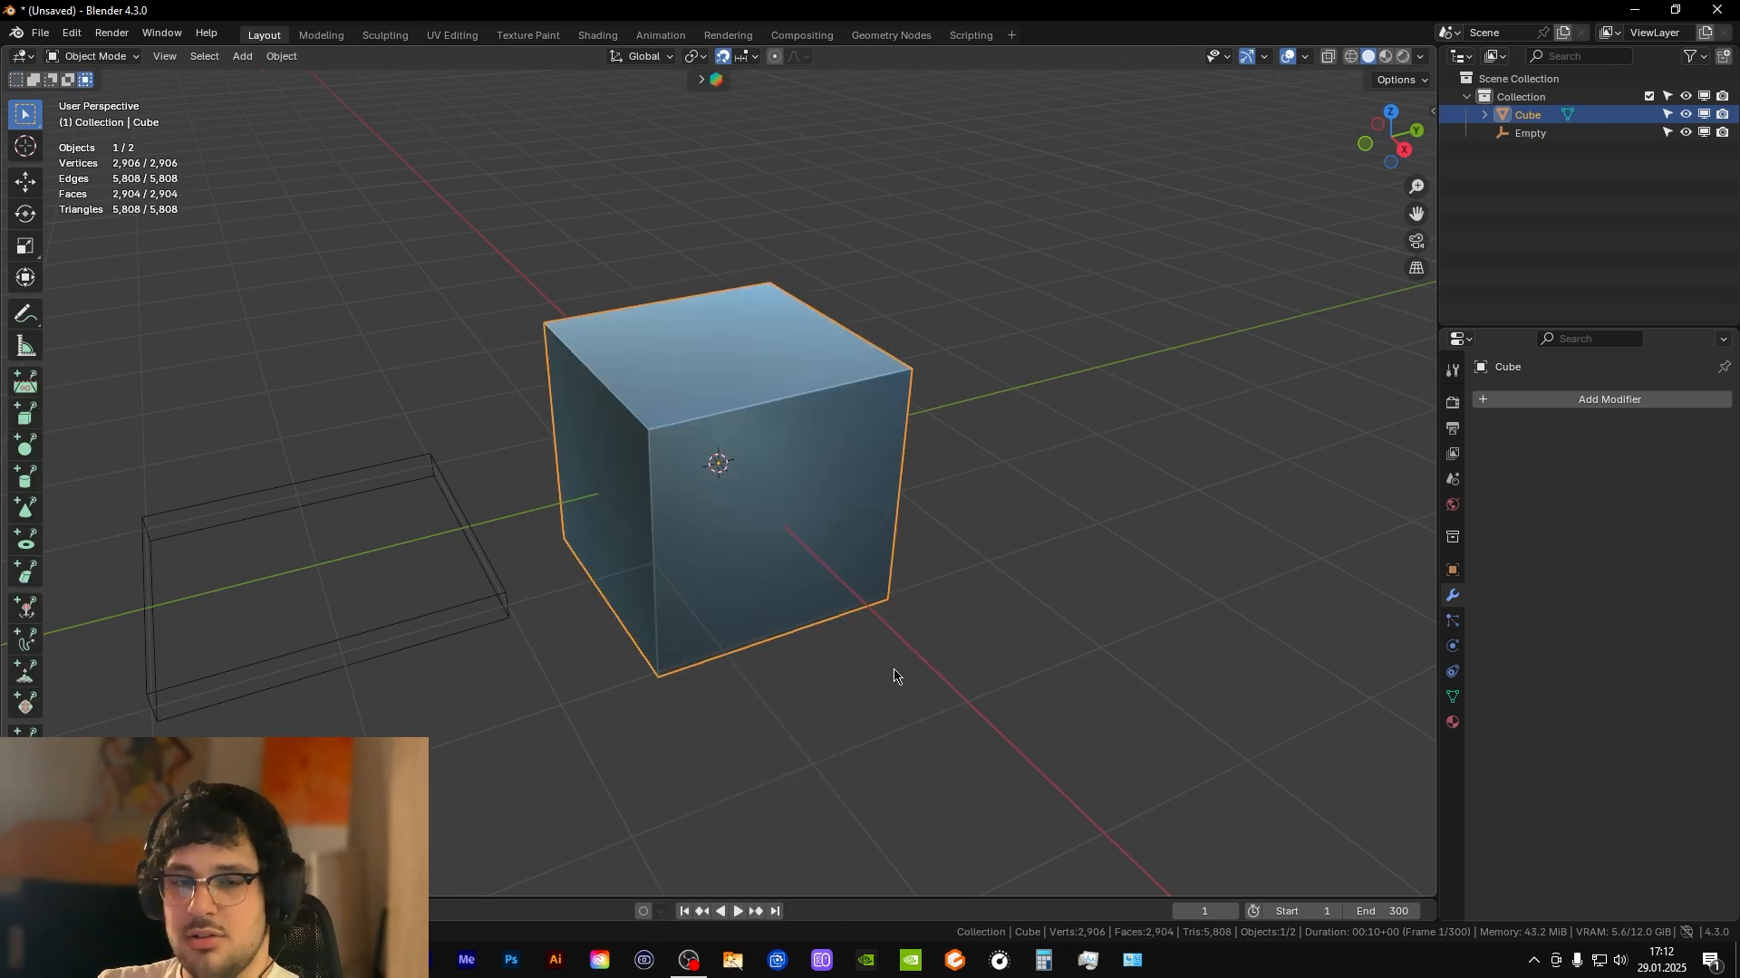
key(Tab)
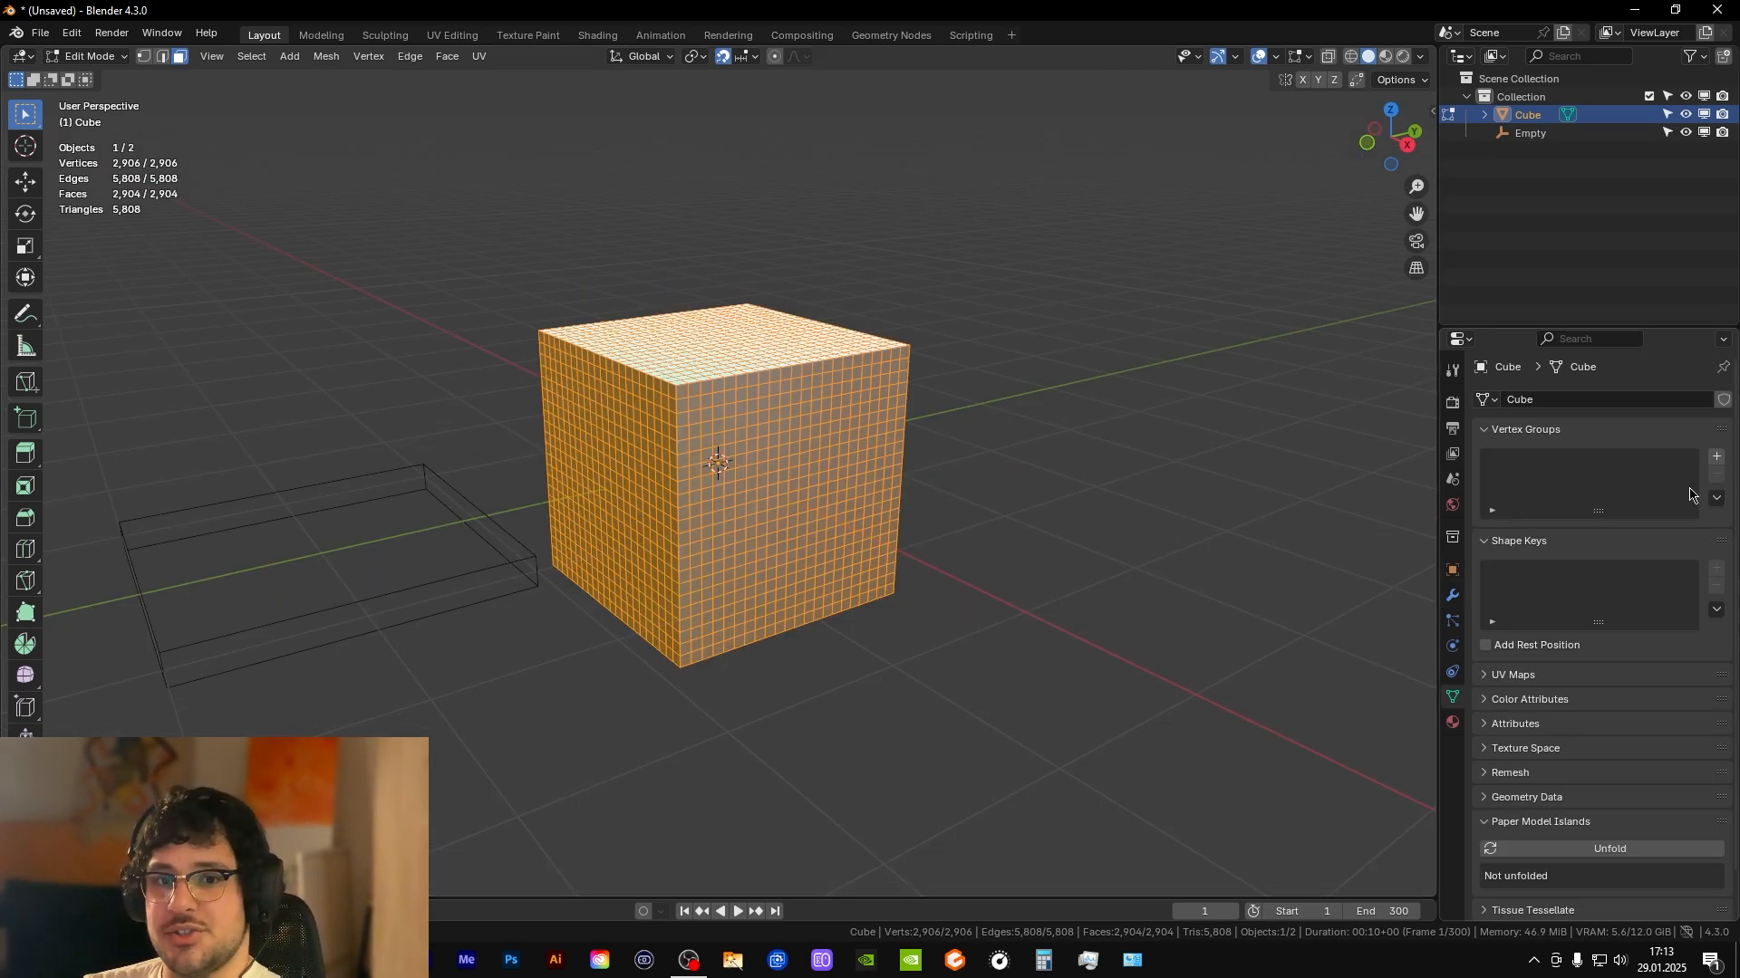
click(1715, 455)
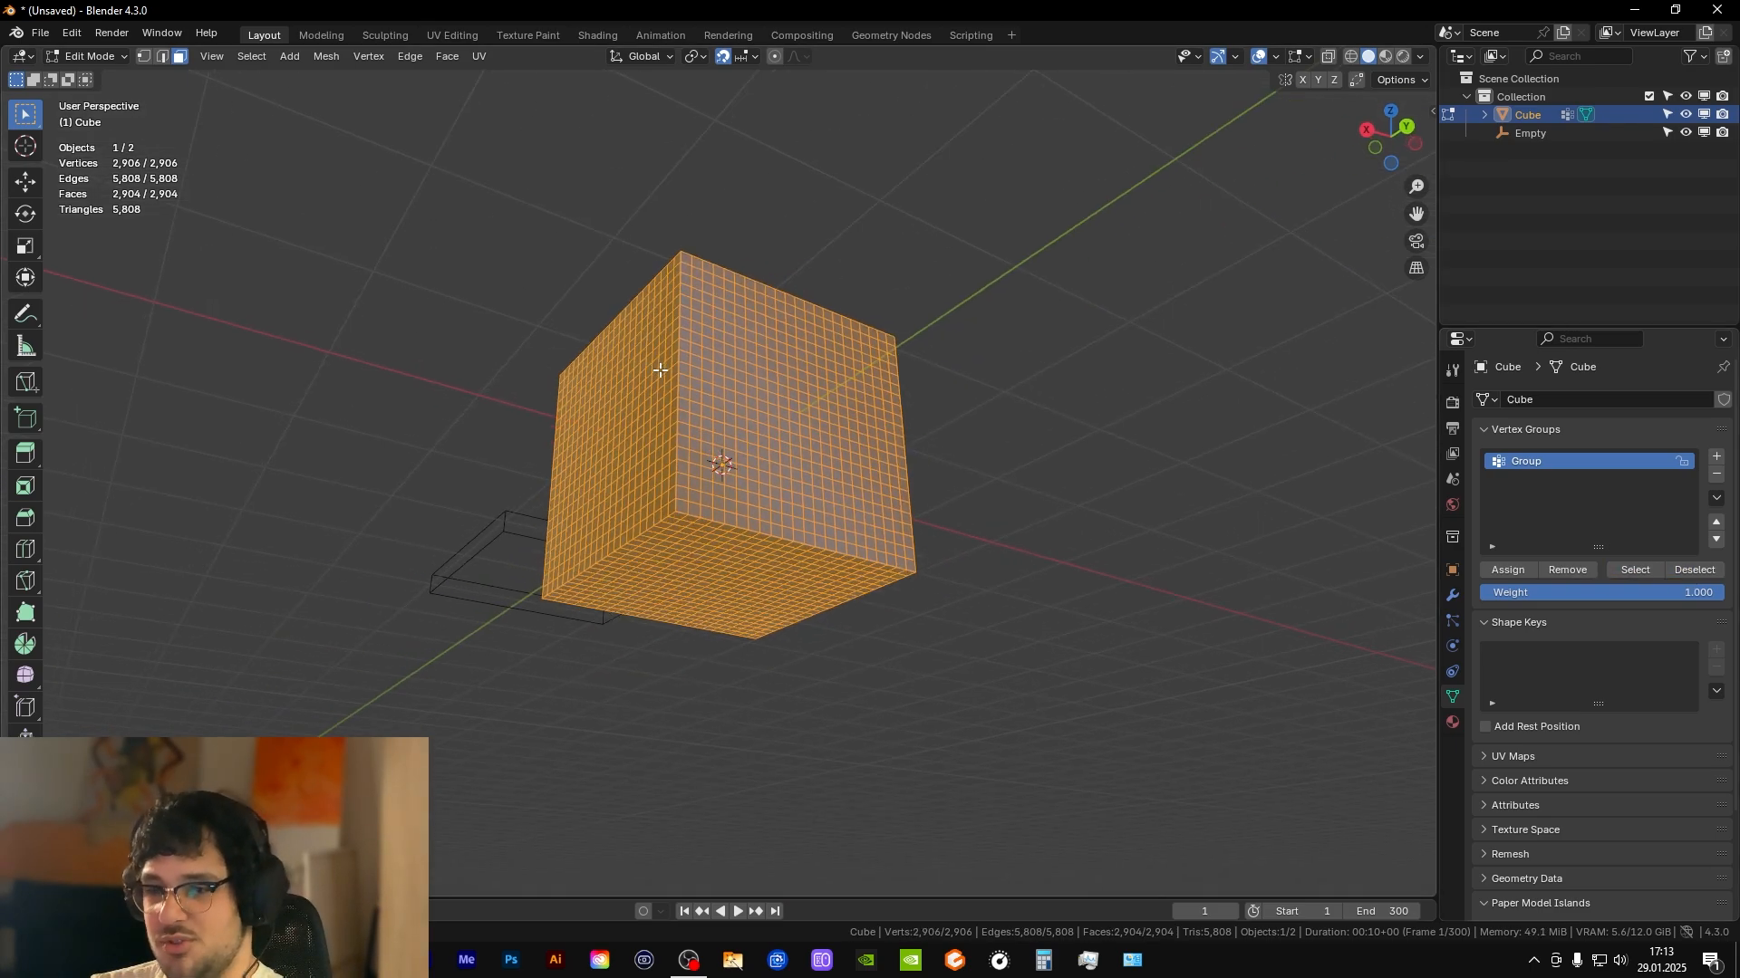
key(Tab)
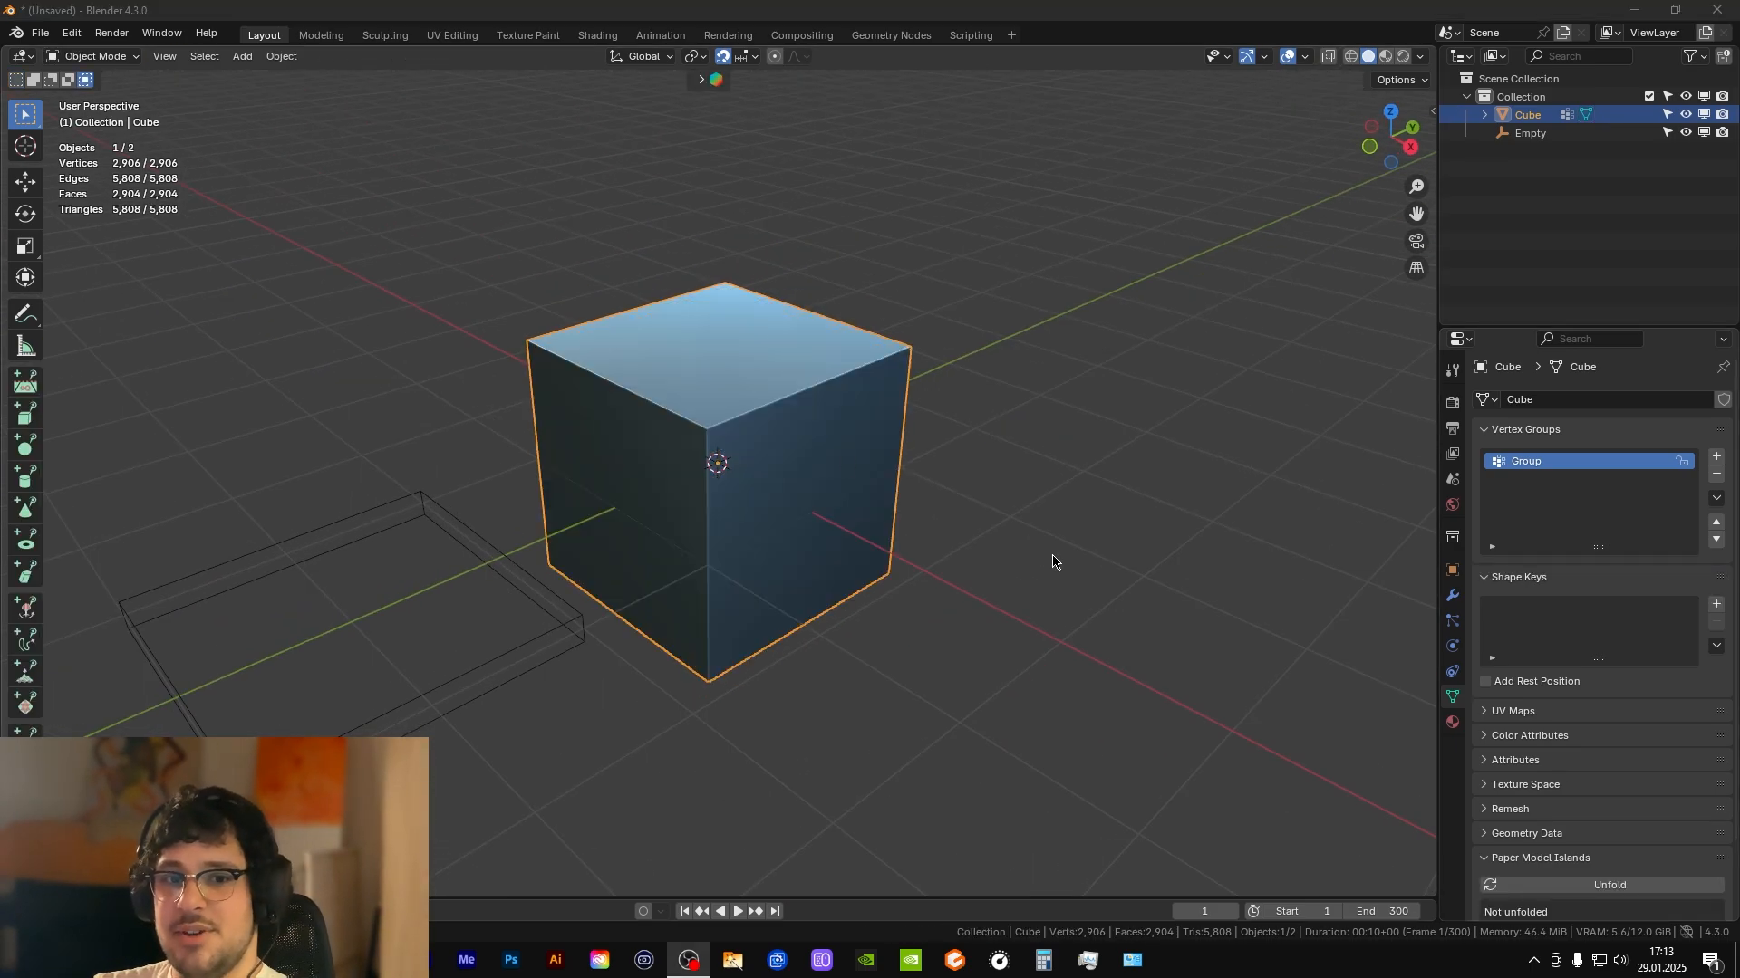
mouse_move(1037, 542)
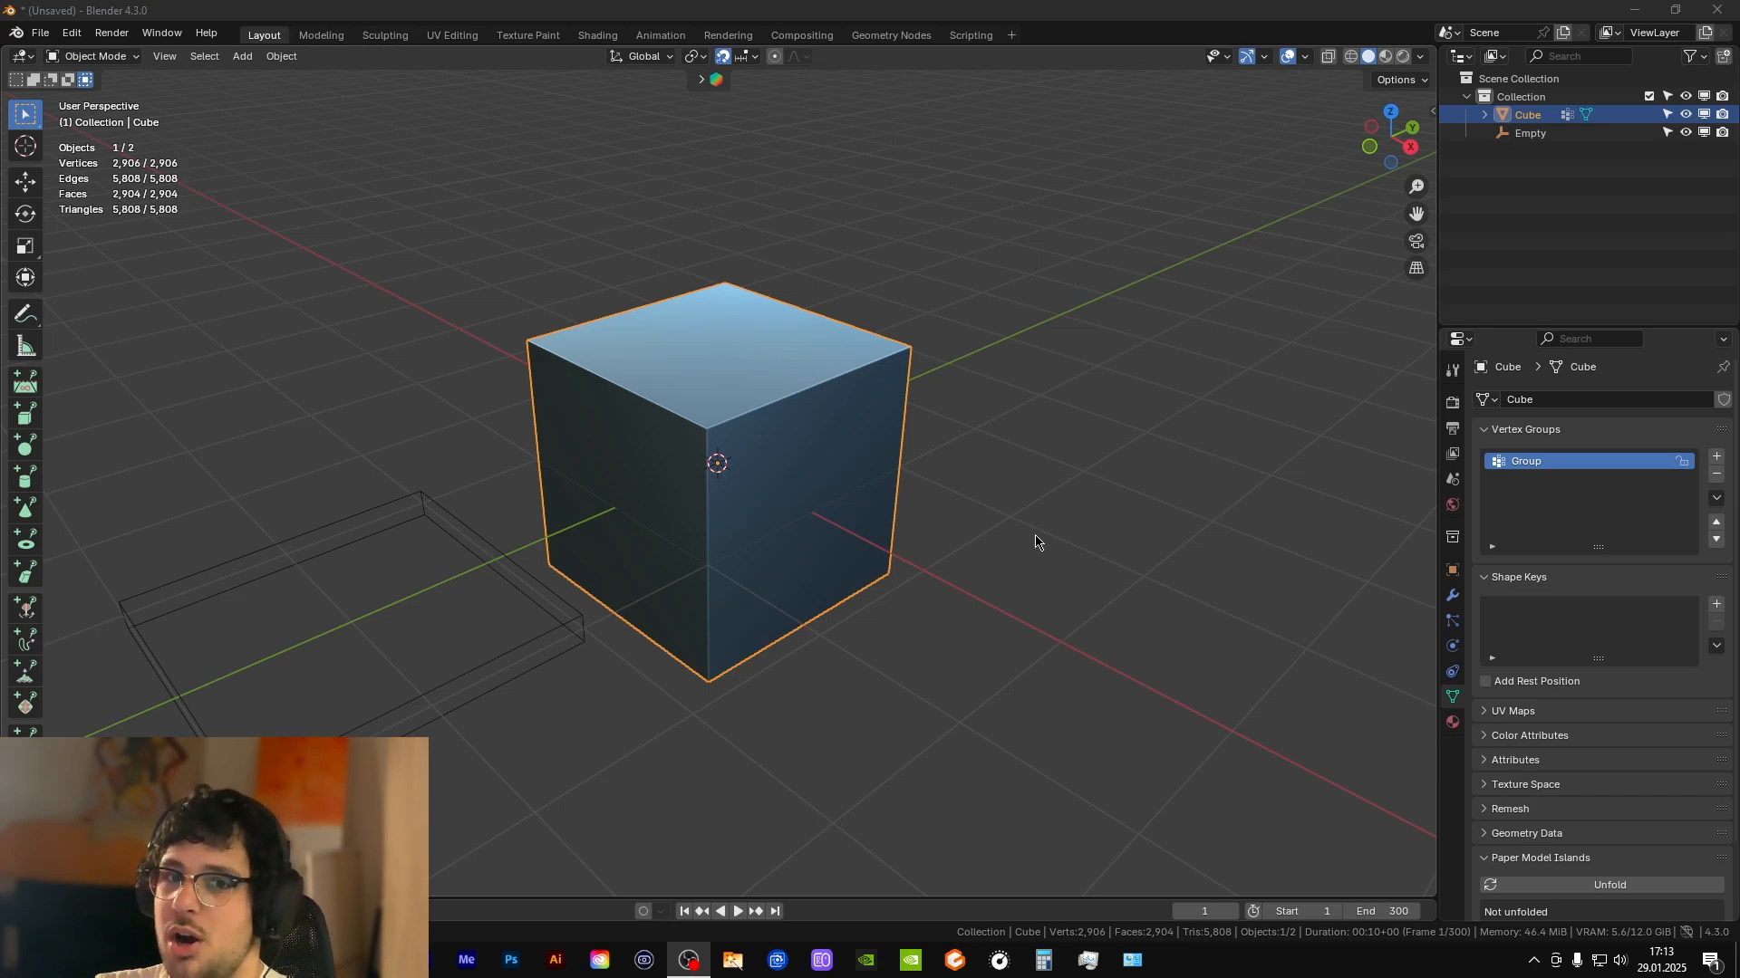
- Add a Vertex Weight Proximity modifier on Group targeting Empty, Geometry mode, Smooth falloff
click(1609, 400)
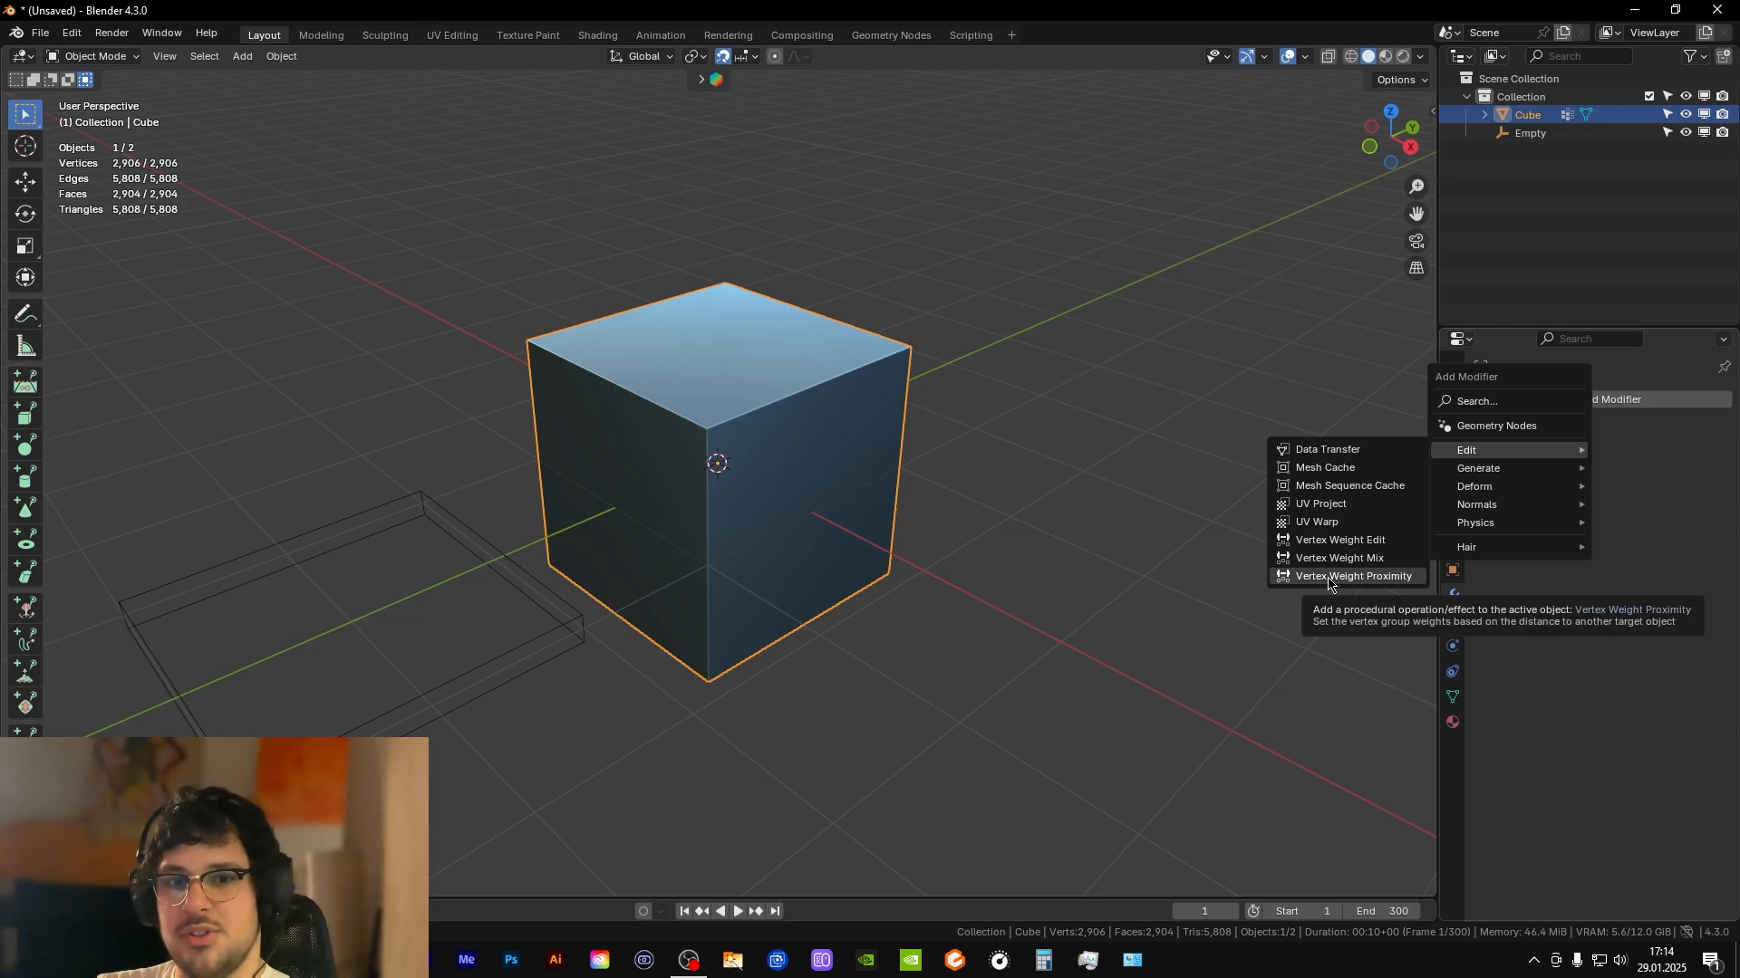
click(1351, 576)
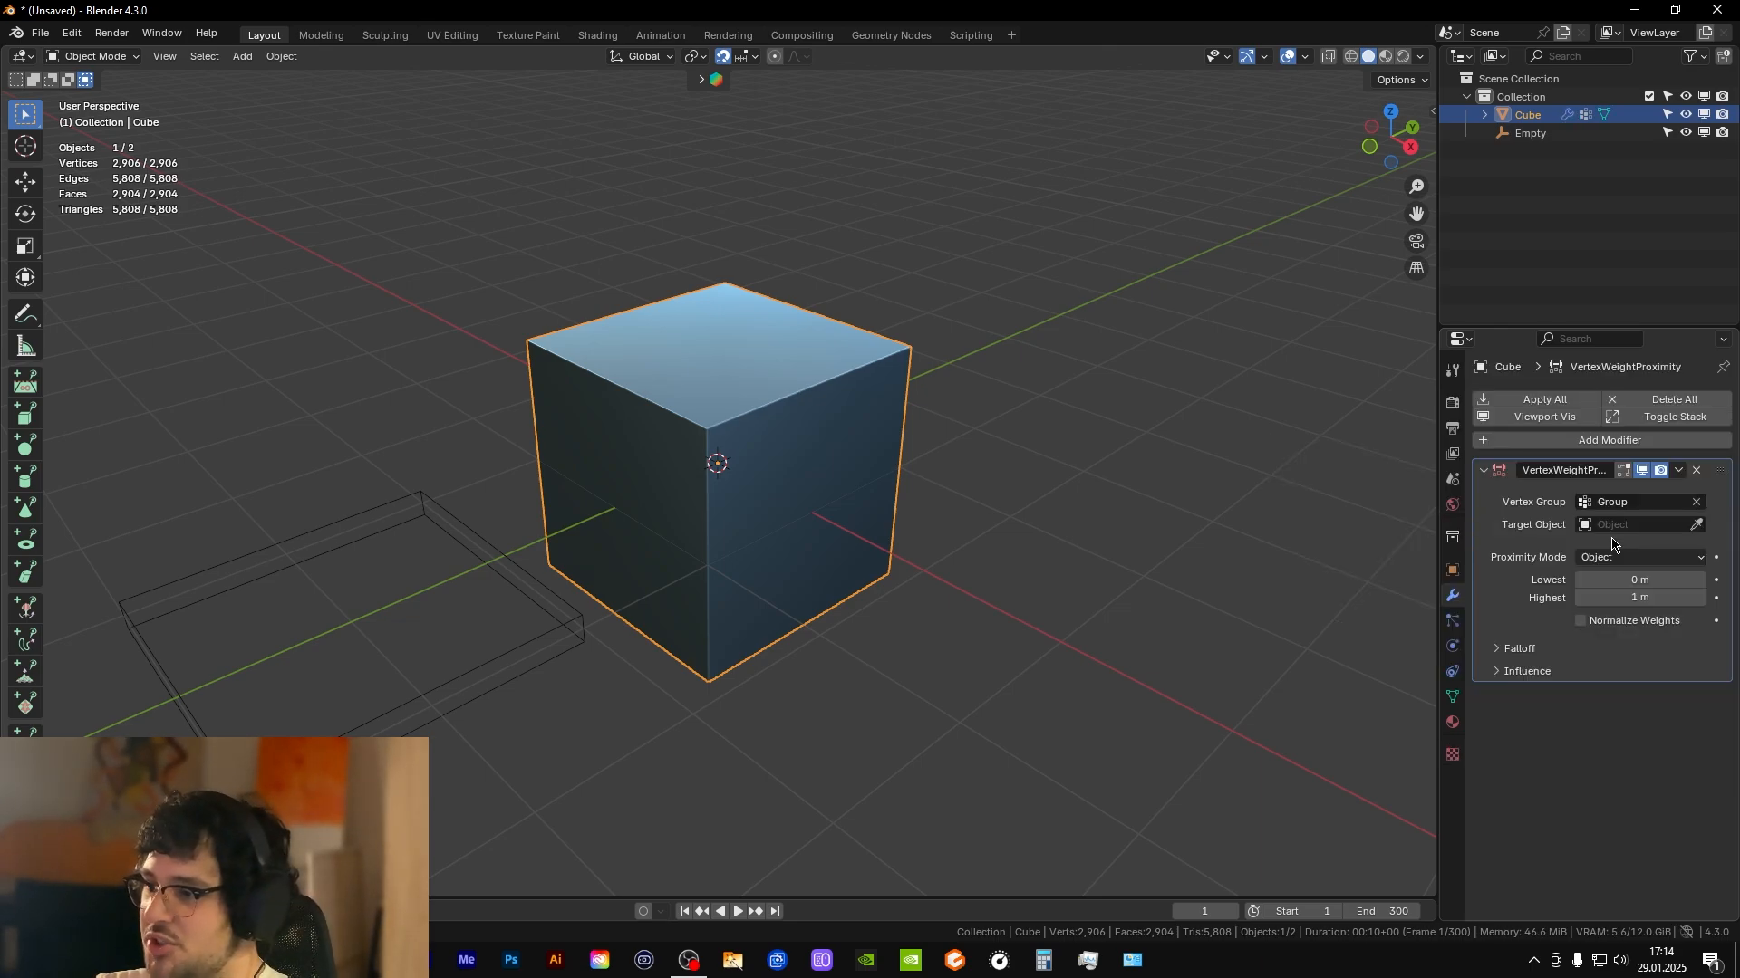
click(1642, 524)
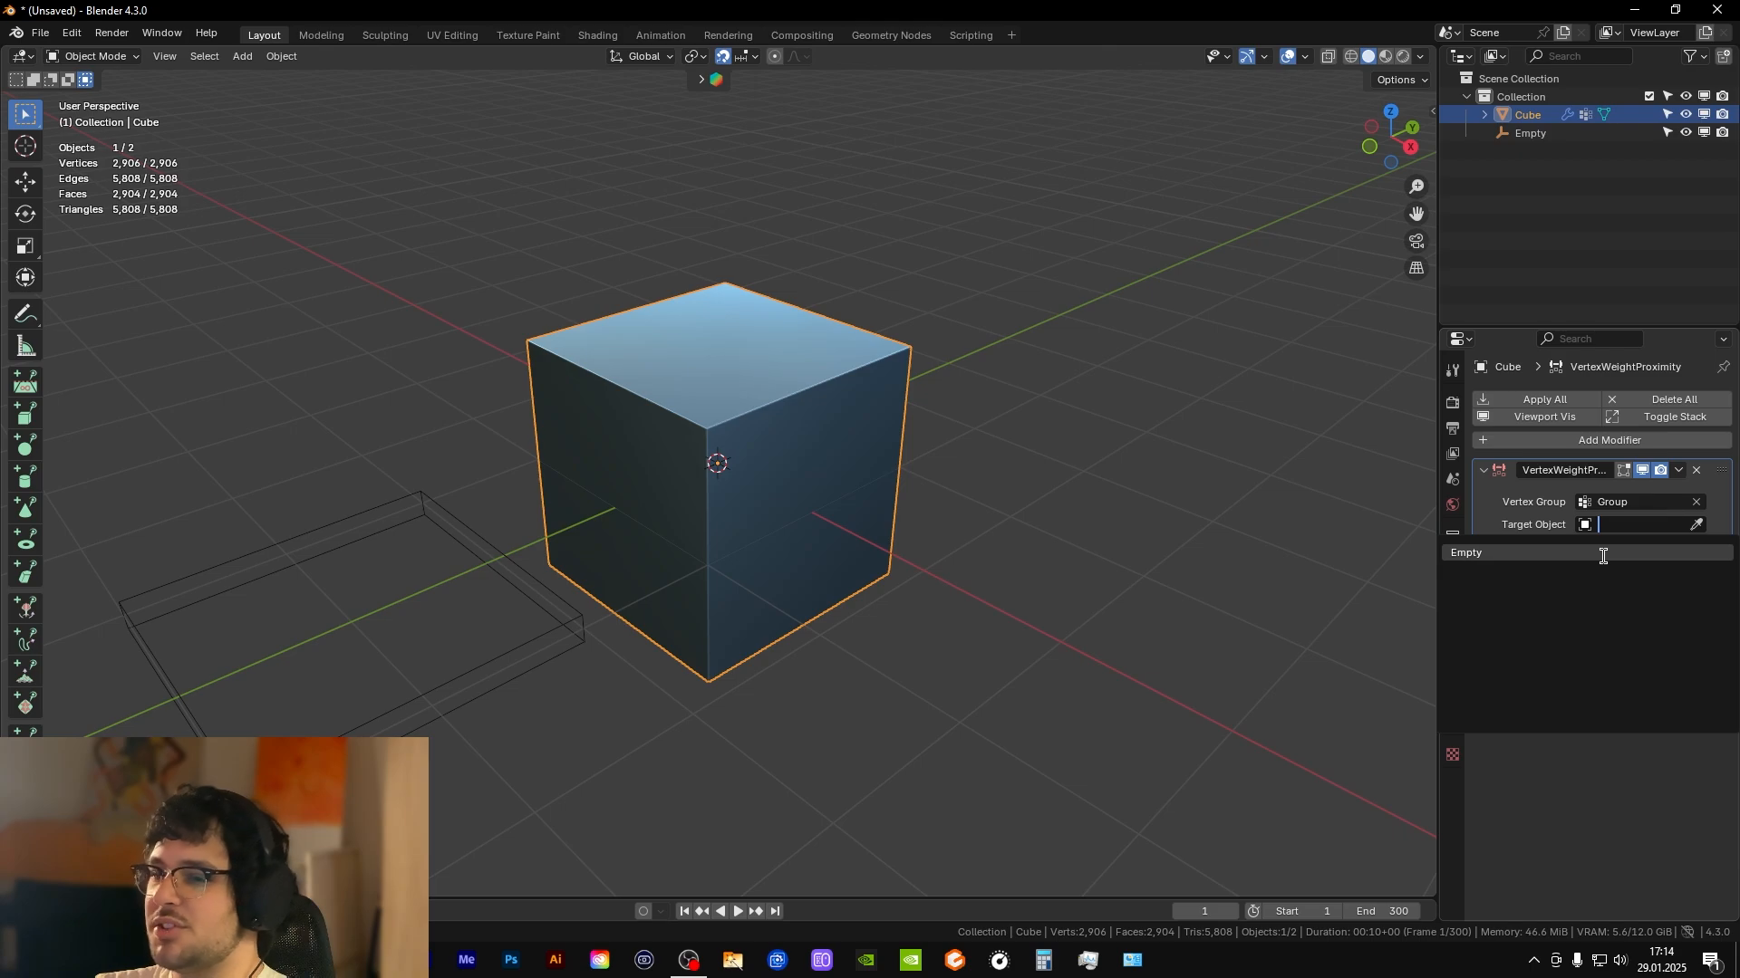
click(1636, 557)
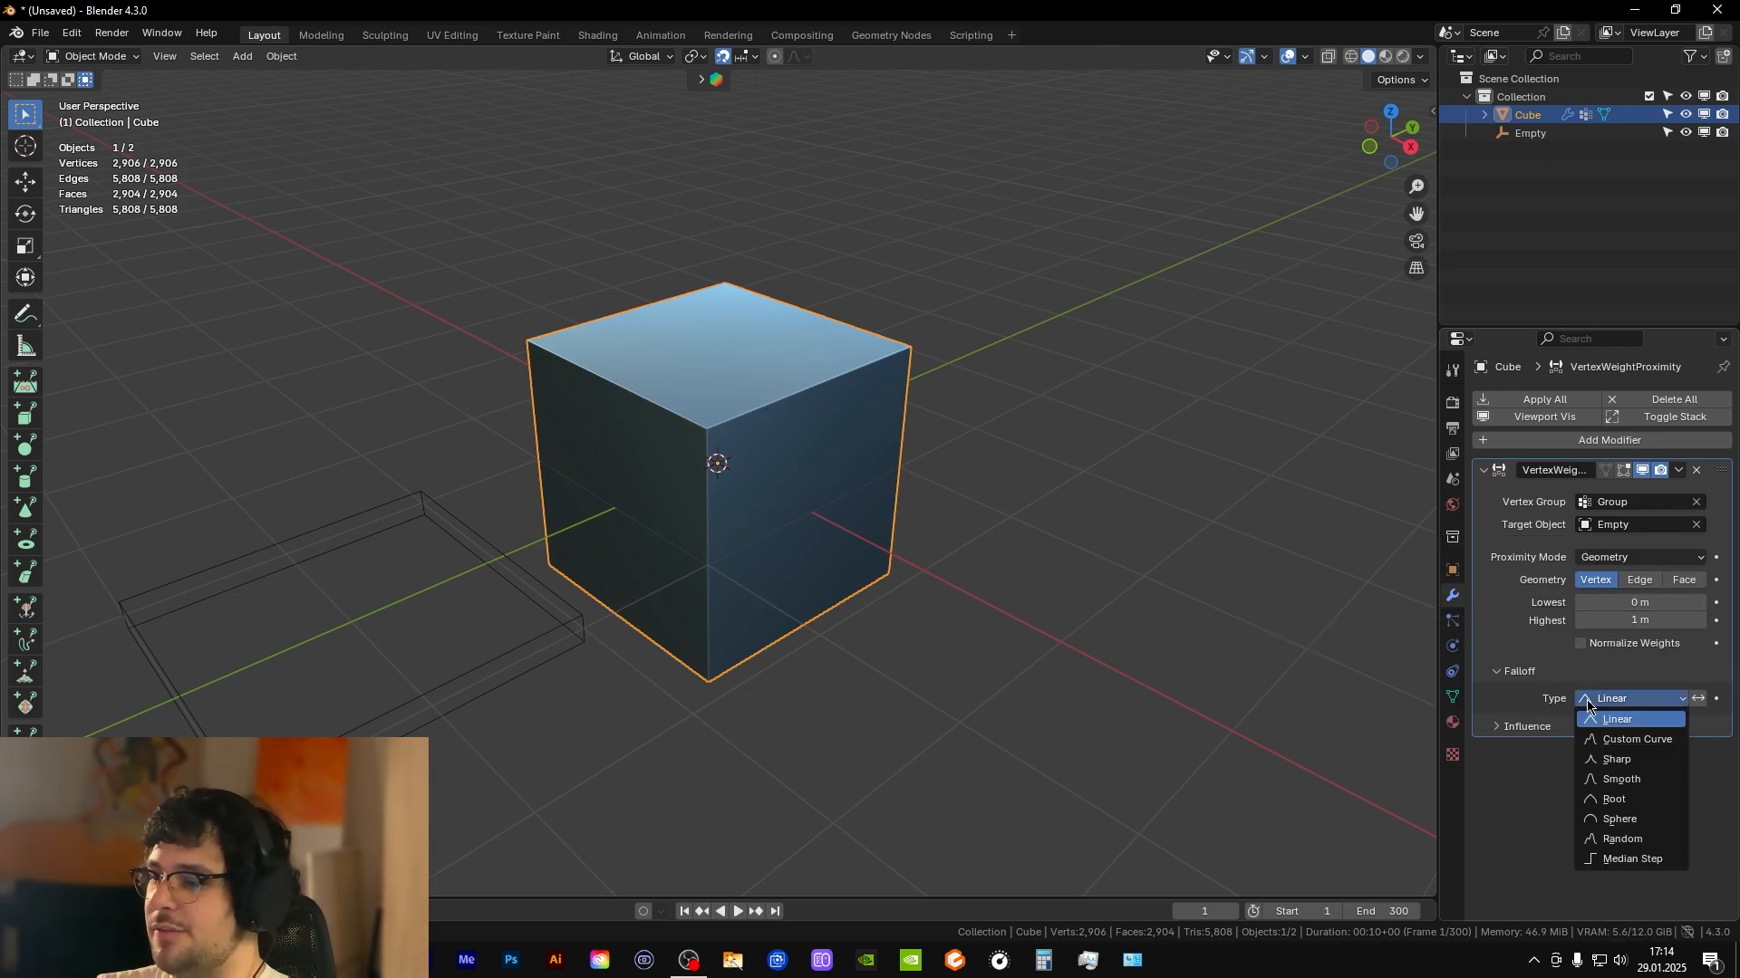
click(532, 281)
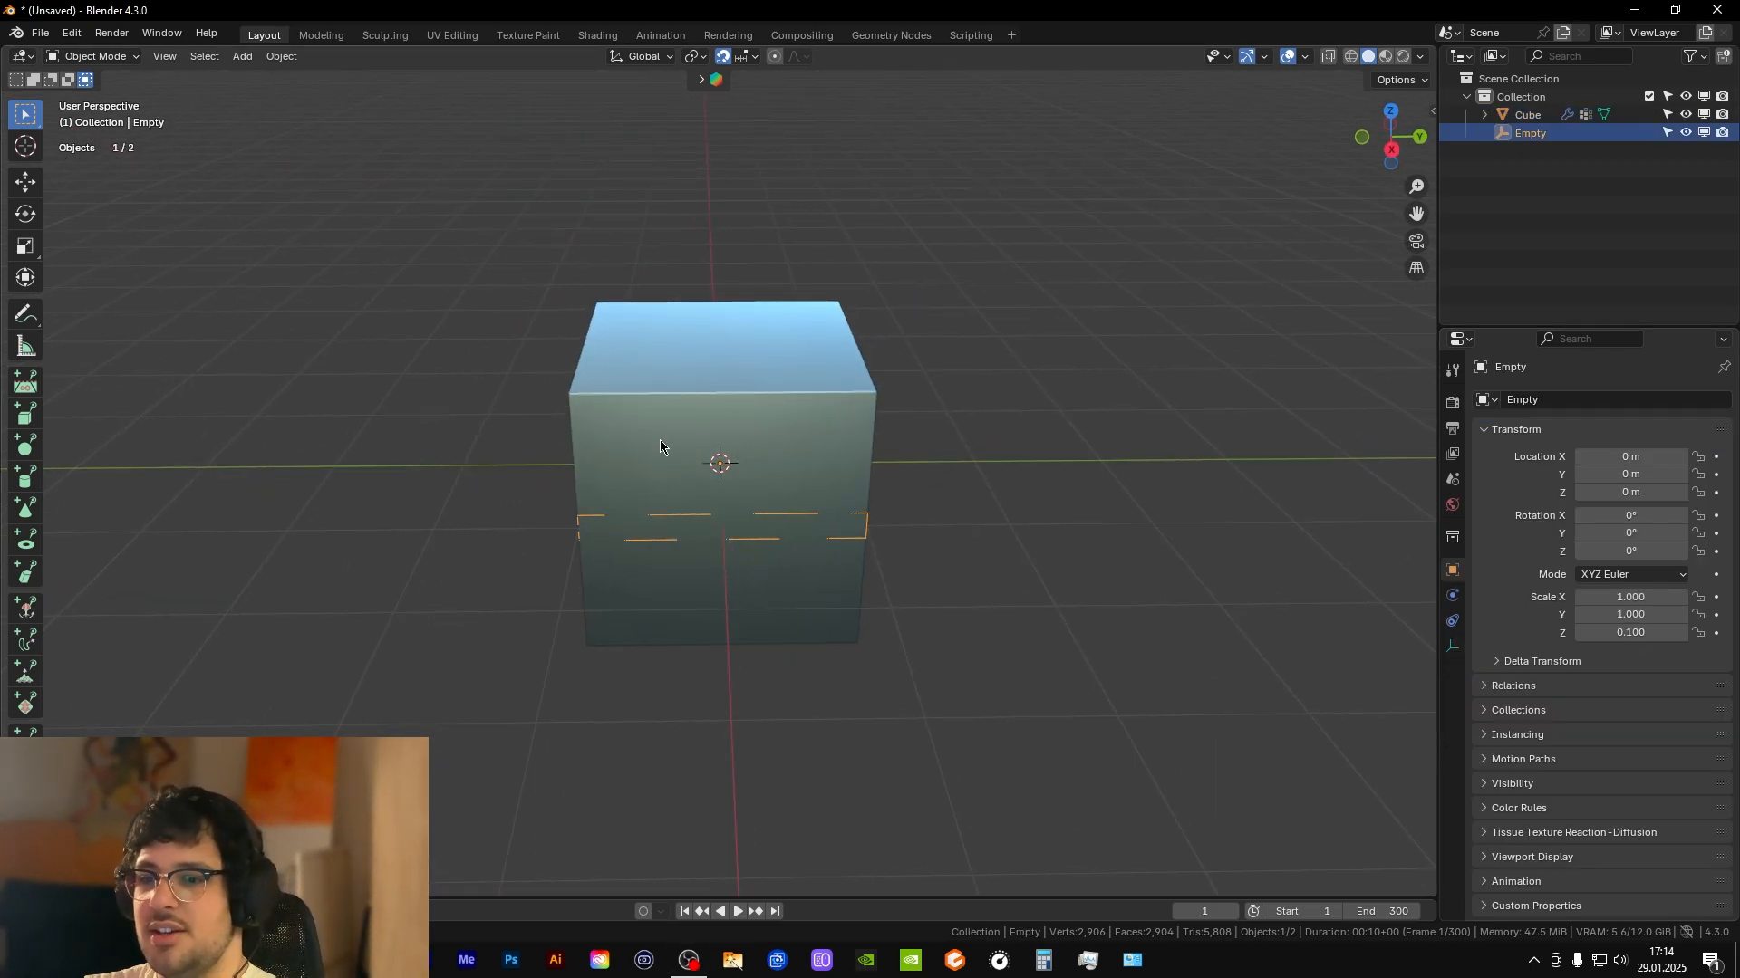
- Preview the cube in Weight Paint and set proximity Lowest 1.1 m and Highest 1.3 m
click(1527, 114)
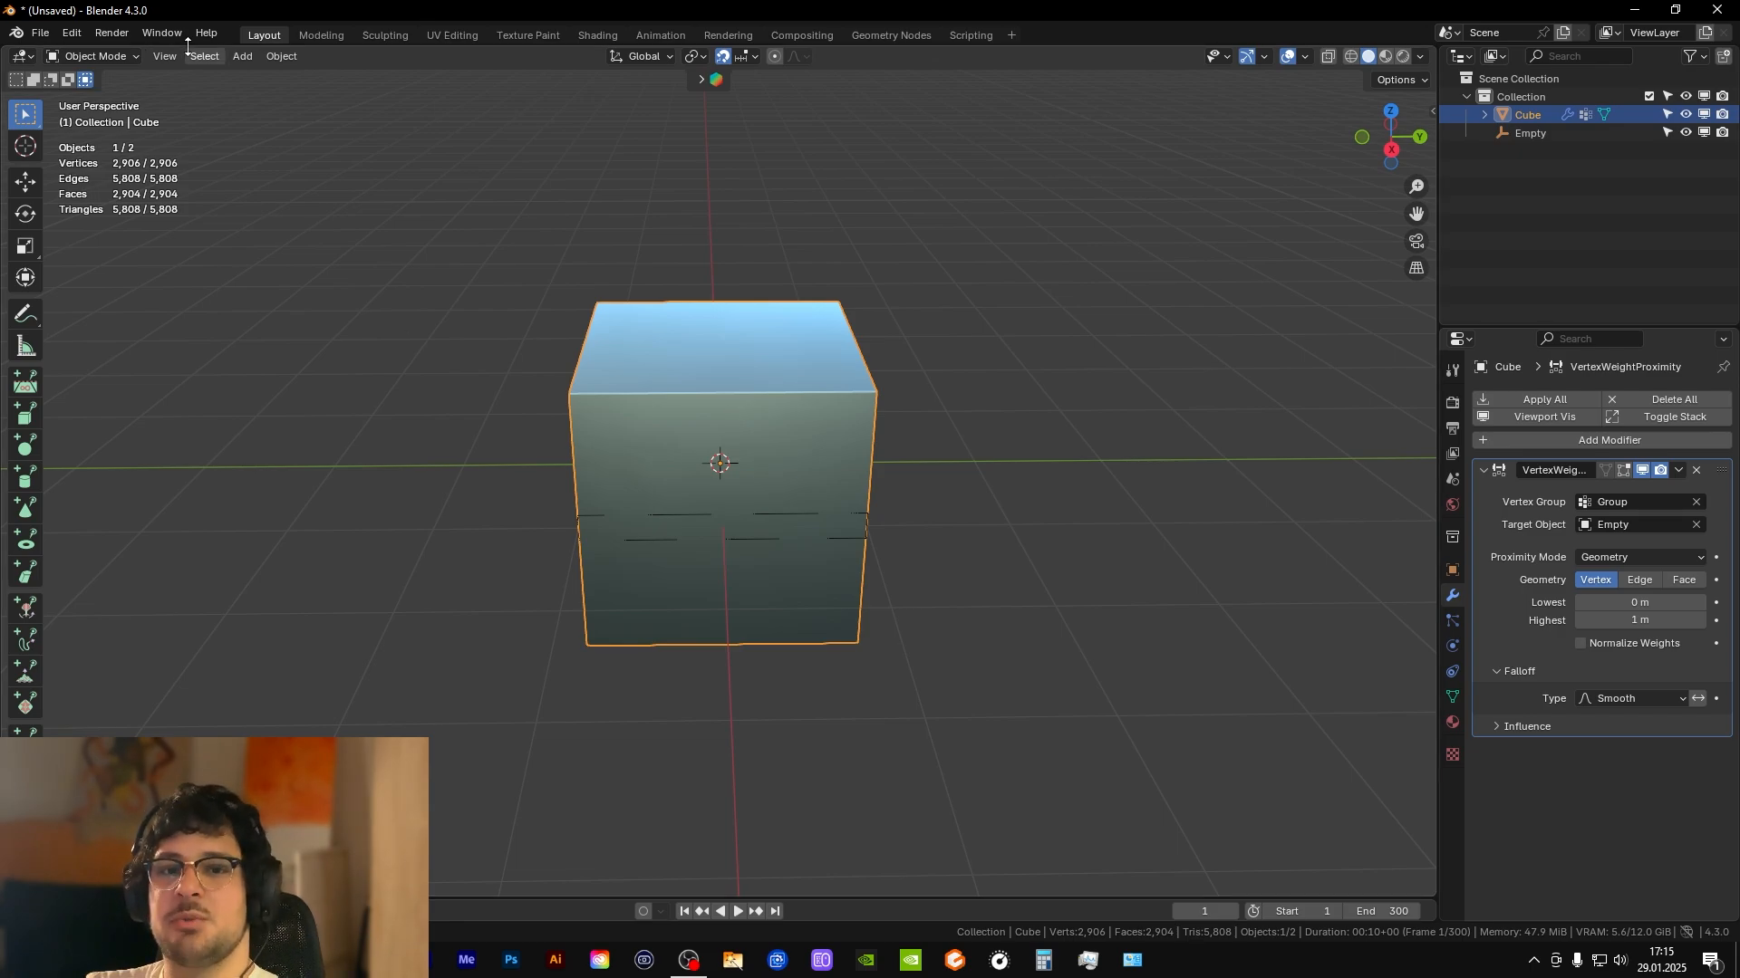
click(95, 55)
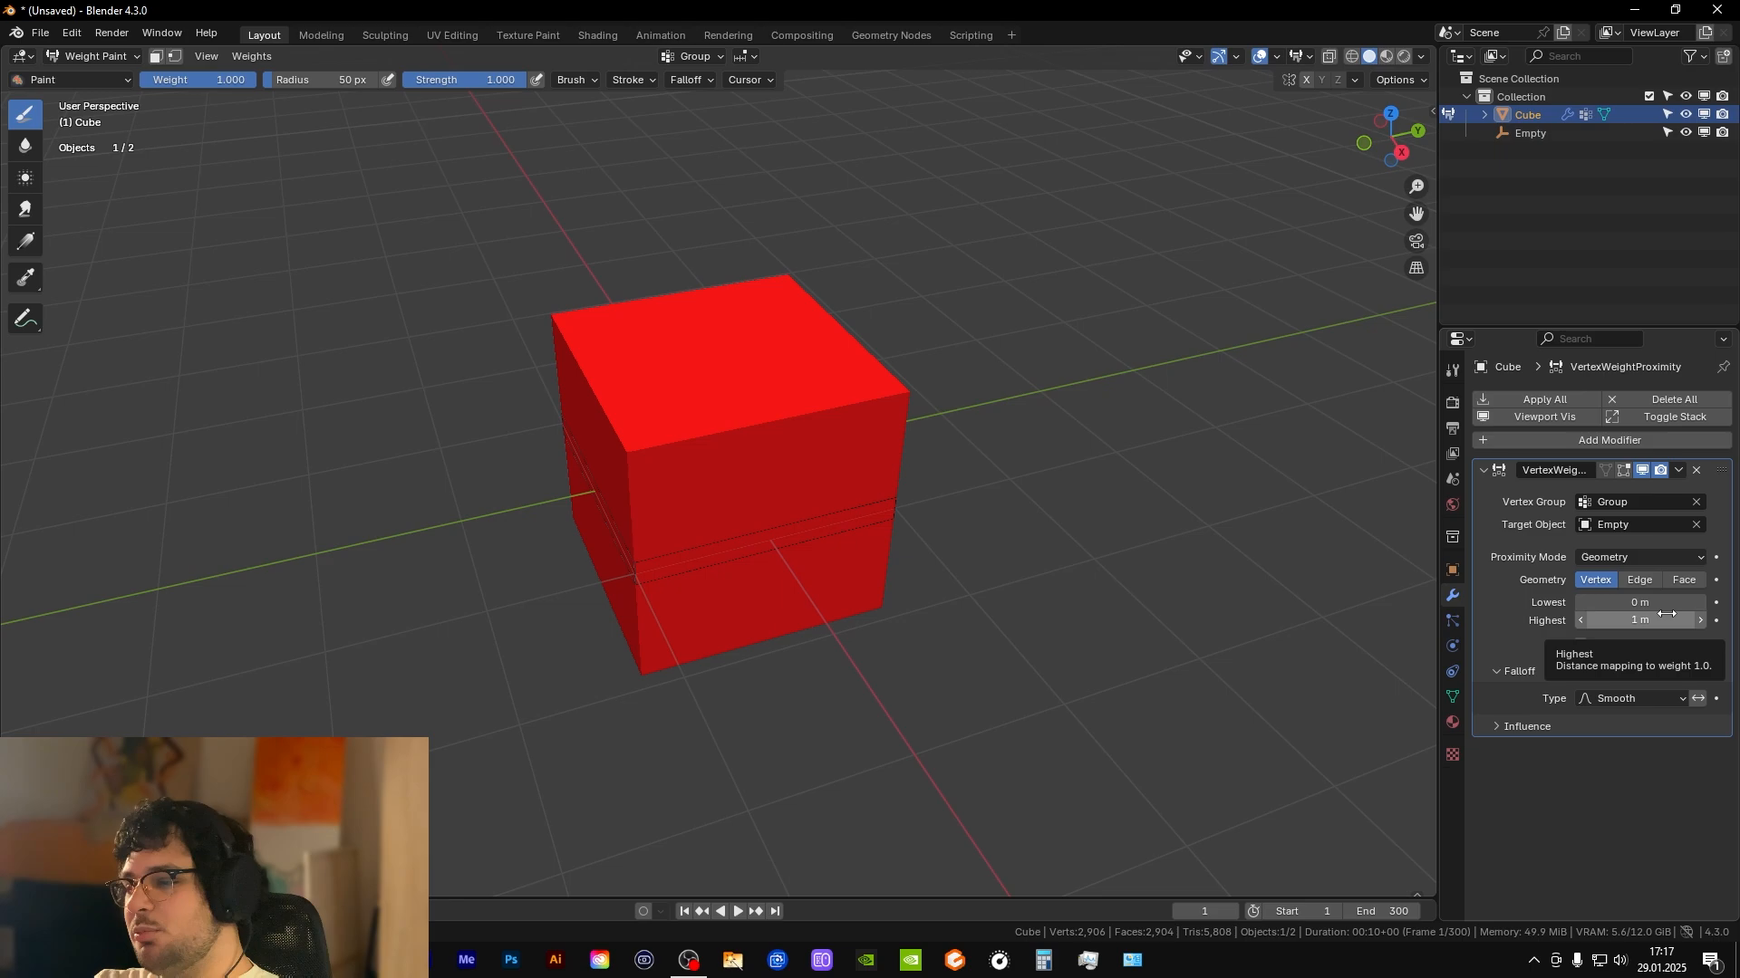
mouse_move(1639, 602)
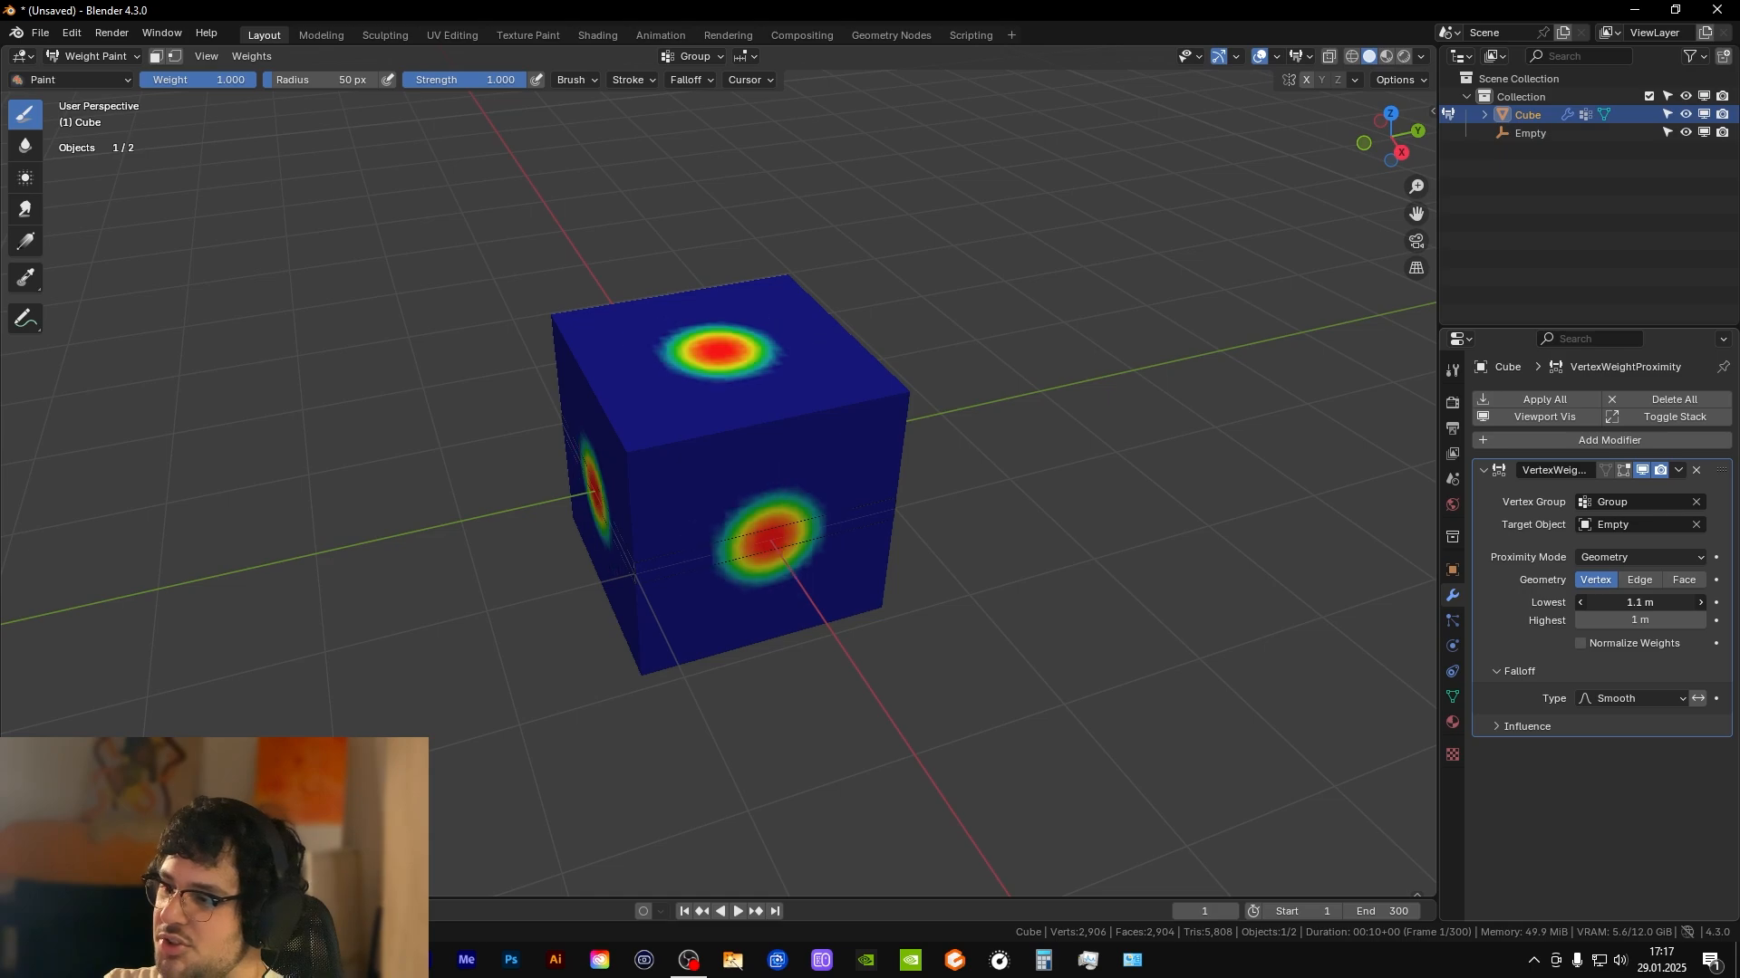
click(1578, 601)
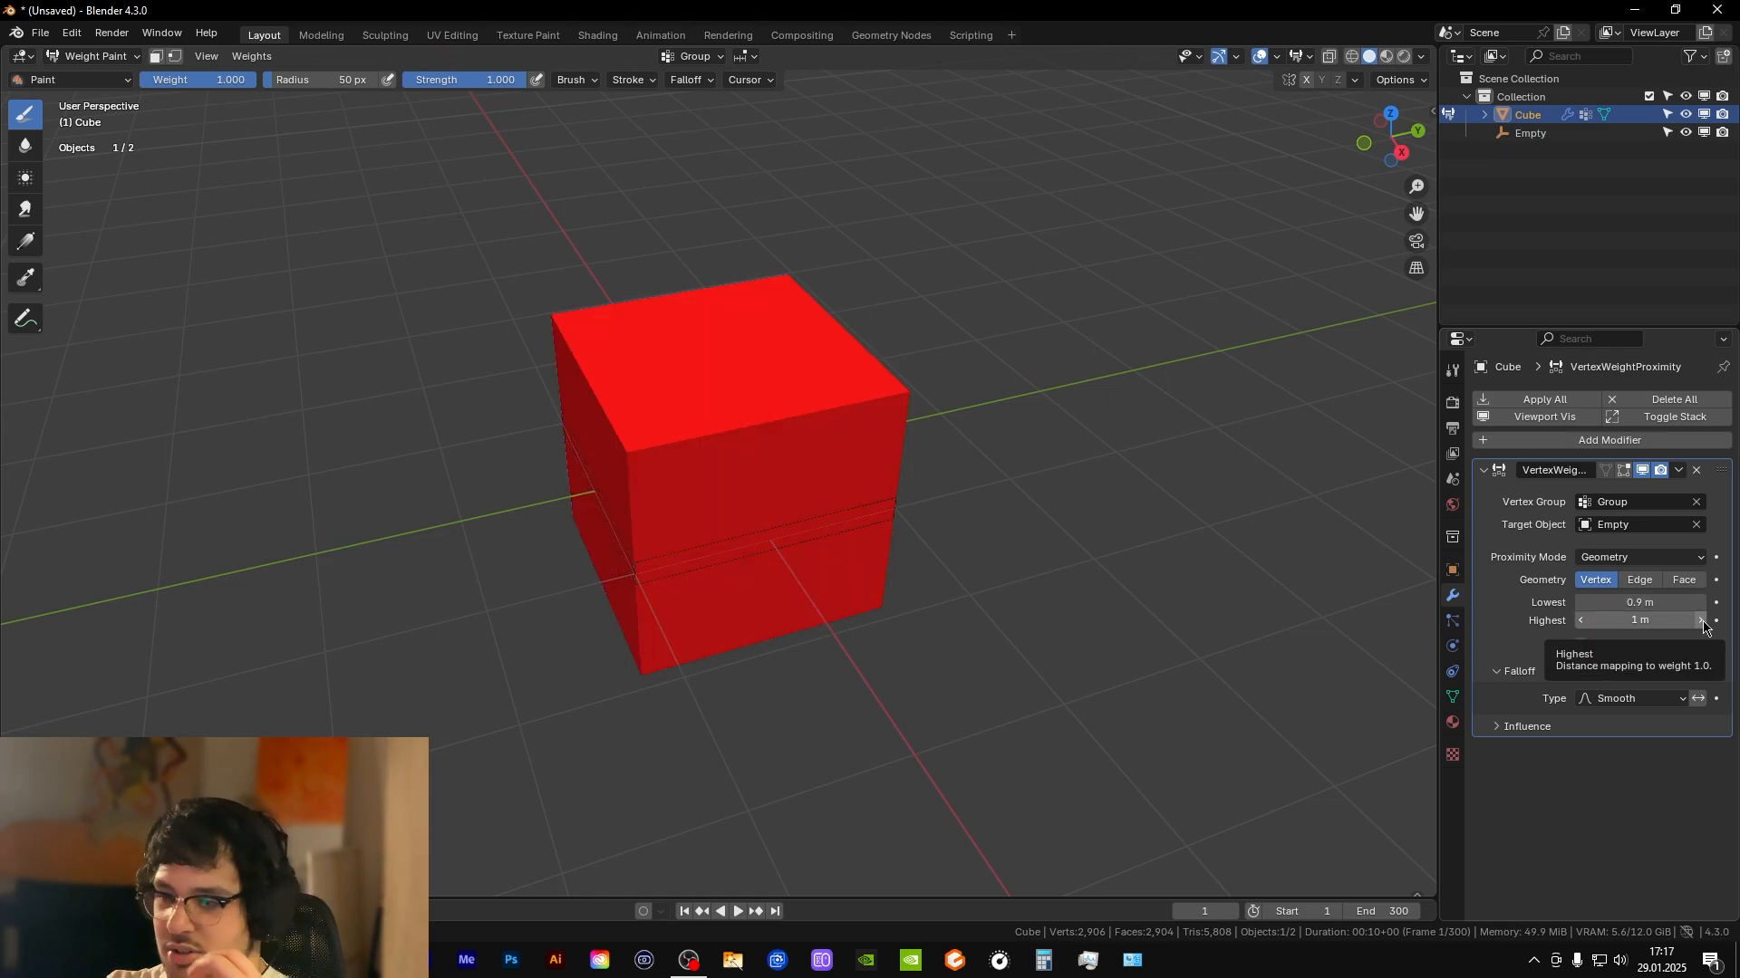
click(1699, 619)
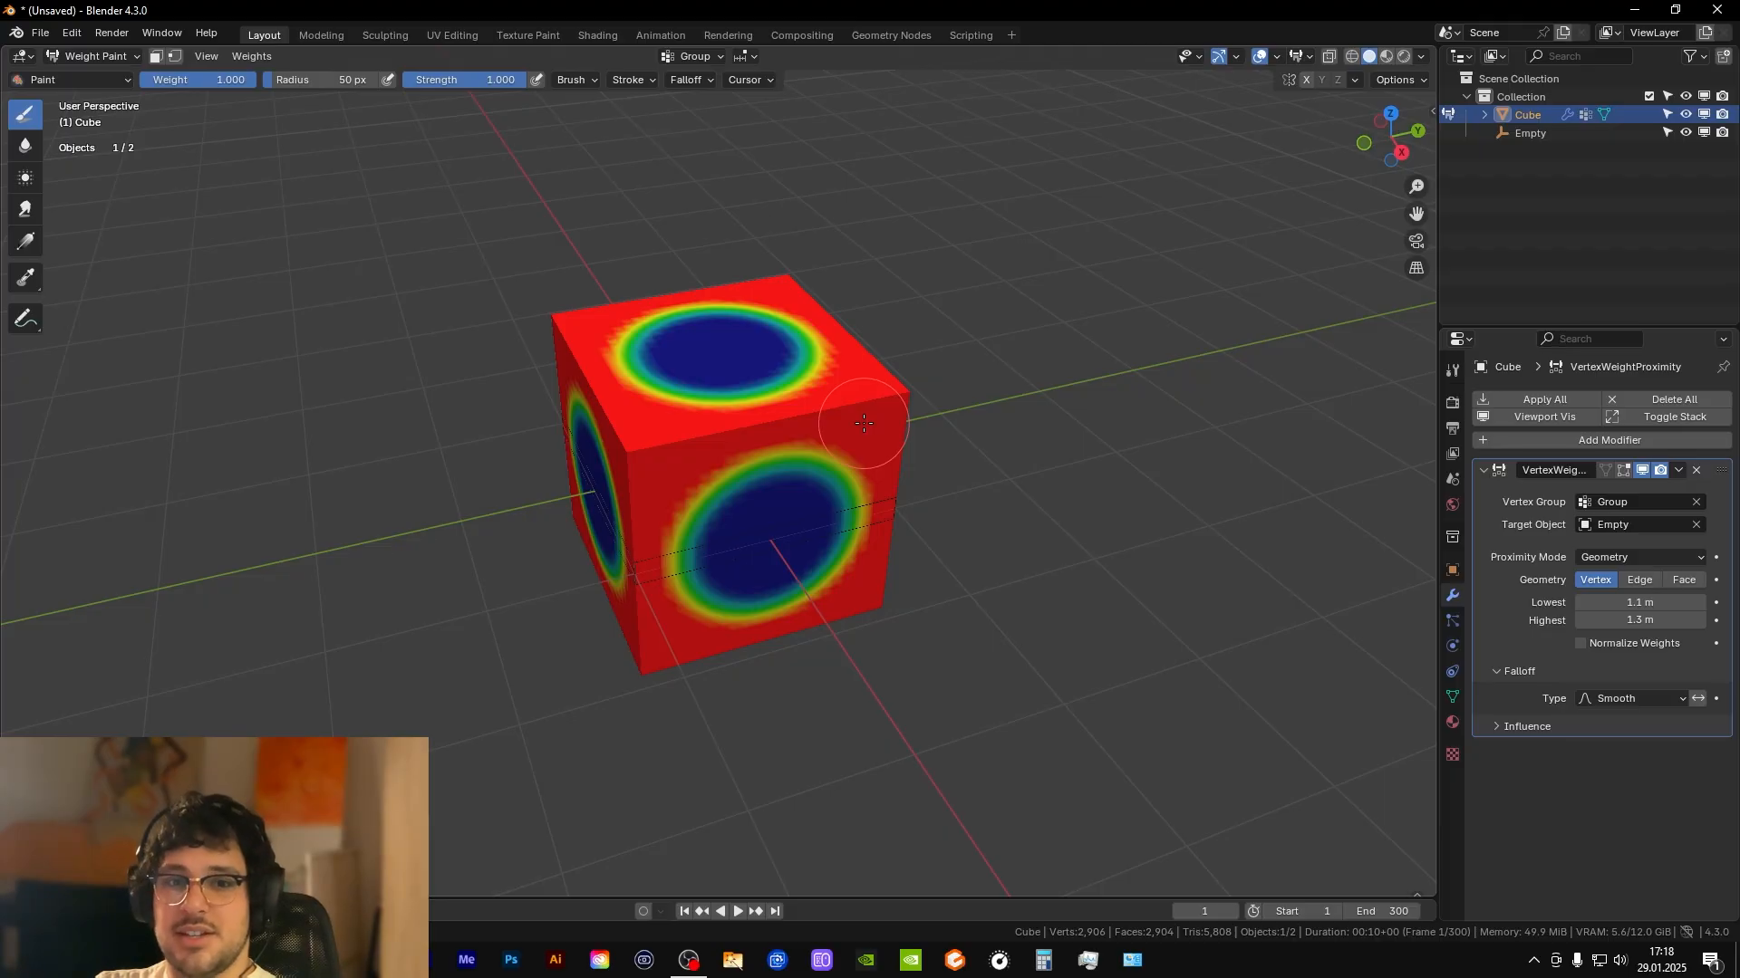
mouse_move(362, 214)
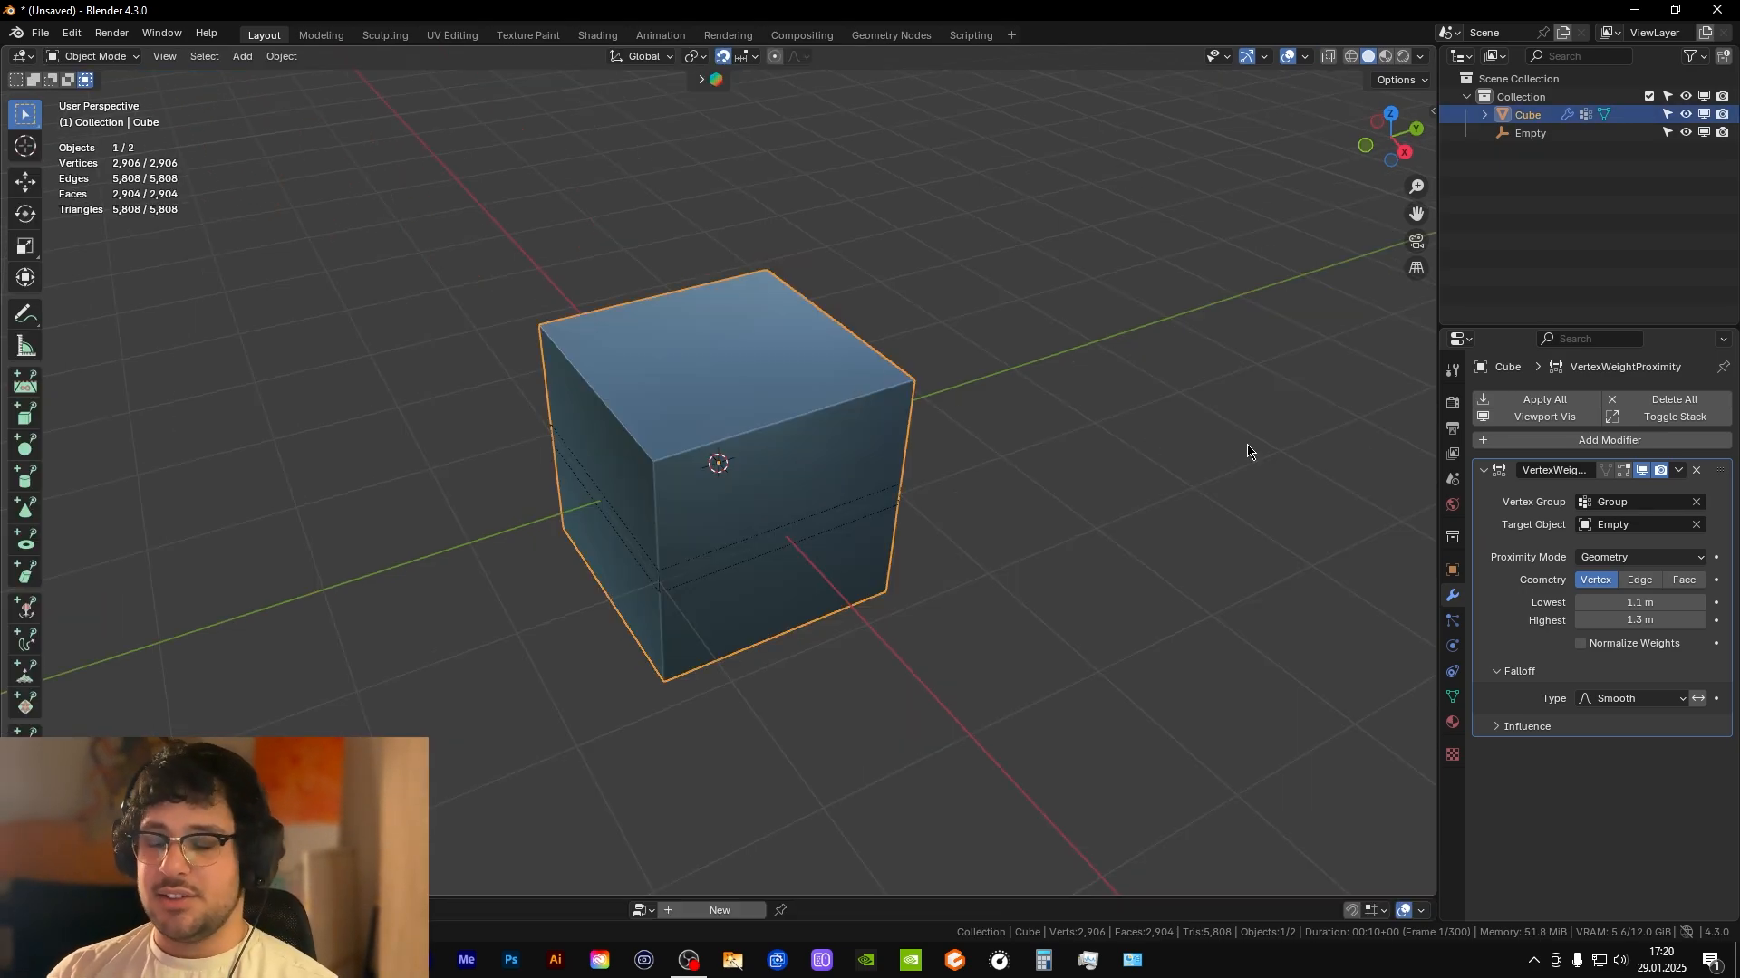
- Add a Geometry Nodes modifier with a new node tree and a Capture Attribute node
click(1601, 439)
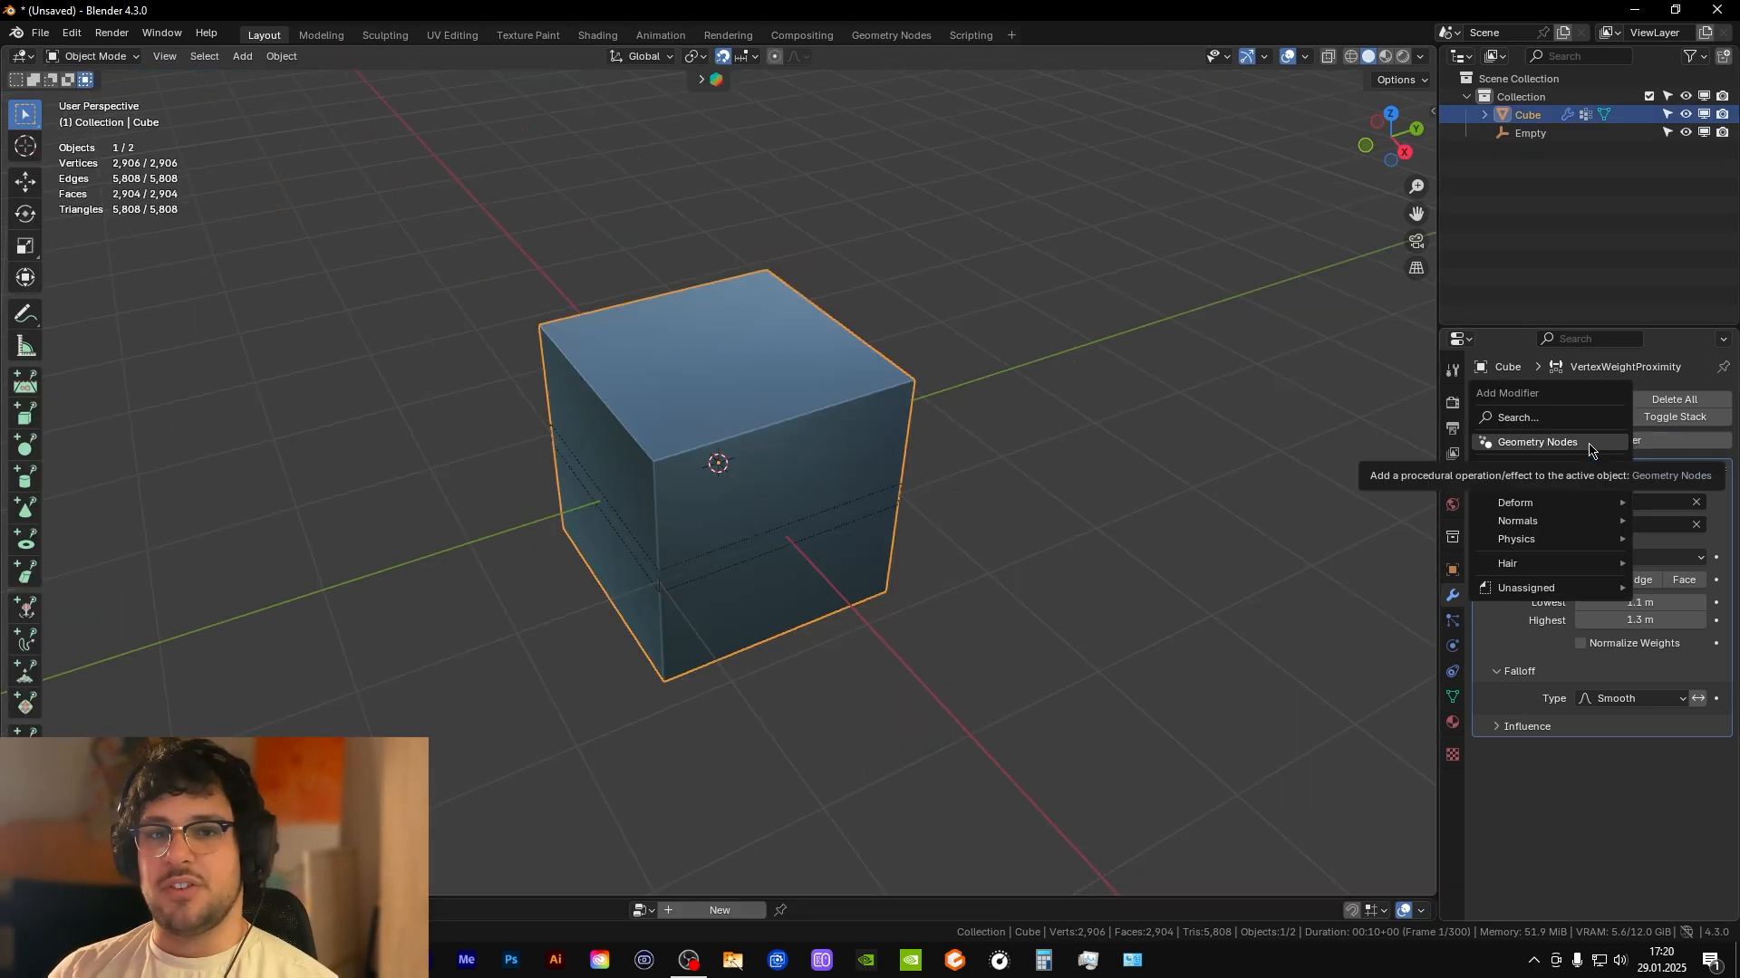
click(1537, 441)
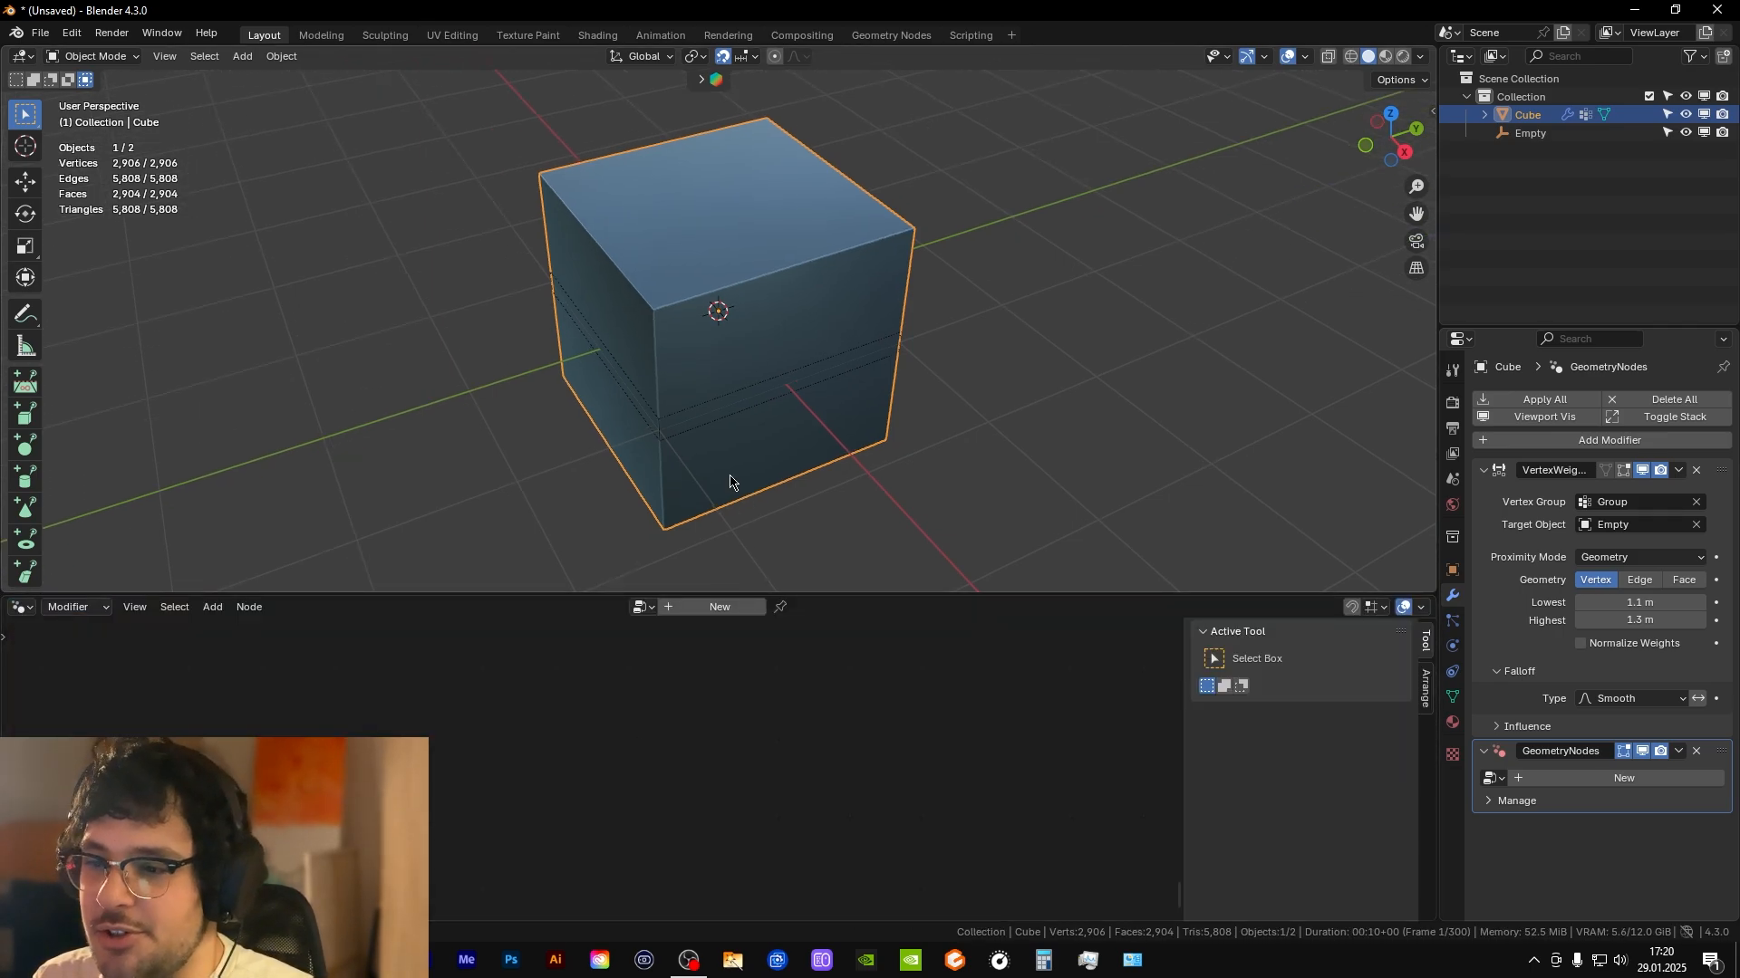
click(718, 607)
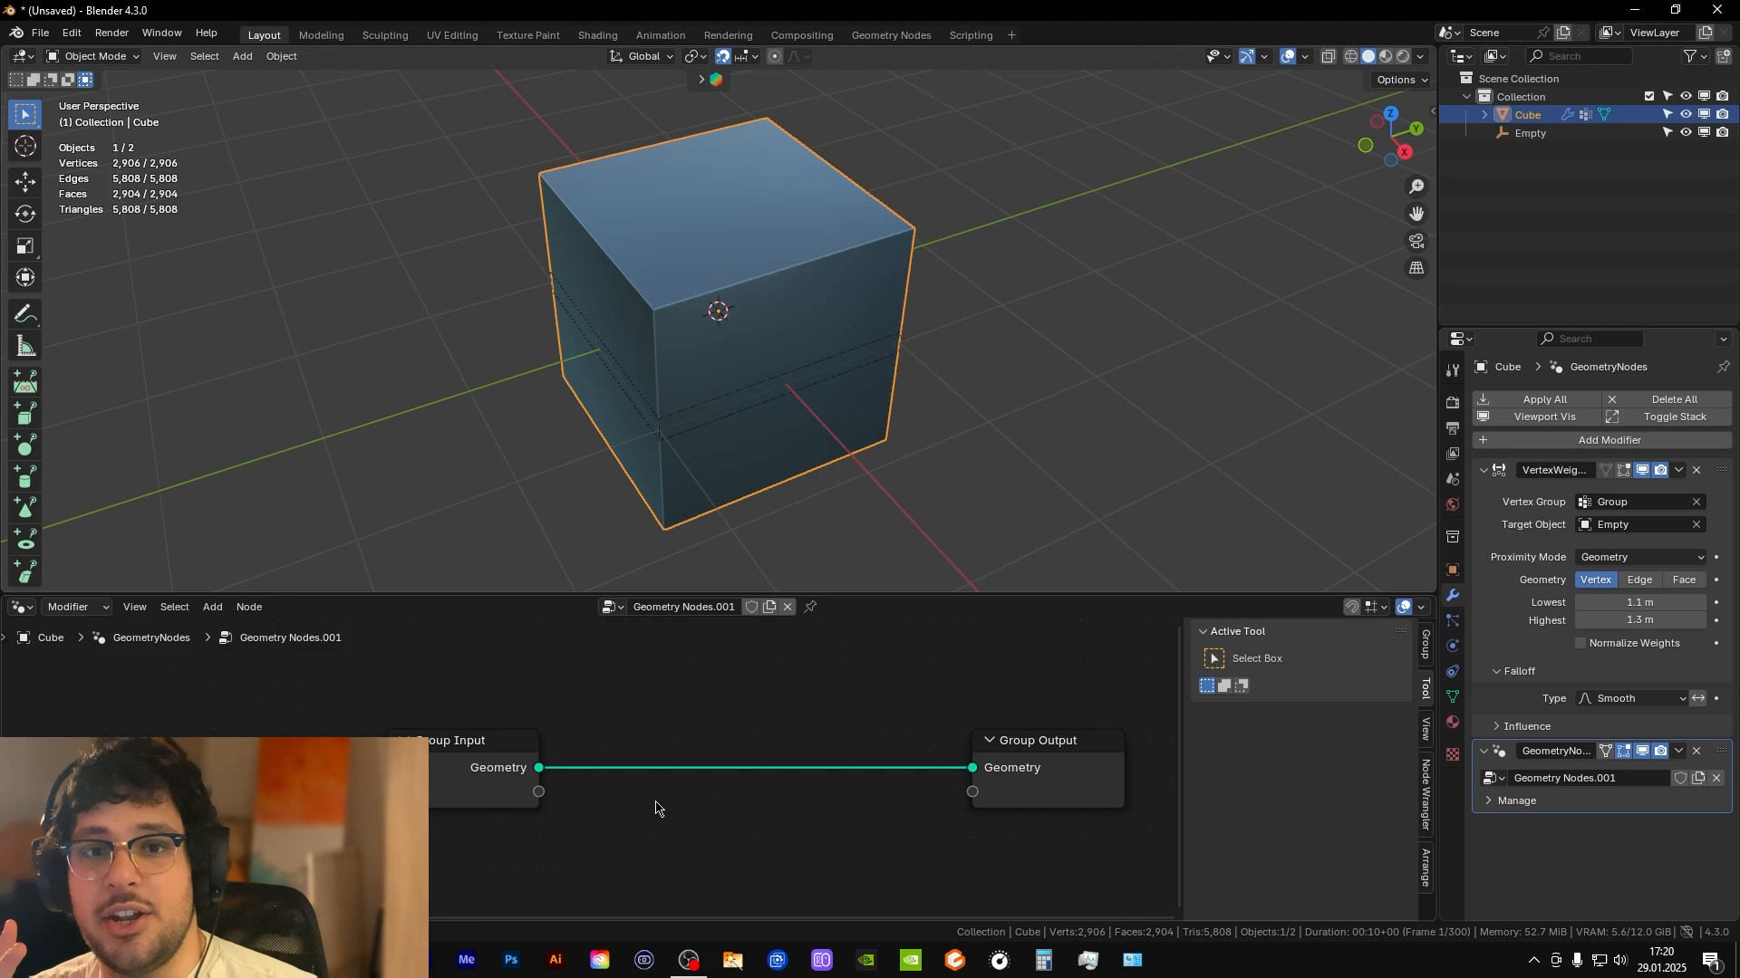
text(captur)
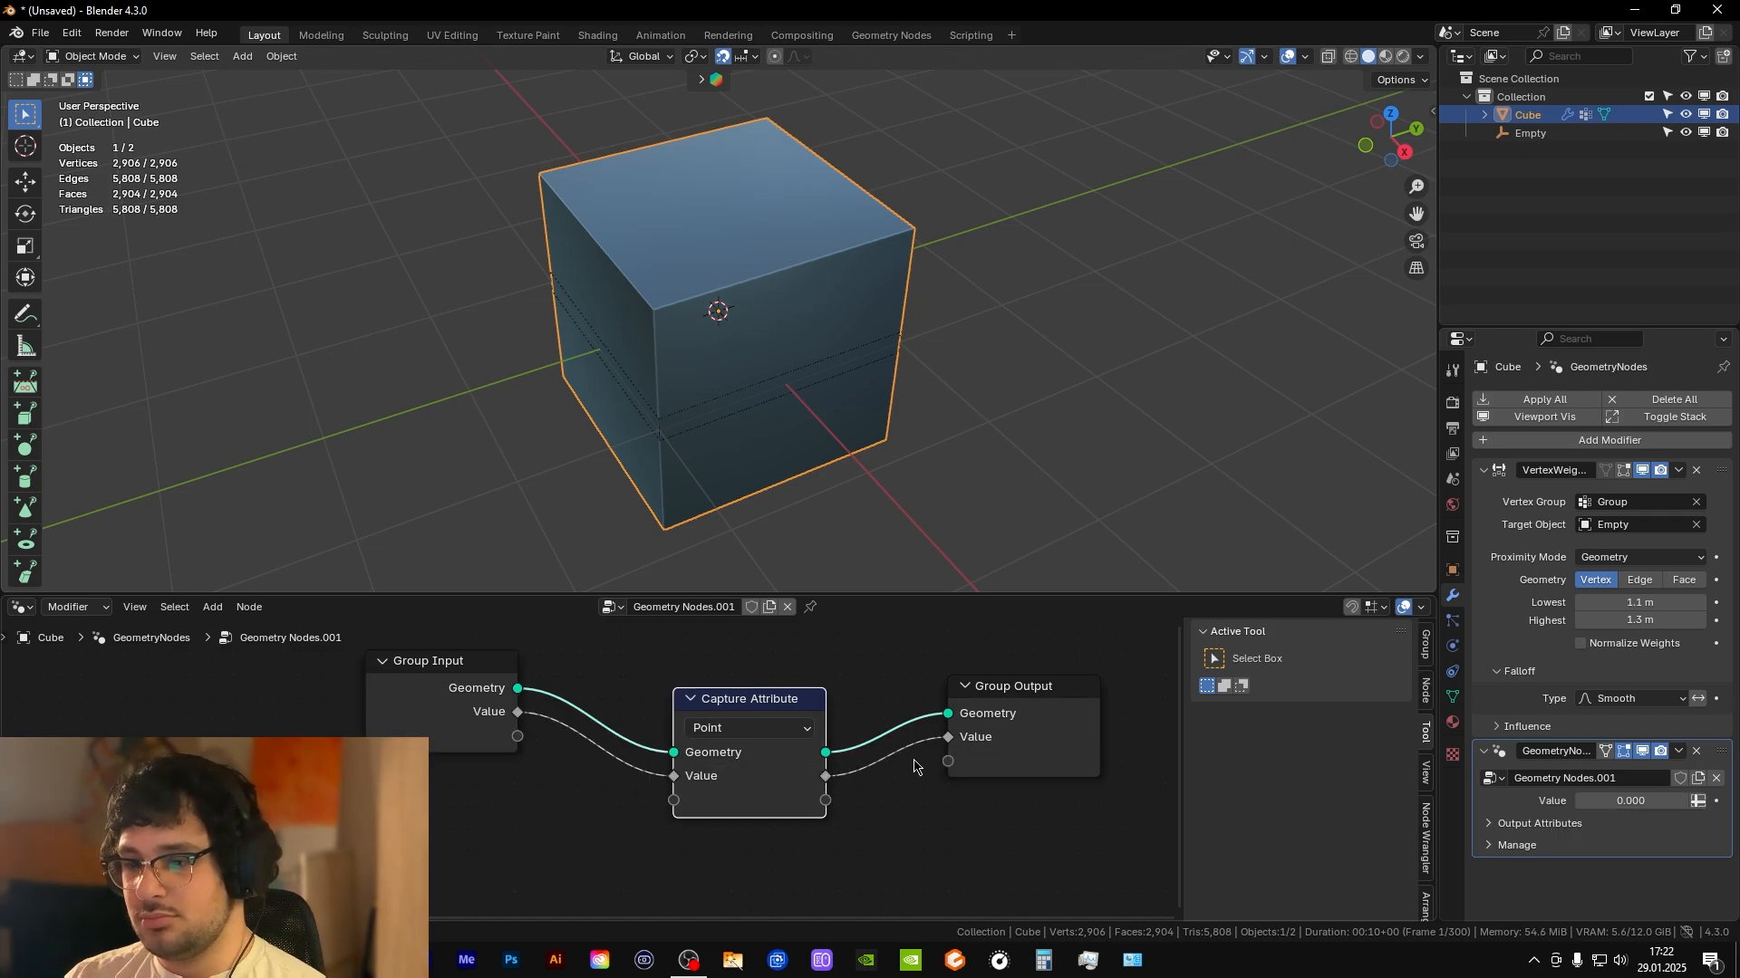
mouse_move(506, 871)
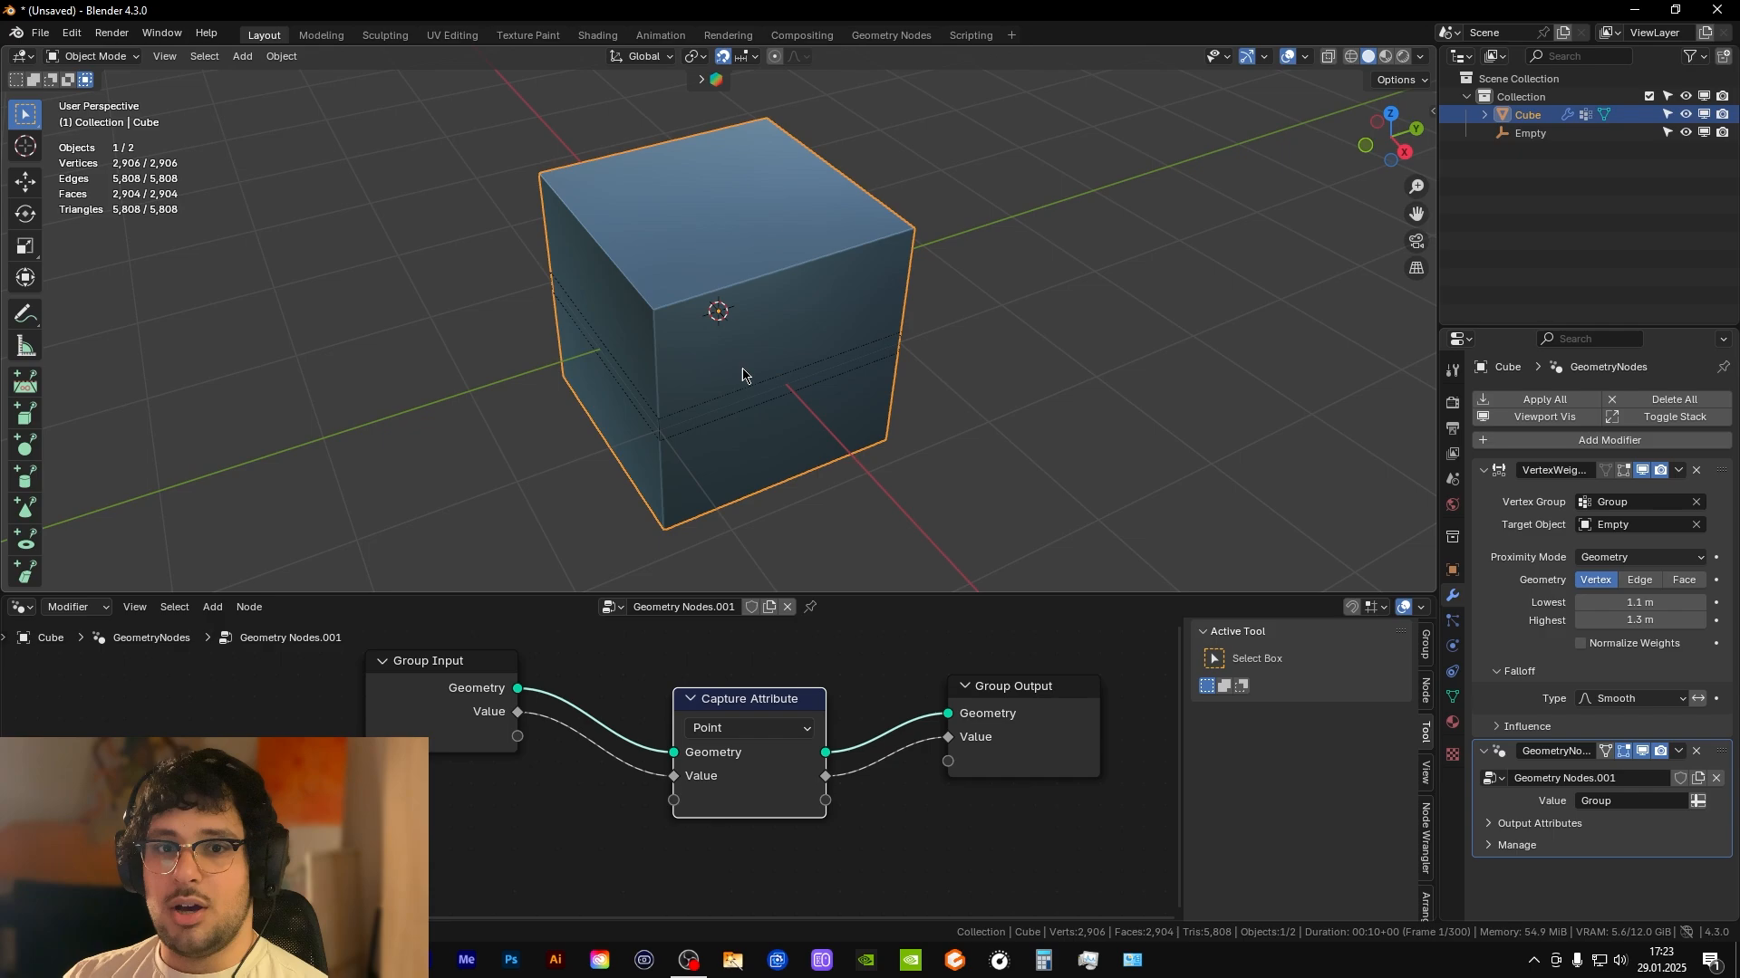
- View the proximity weight rings in Weight Paint mode and name the output attribute 'vellum'
click(93, 55)
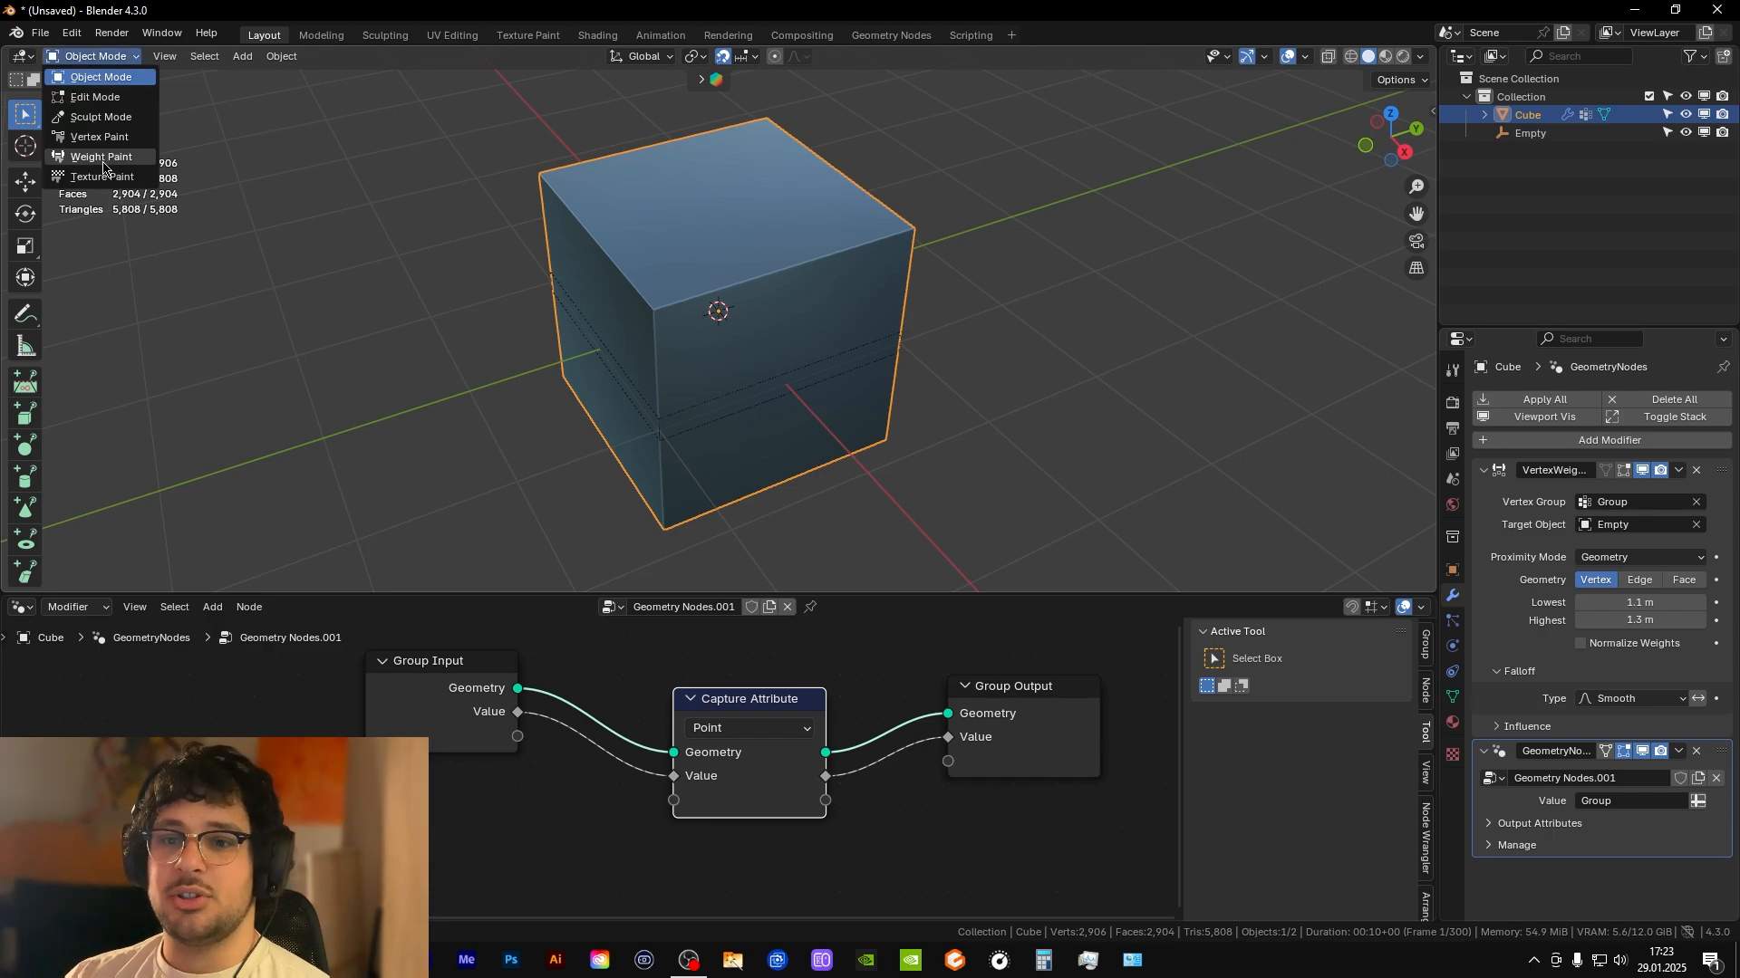
click(100, 157)
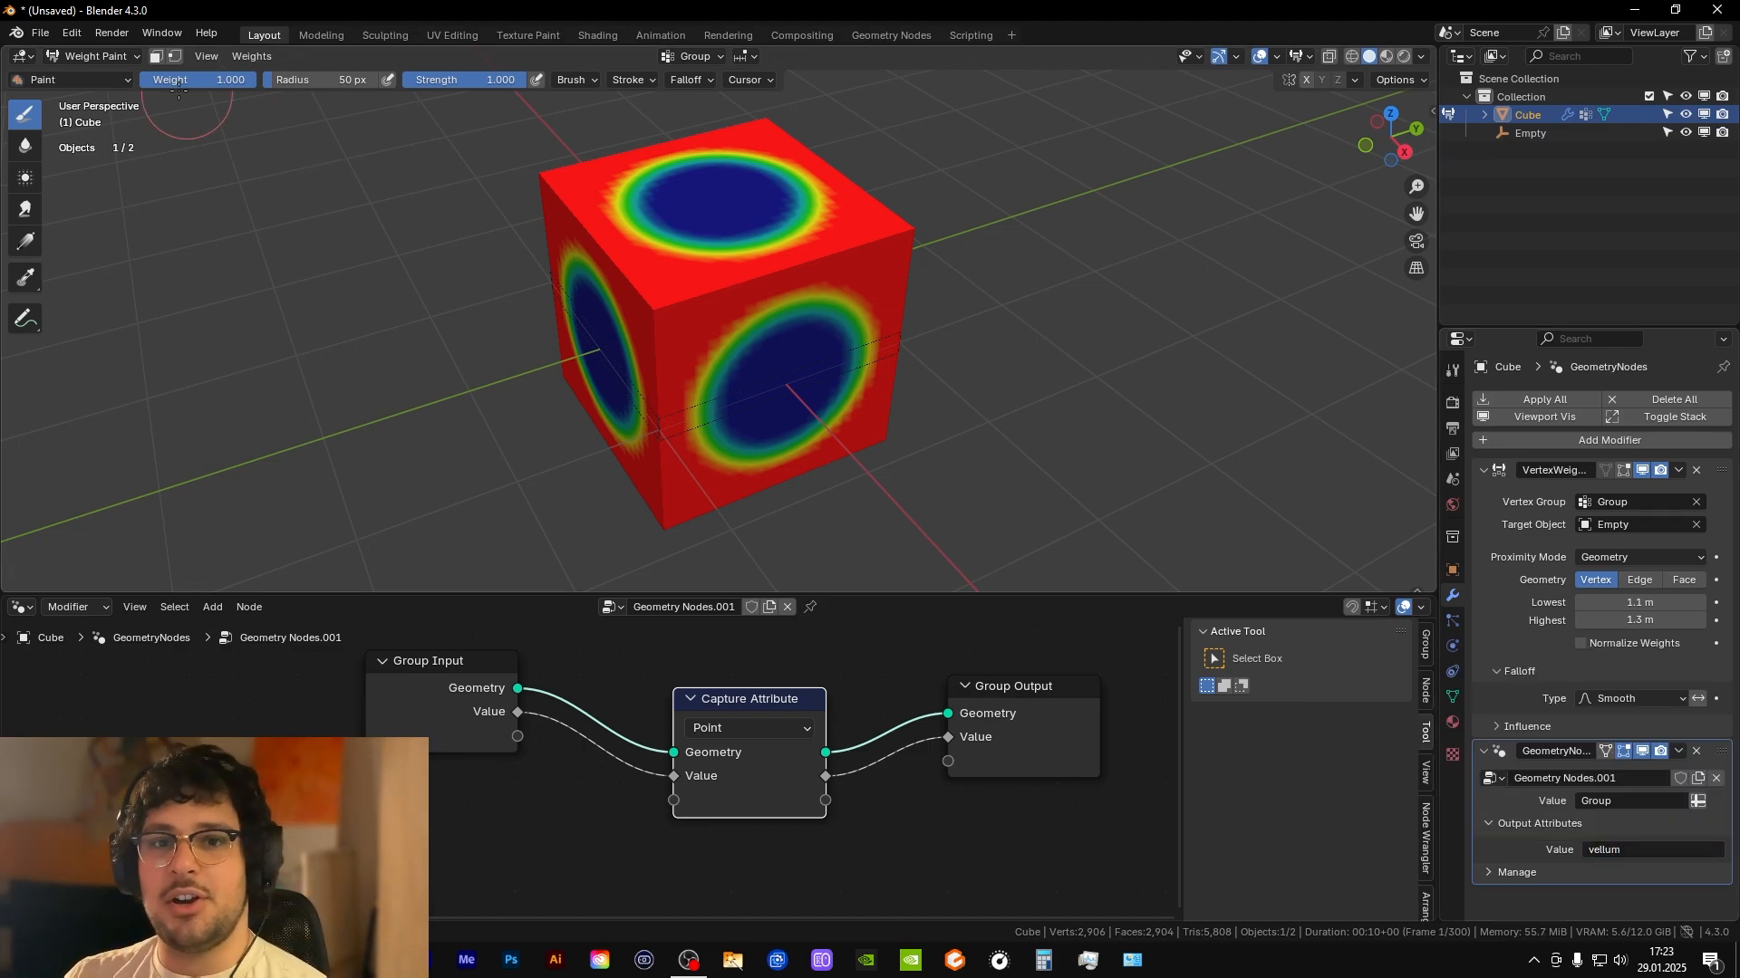
click(94, 56)
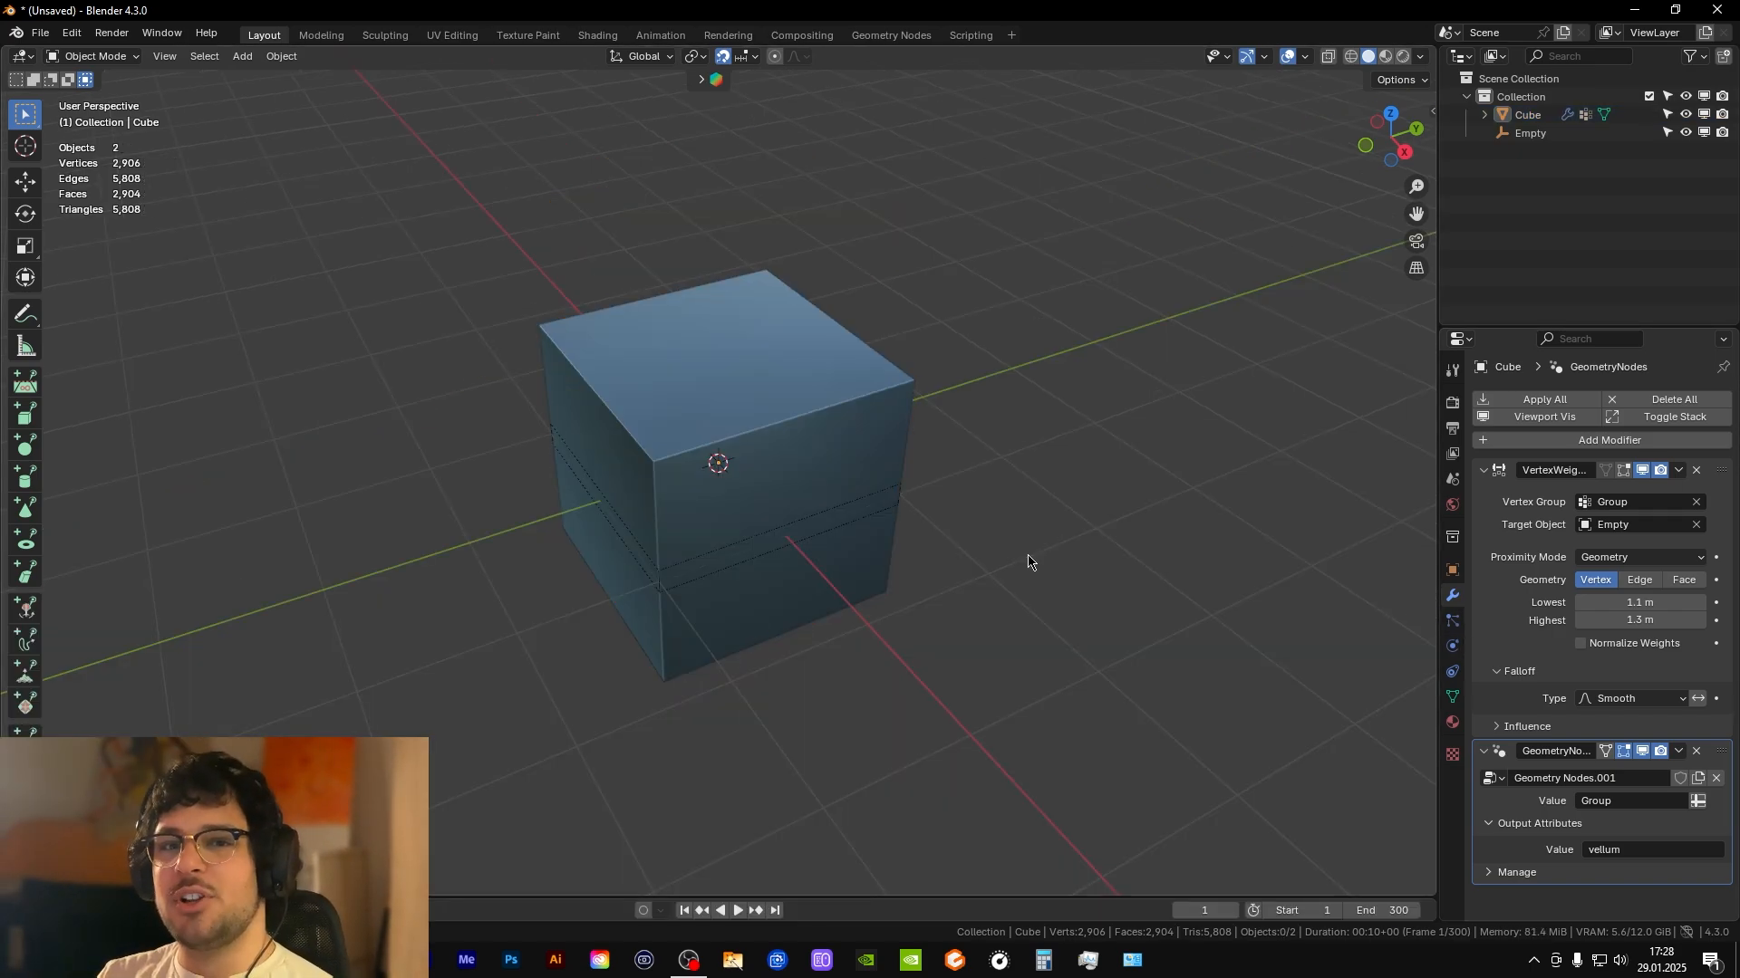
- Enable Cloth physics on the cube from the Physics properties
click(1450, 645)
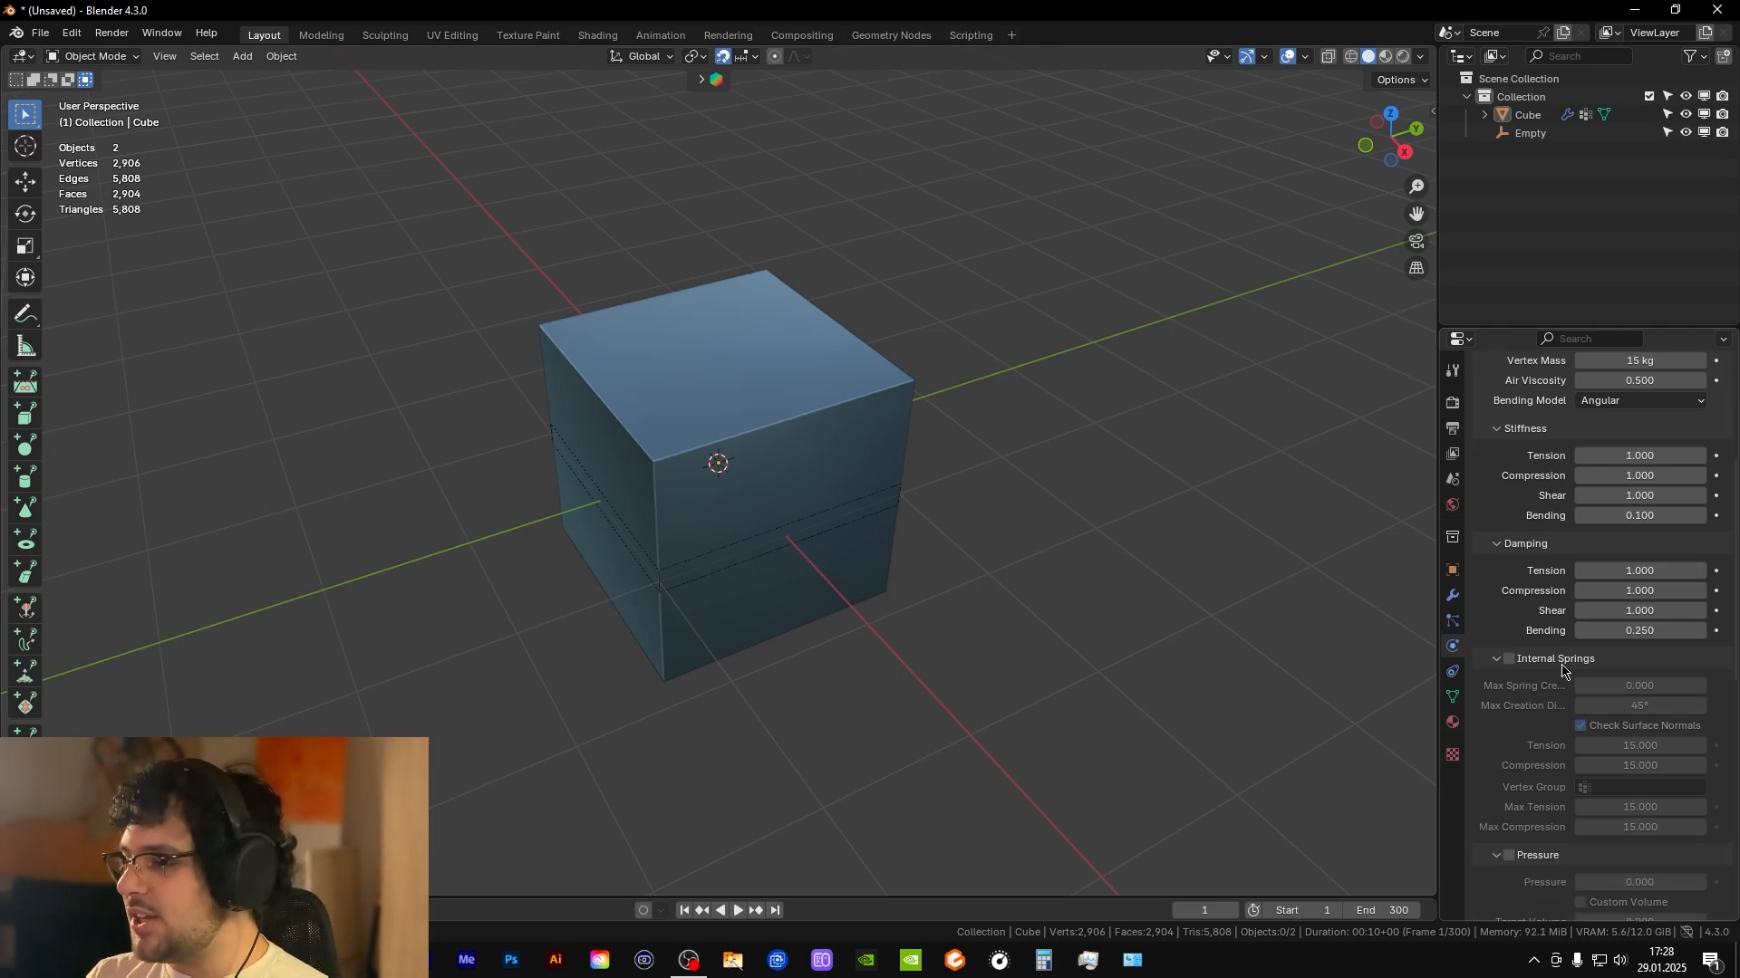
- Set cloth pressure 12, pin group Group, shrinking factor -0.35, collision quality 12, and expand Cache
scroll(down, 3)
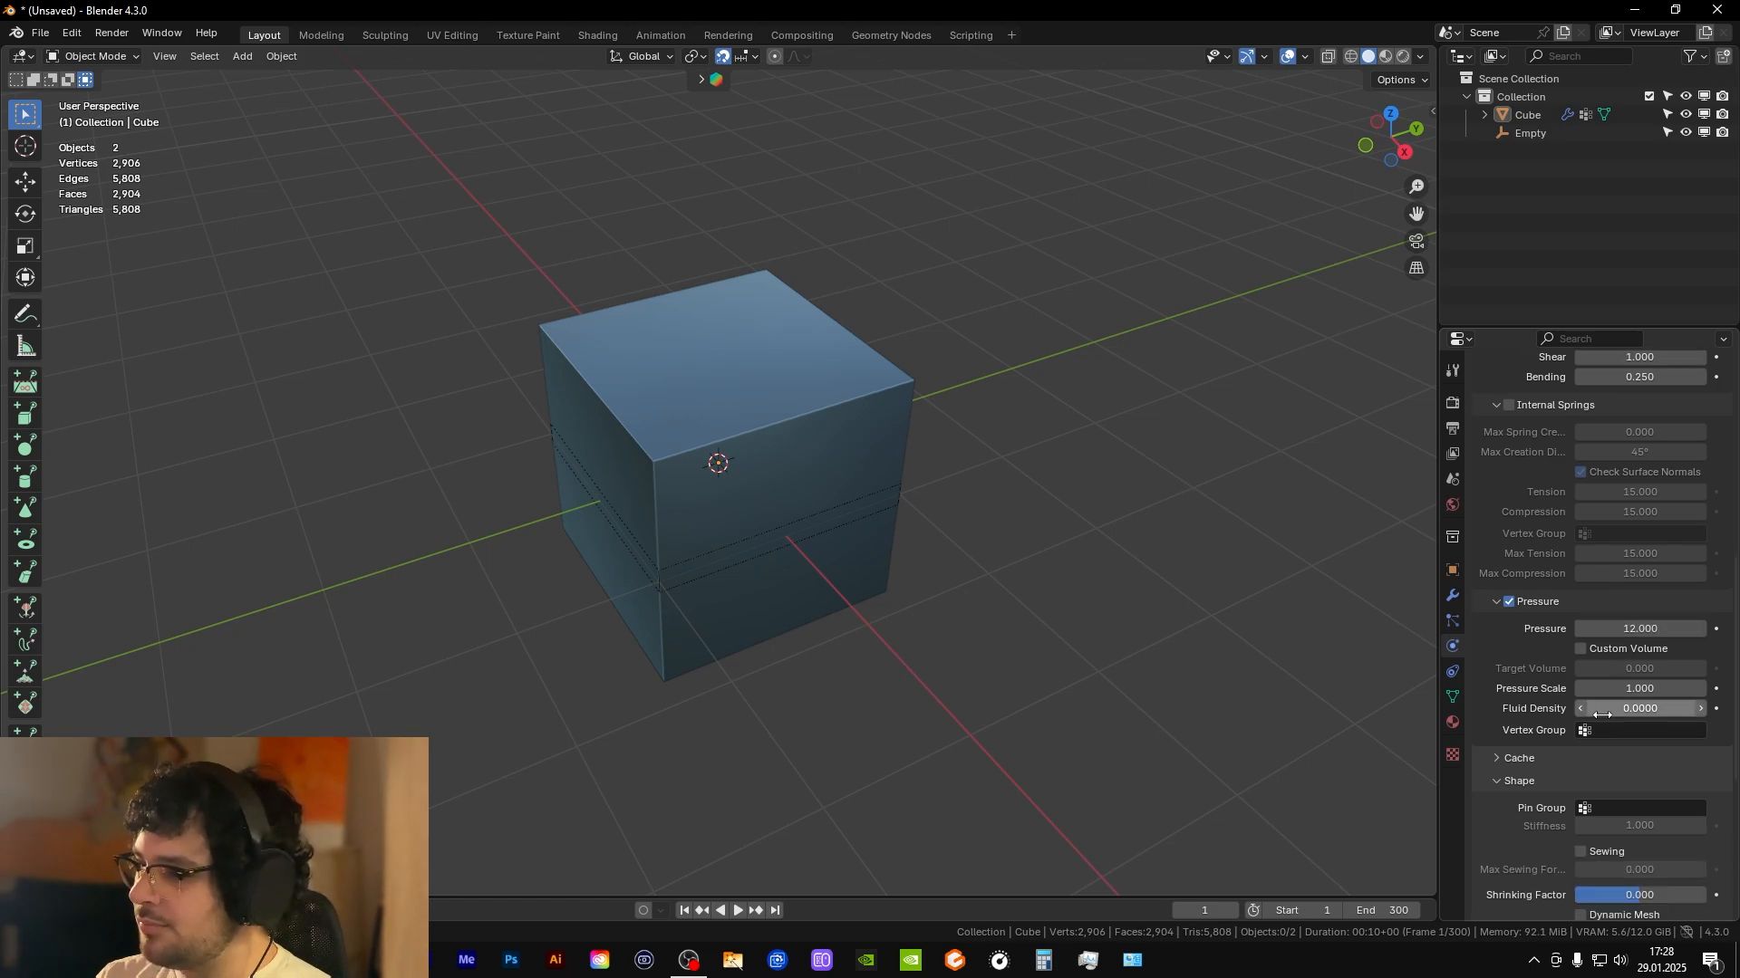
scroll(down, 3)
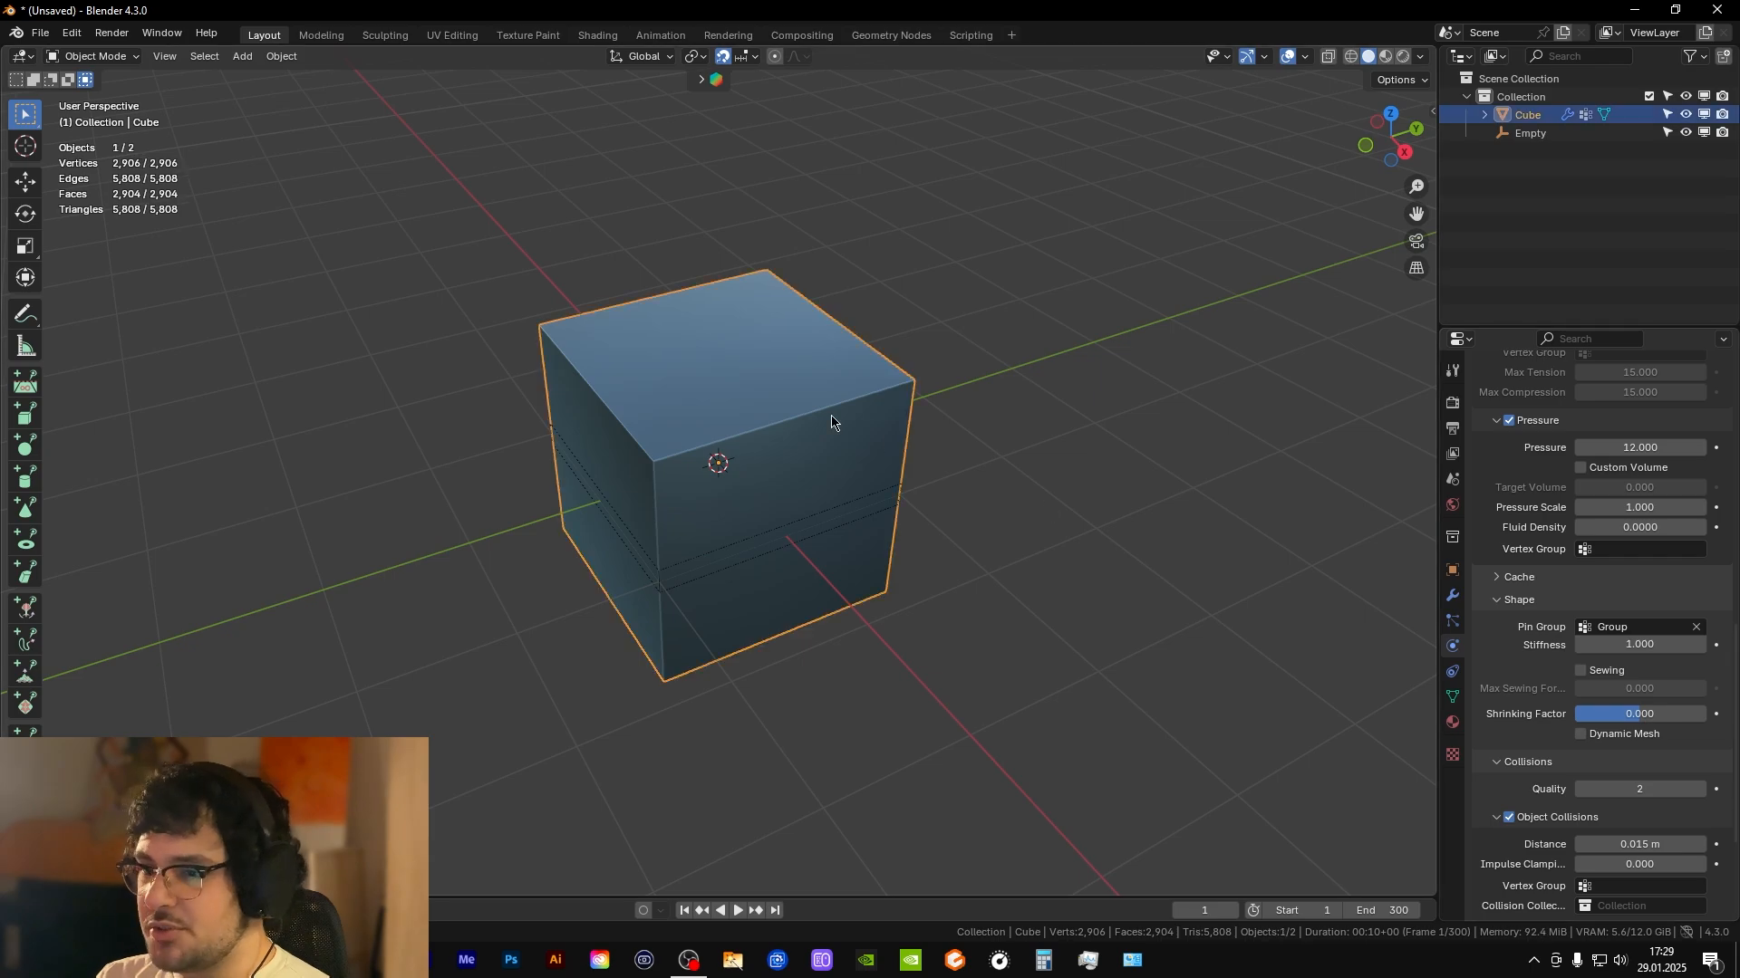
double_click(1640, 713)
text(-0.350)
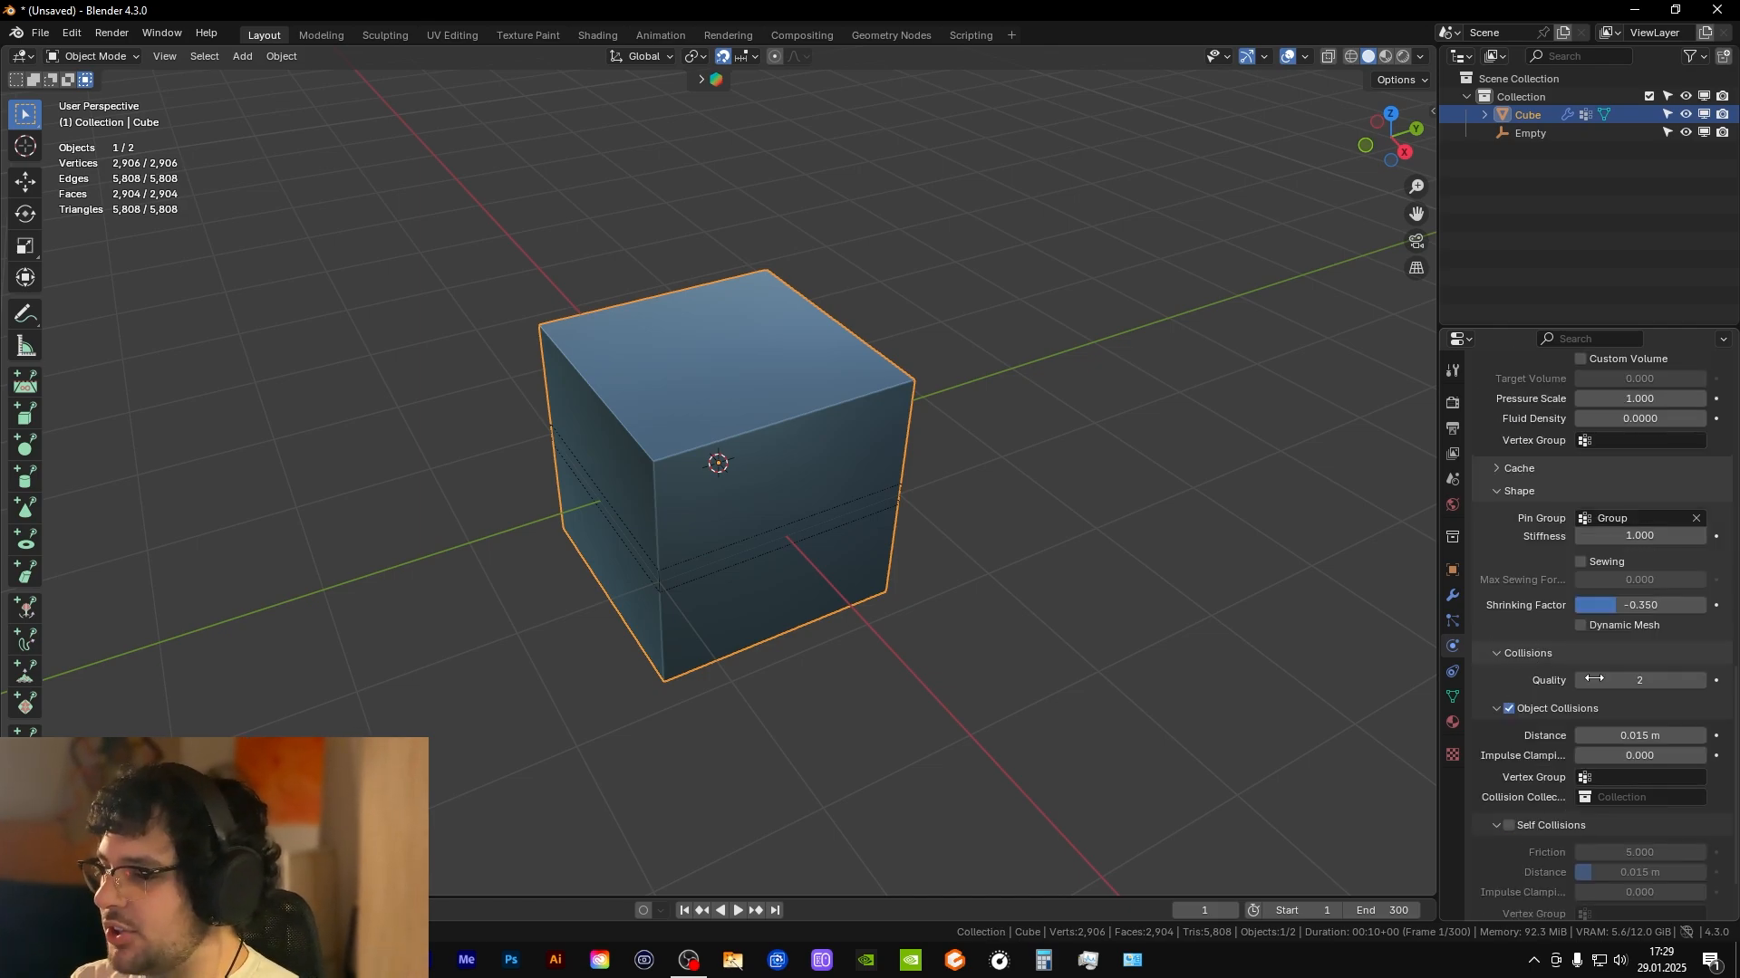
click(1640, 680)
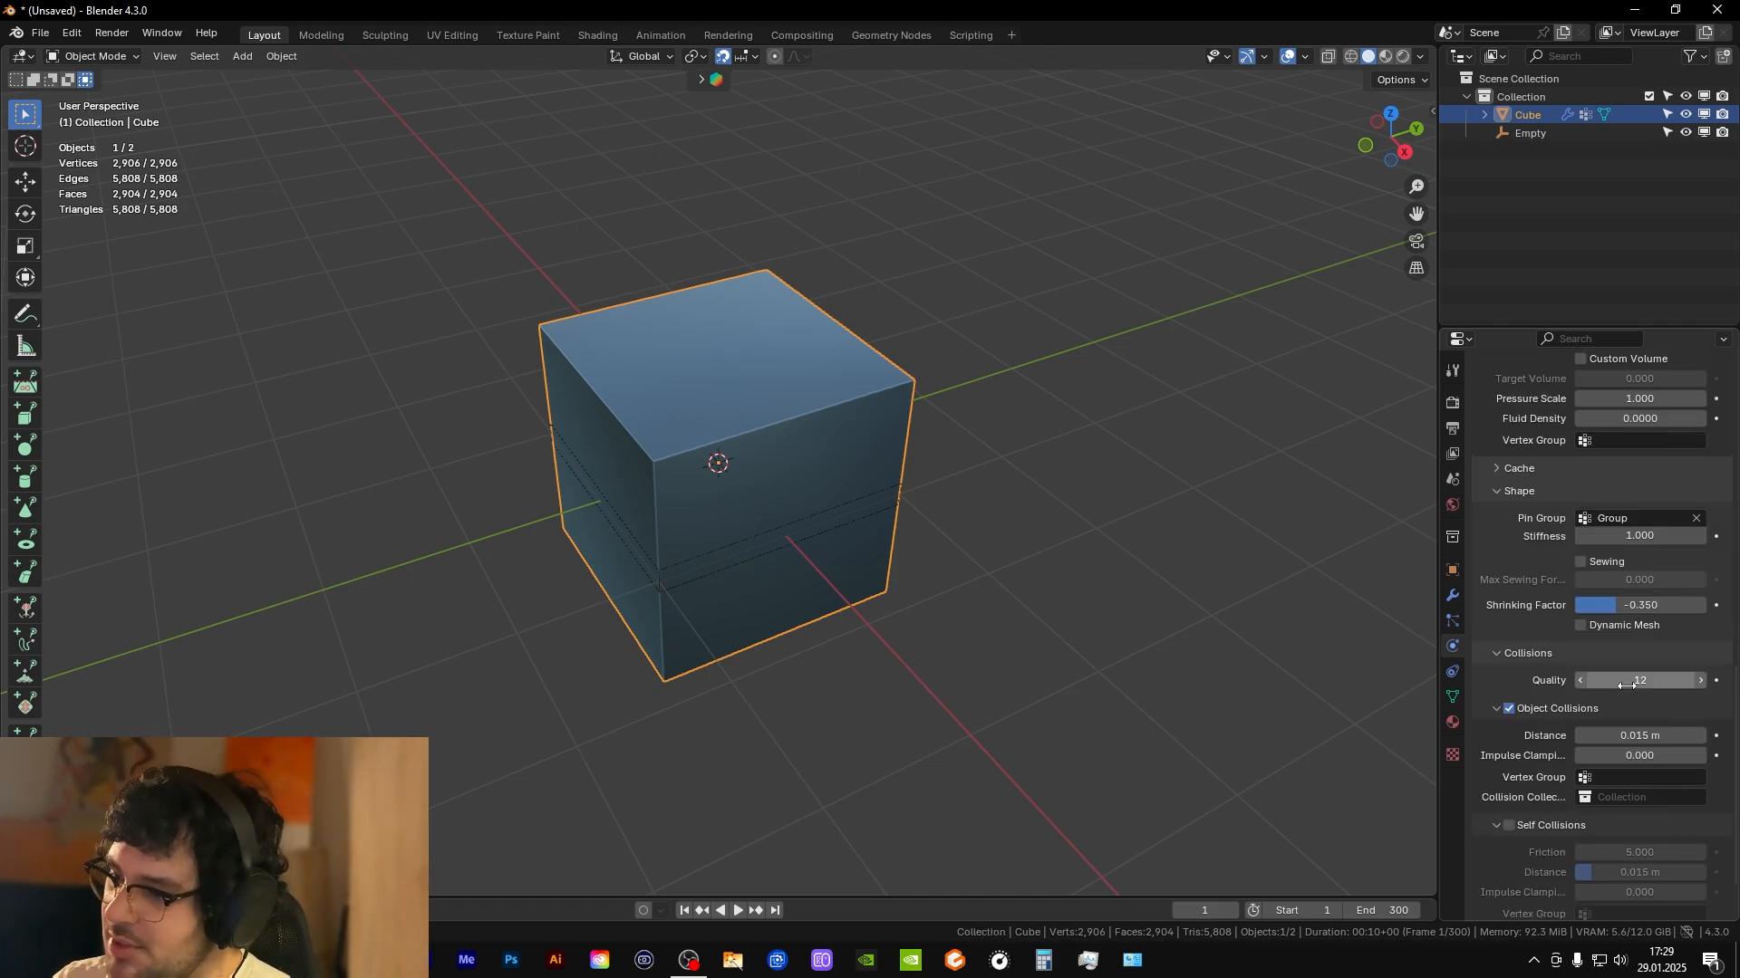
scroll(down, 3)
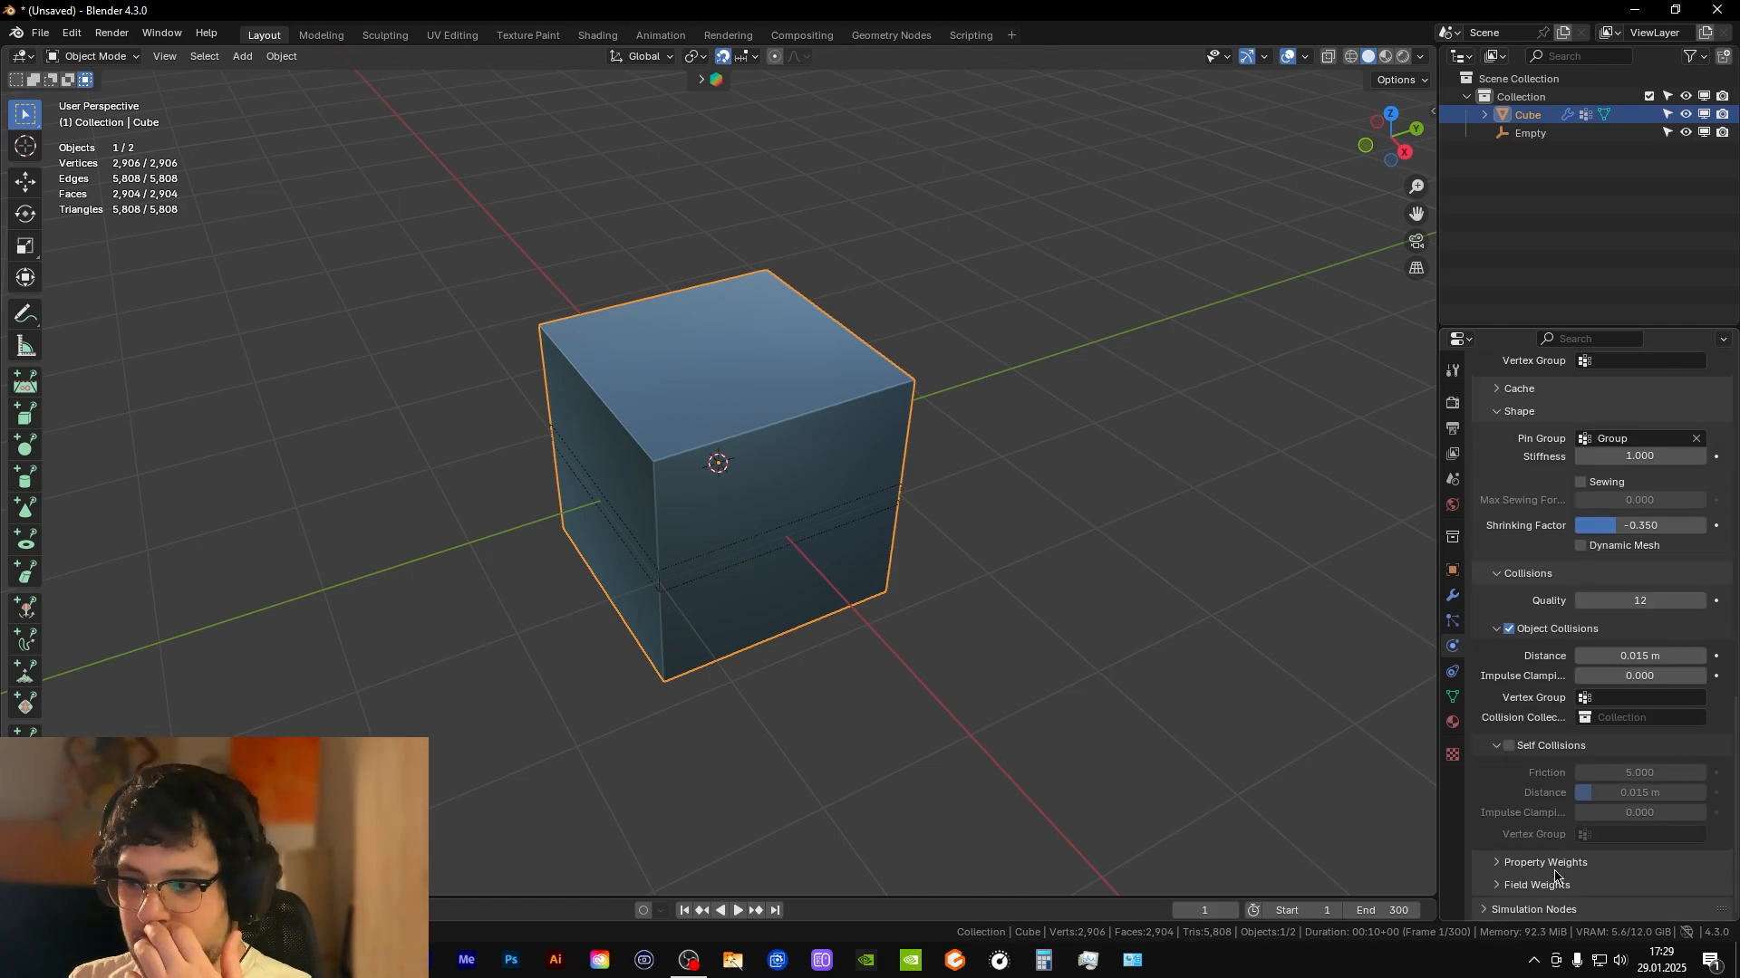
scroll(down, 3)
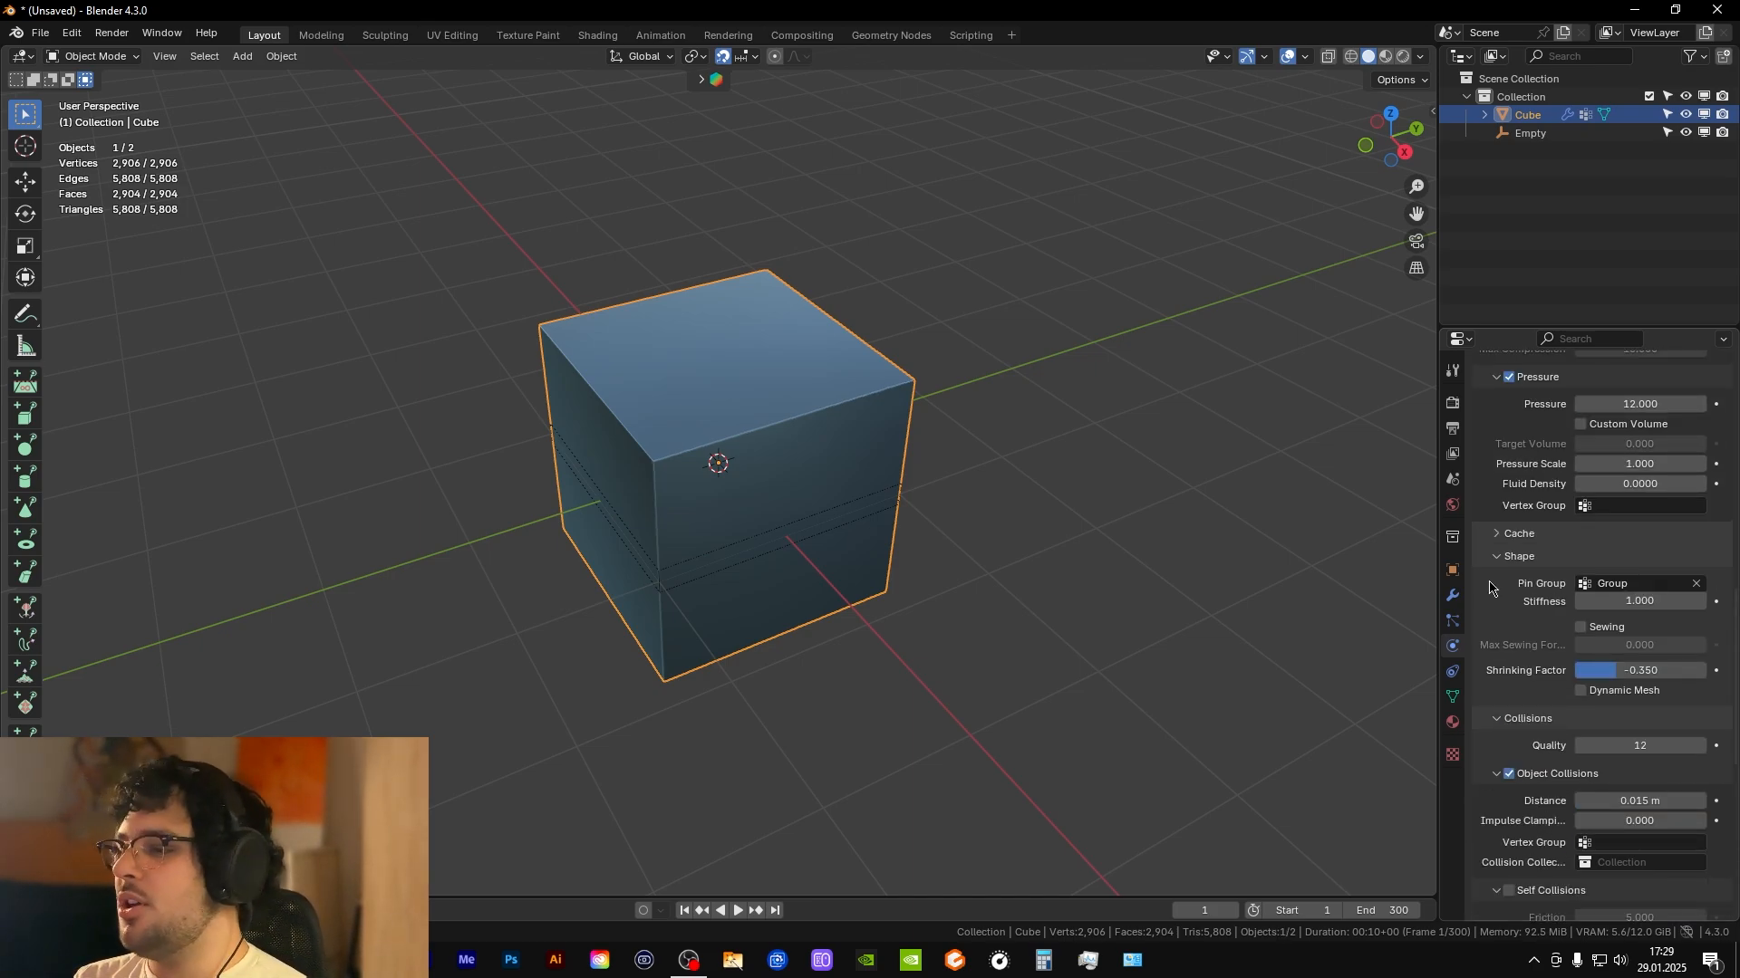
click(1496, 534)
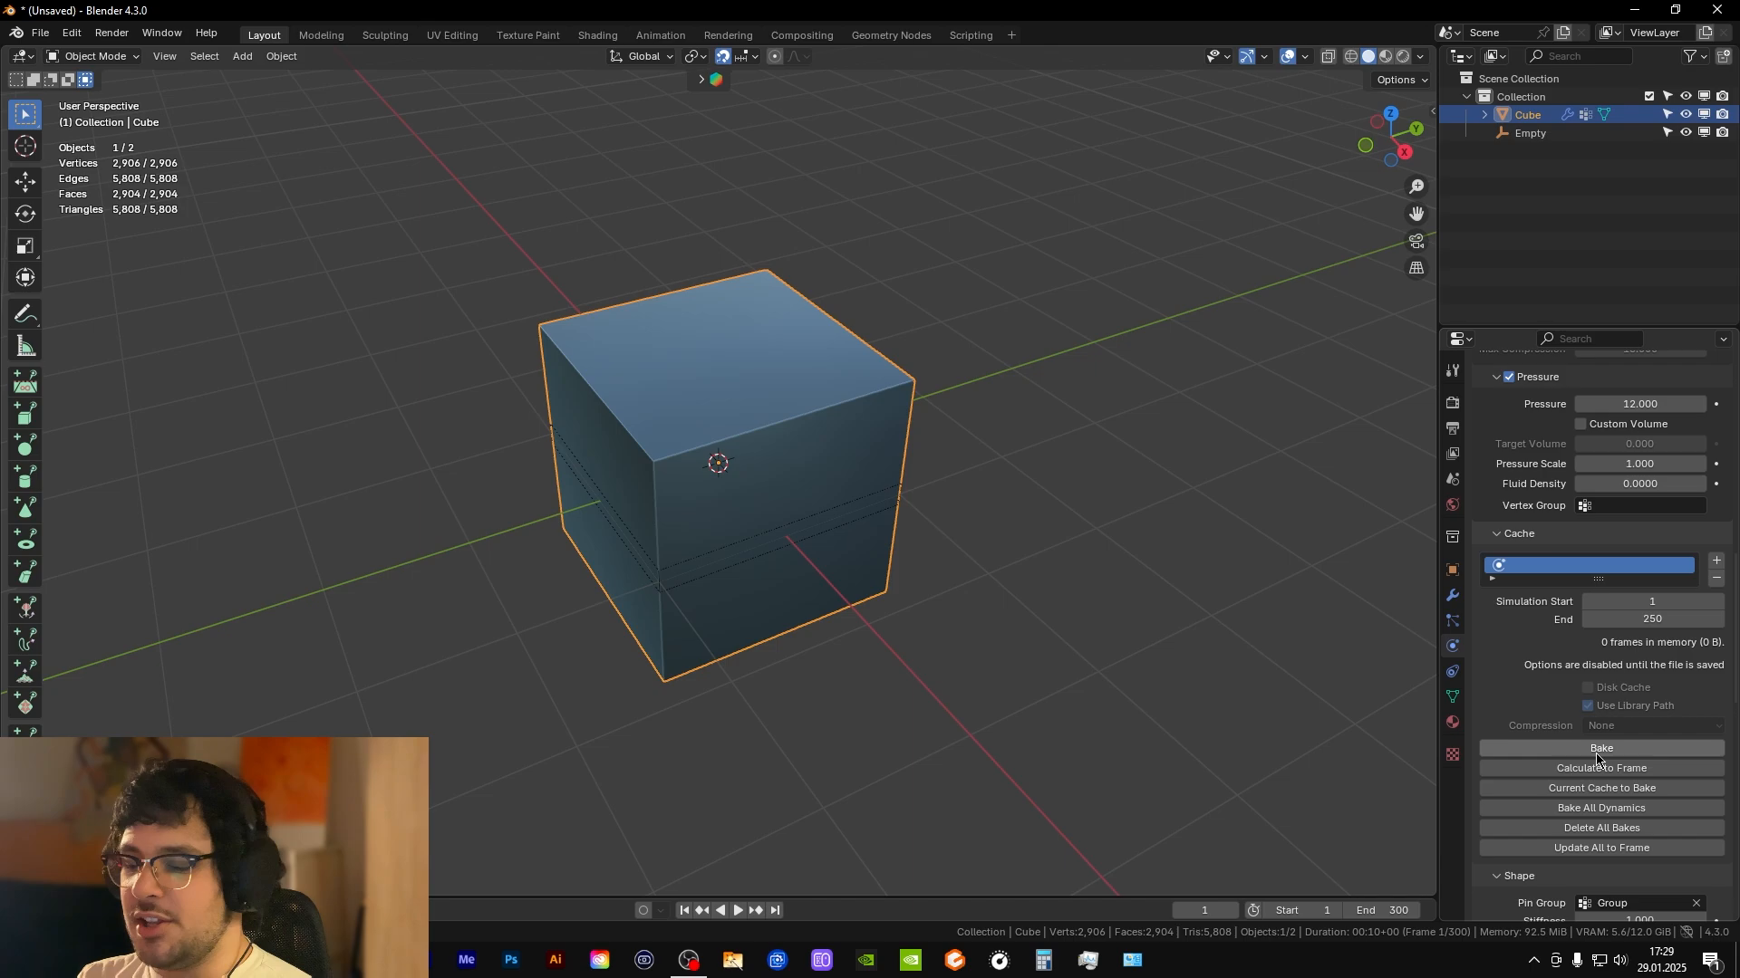
- Bake the cloth simulation, caching all 250 frames
click(1598, 747)
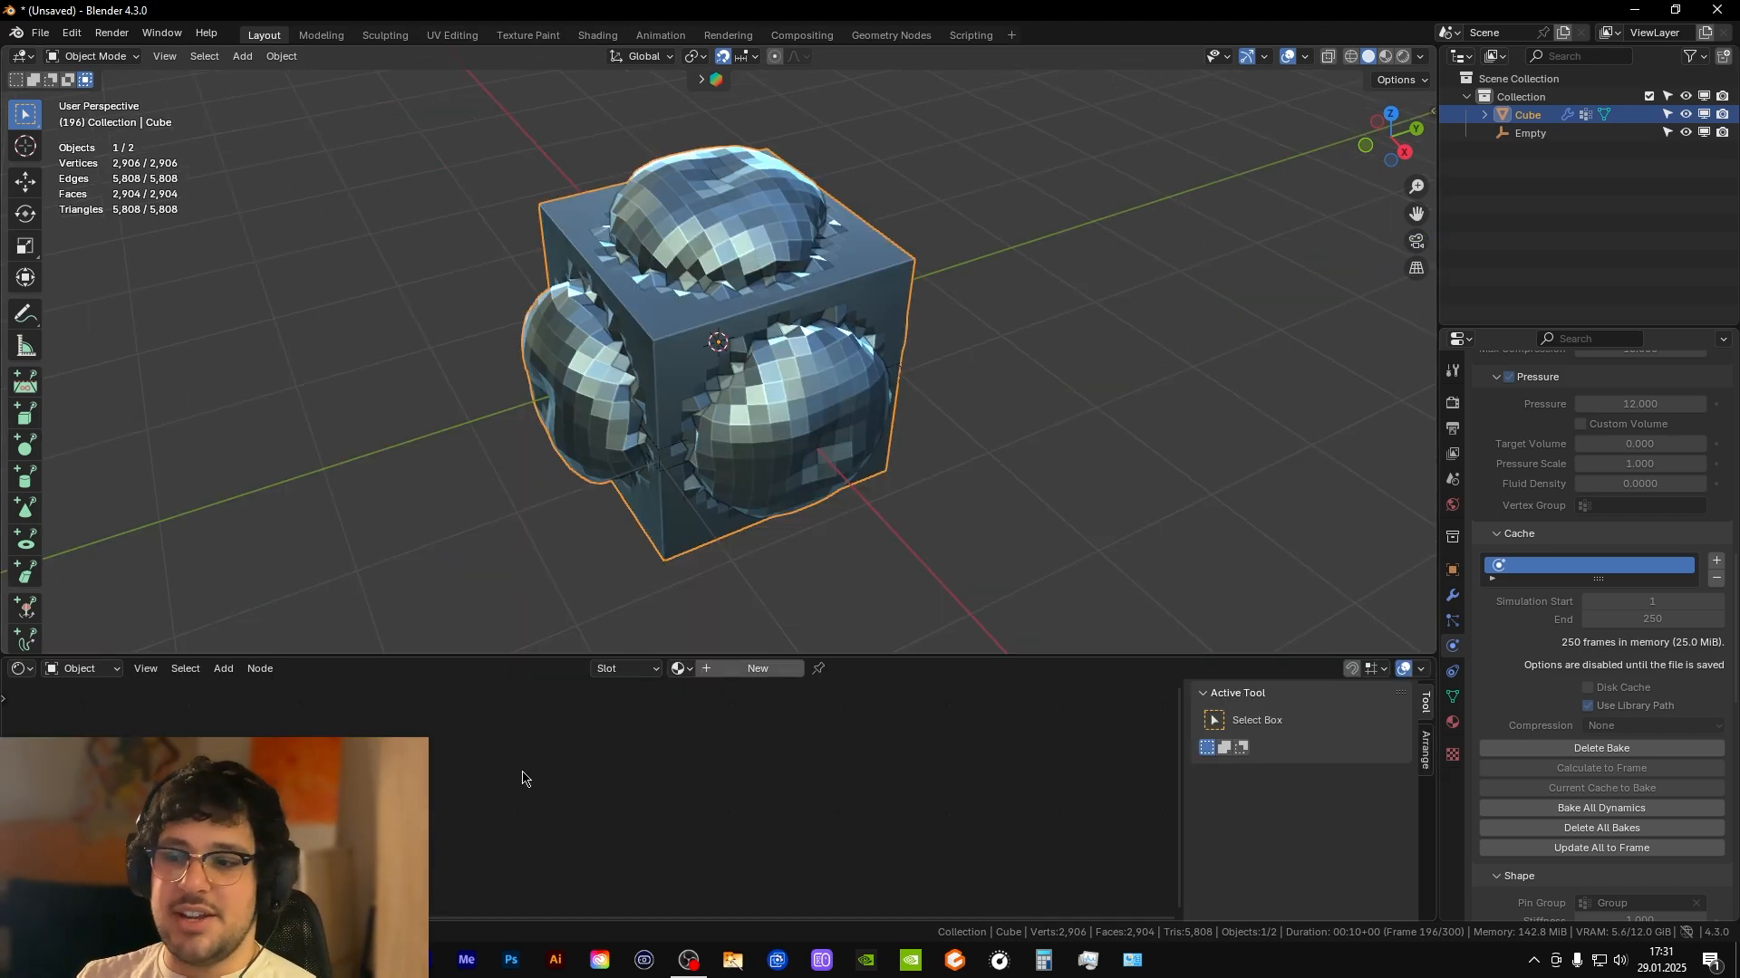
mouse_move(758, 667)
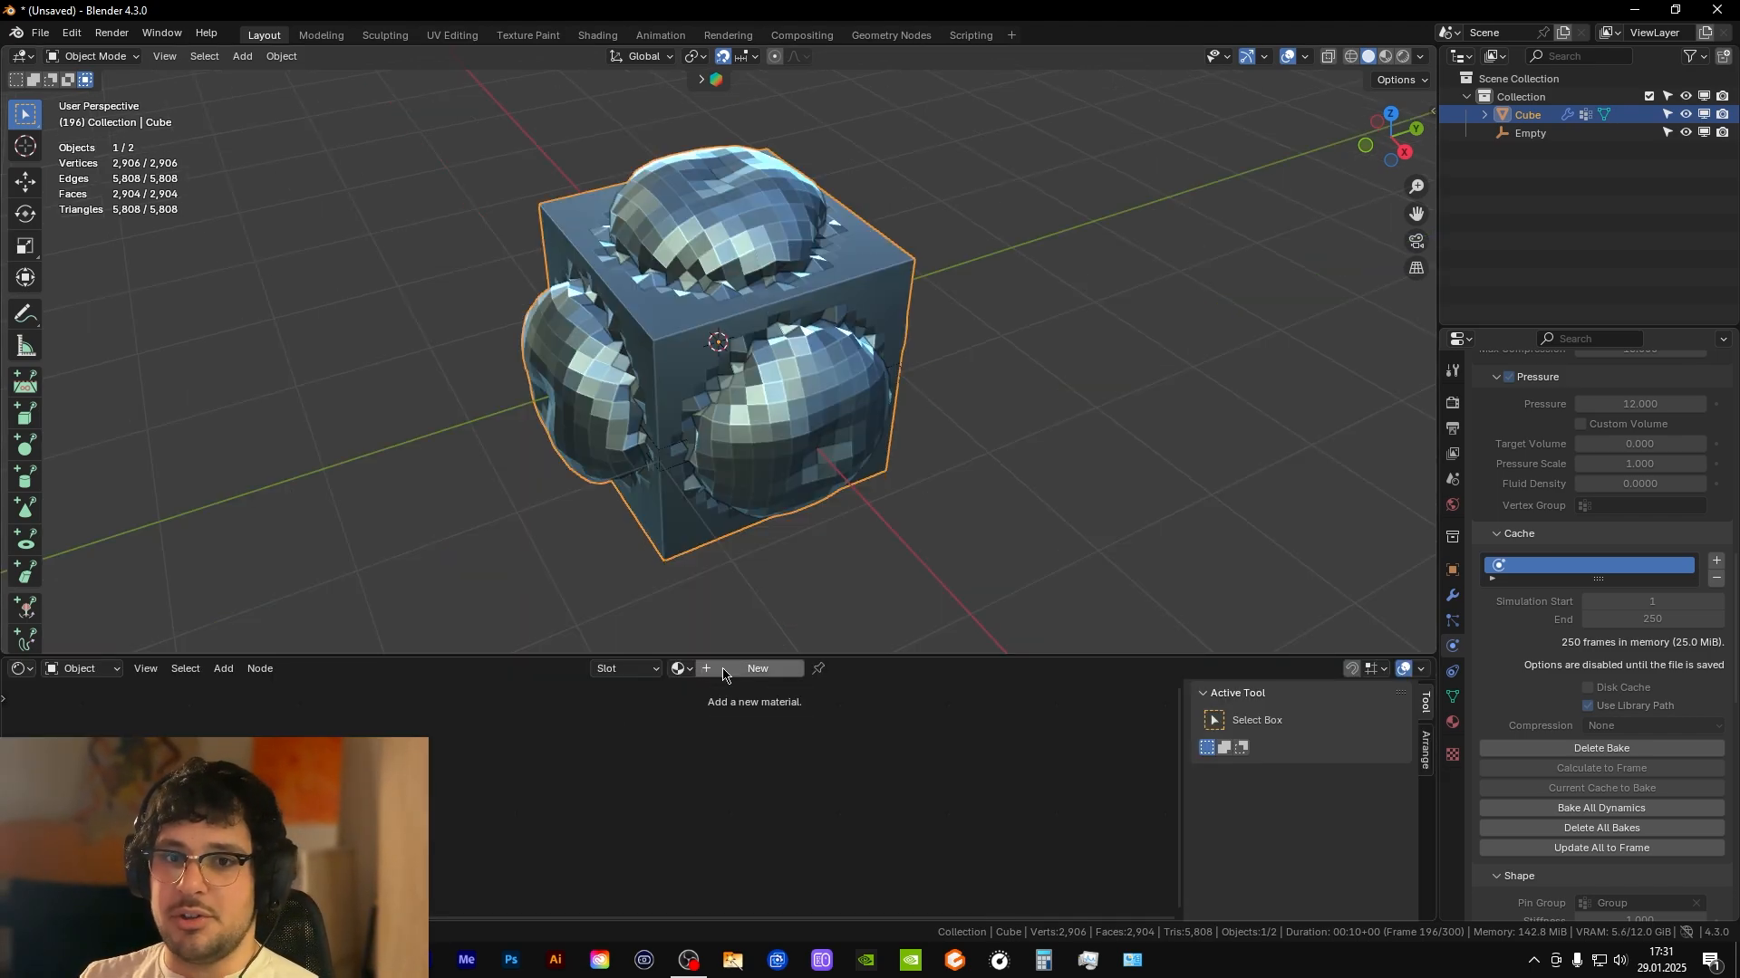
- Create a new Metallic BSDF material, adjust its base colour, and select the shader node
click(757, 668)
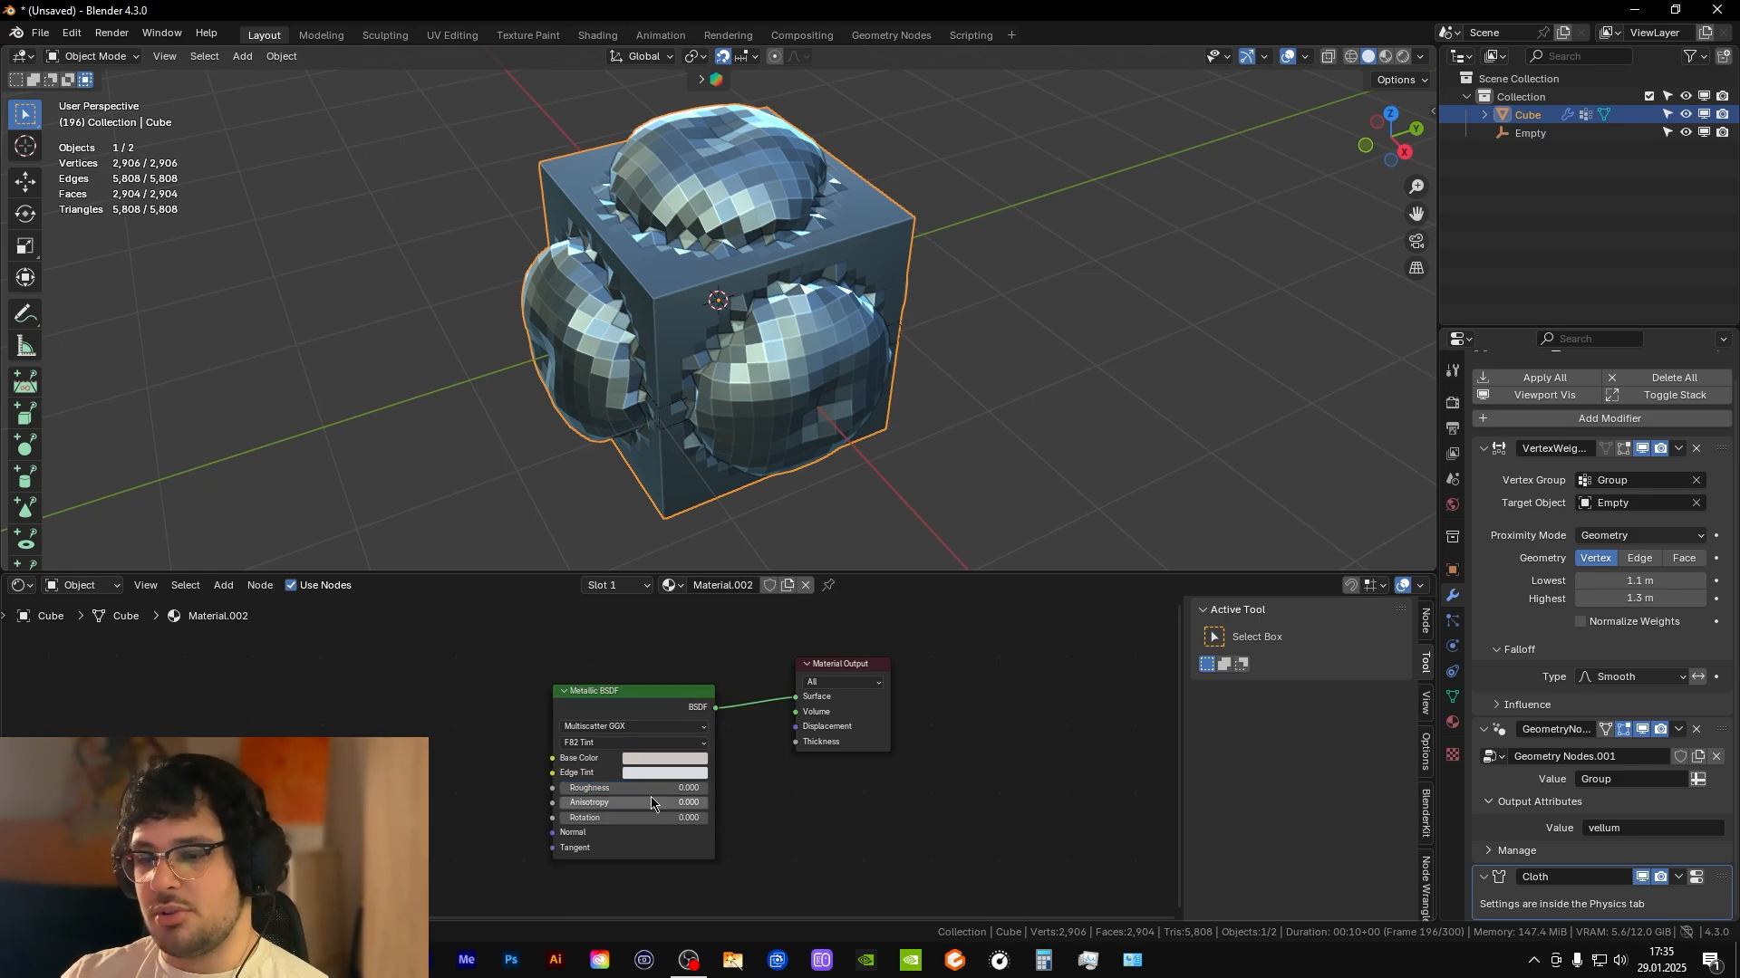
click(664, 757)
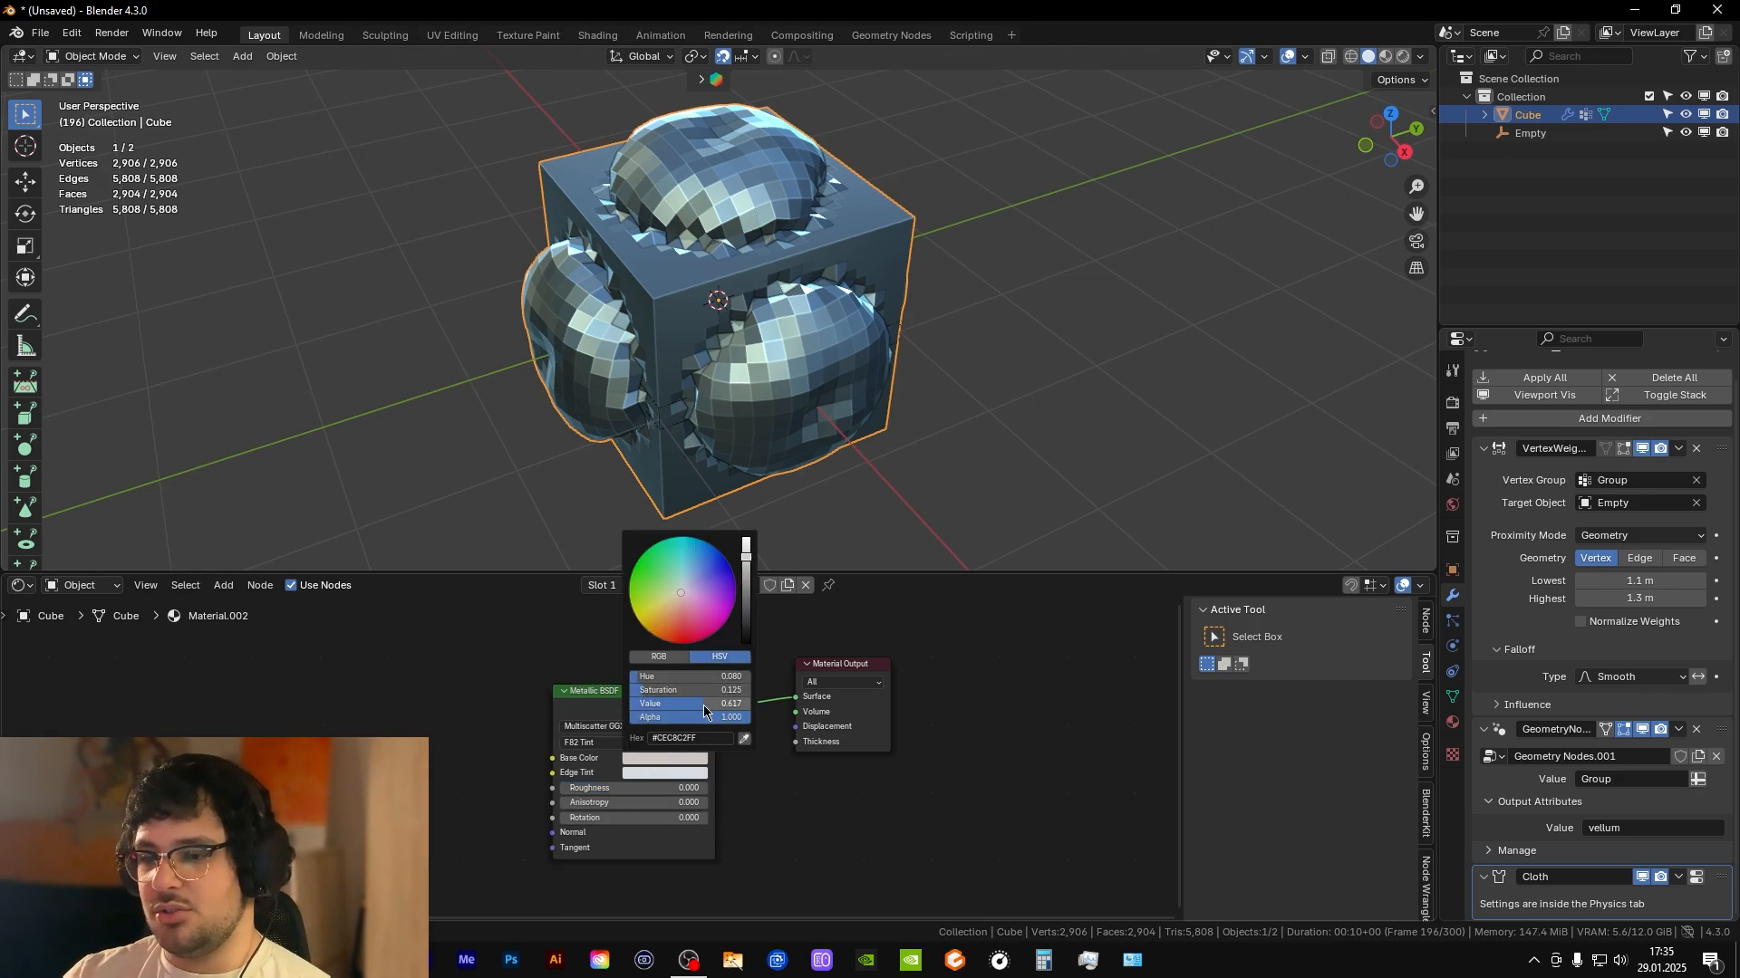
click(491, 692)
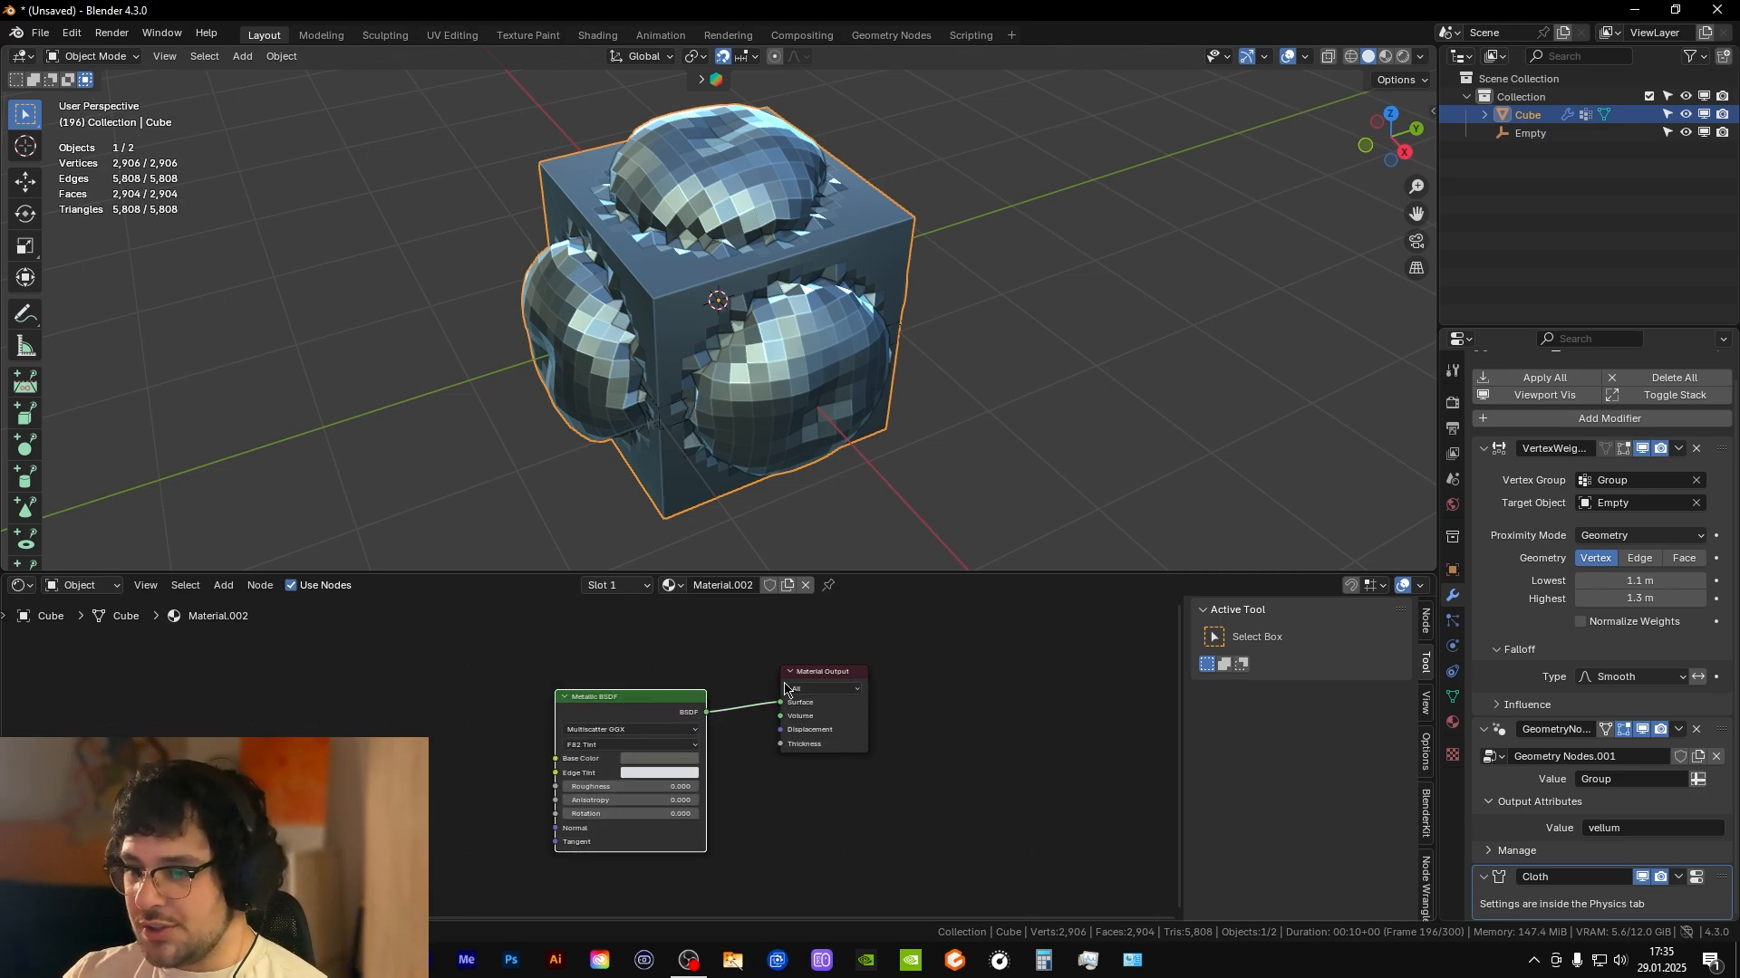
mouse_move(820, 688)
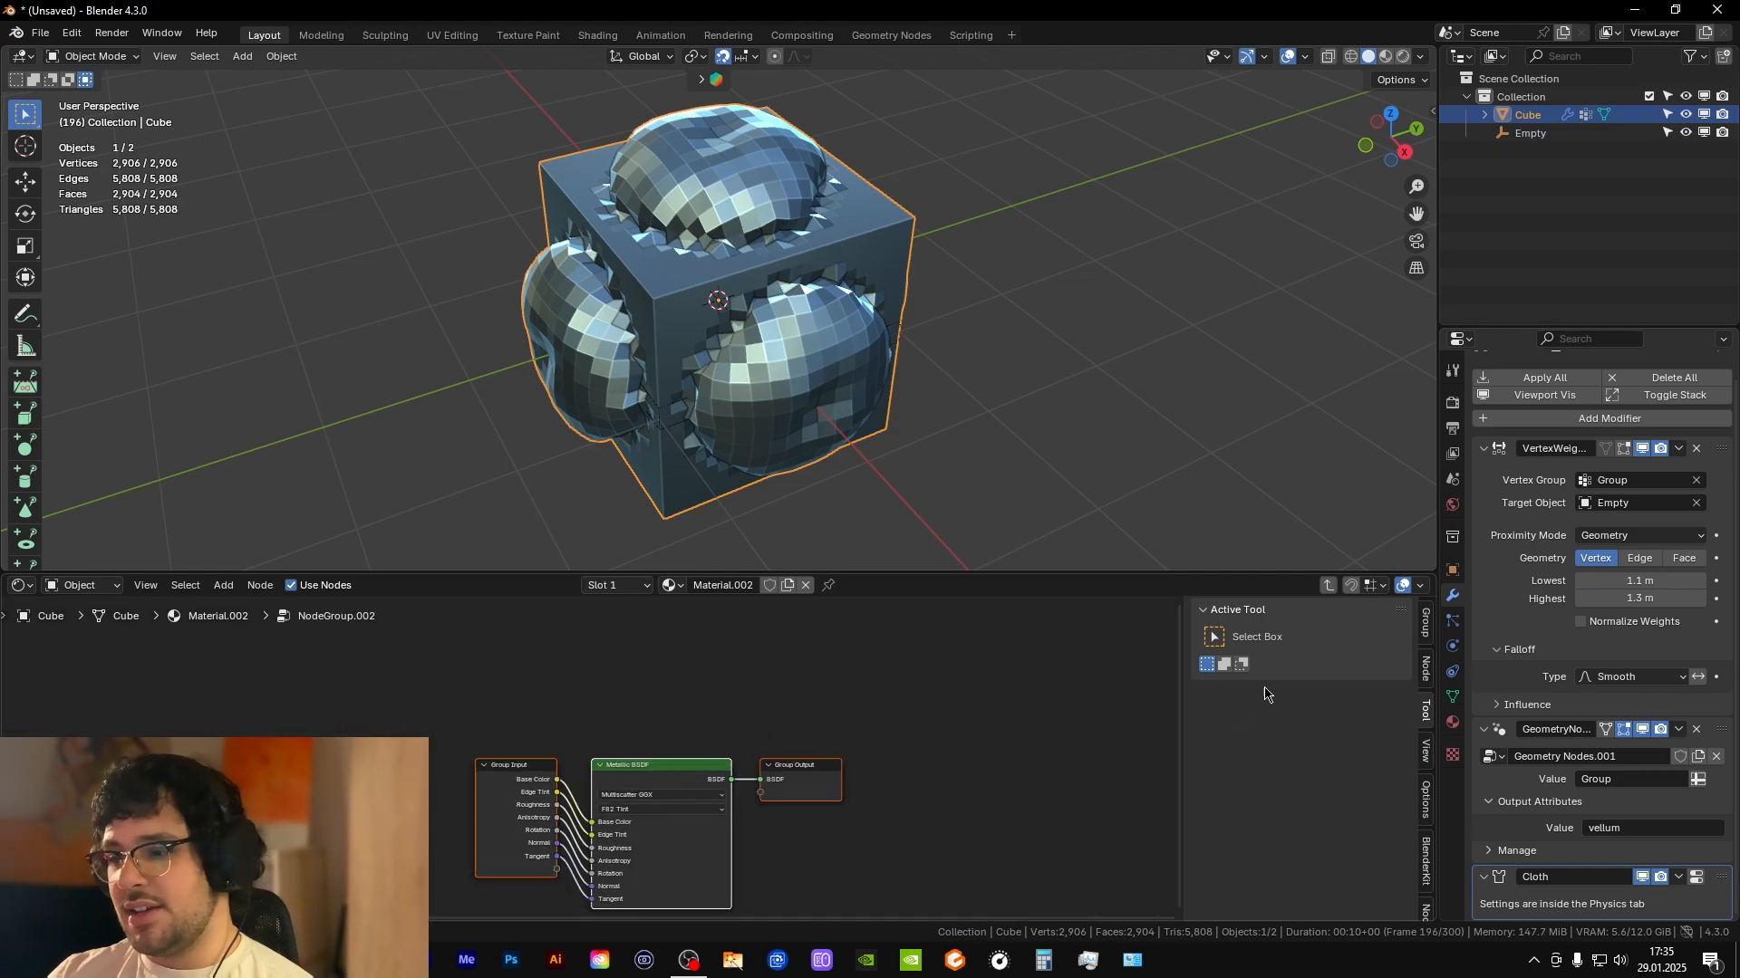
mouse_move(1326, 587)
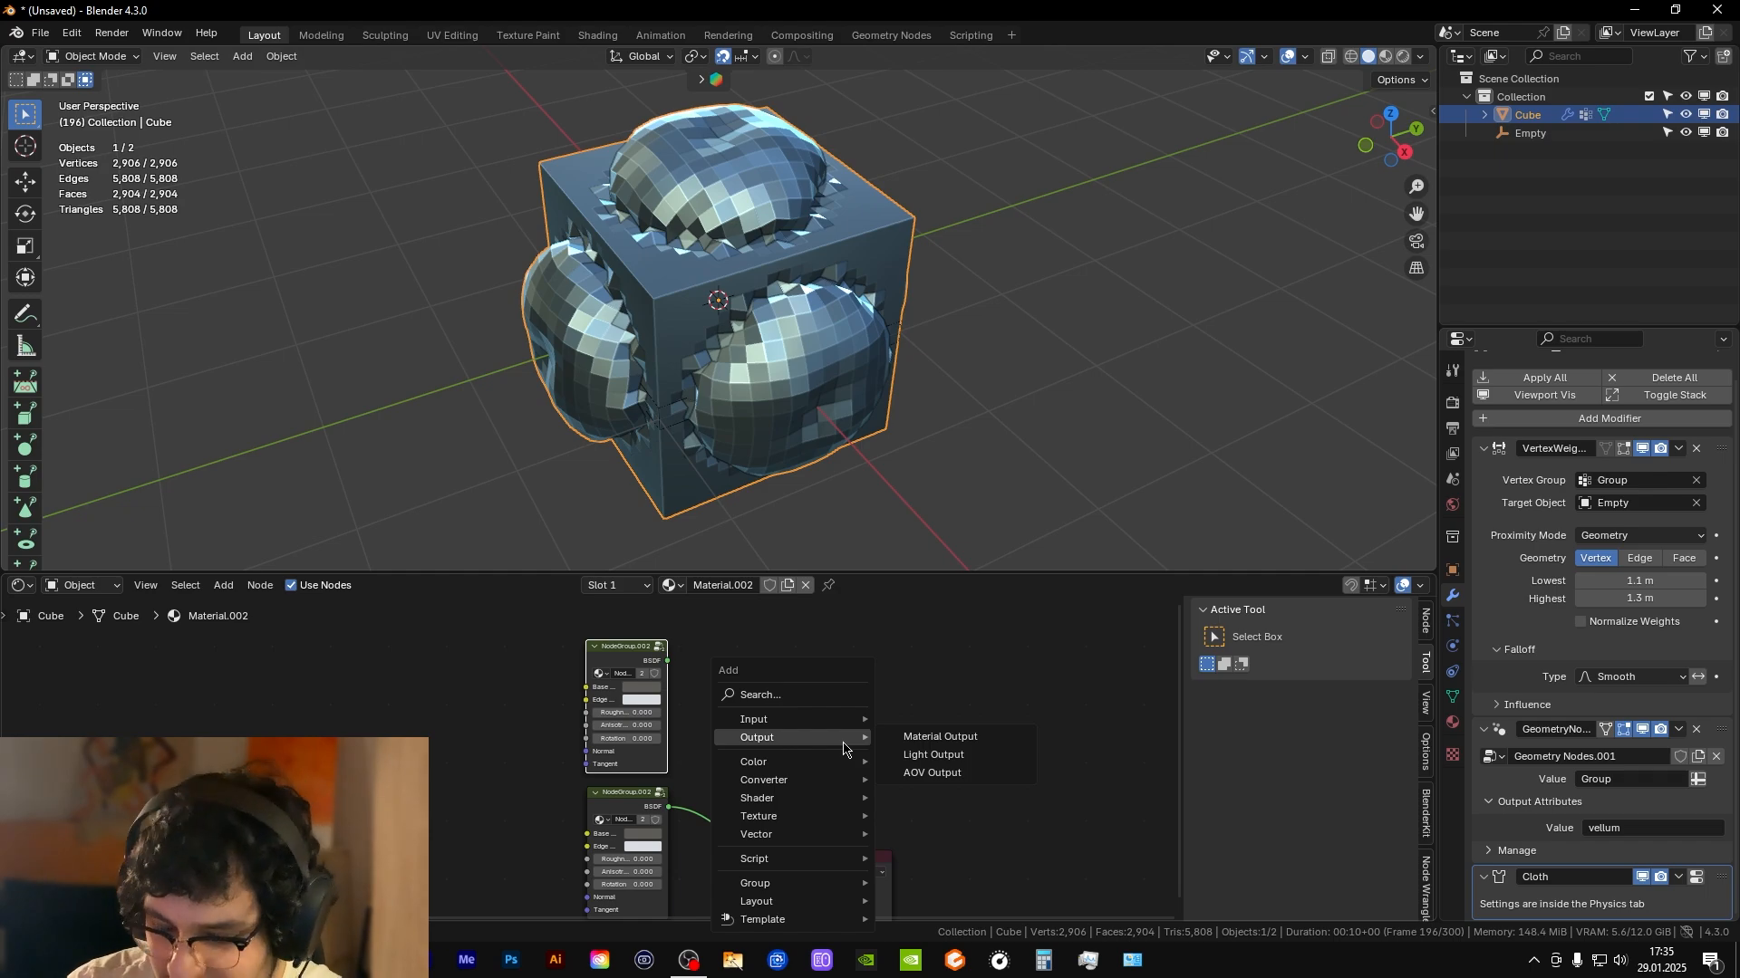
- Add a Mix Shader blending both metallic node group copies into the Material Output
click(938, 736)
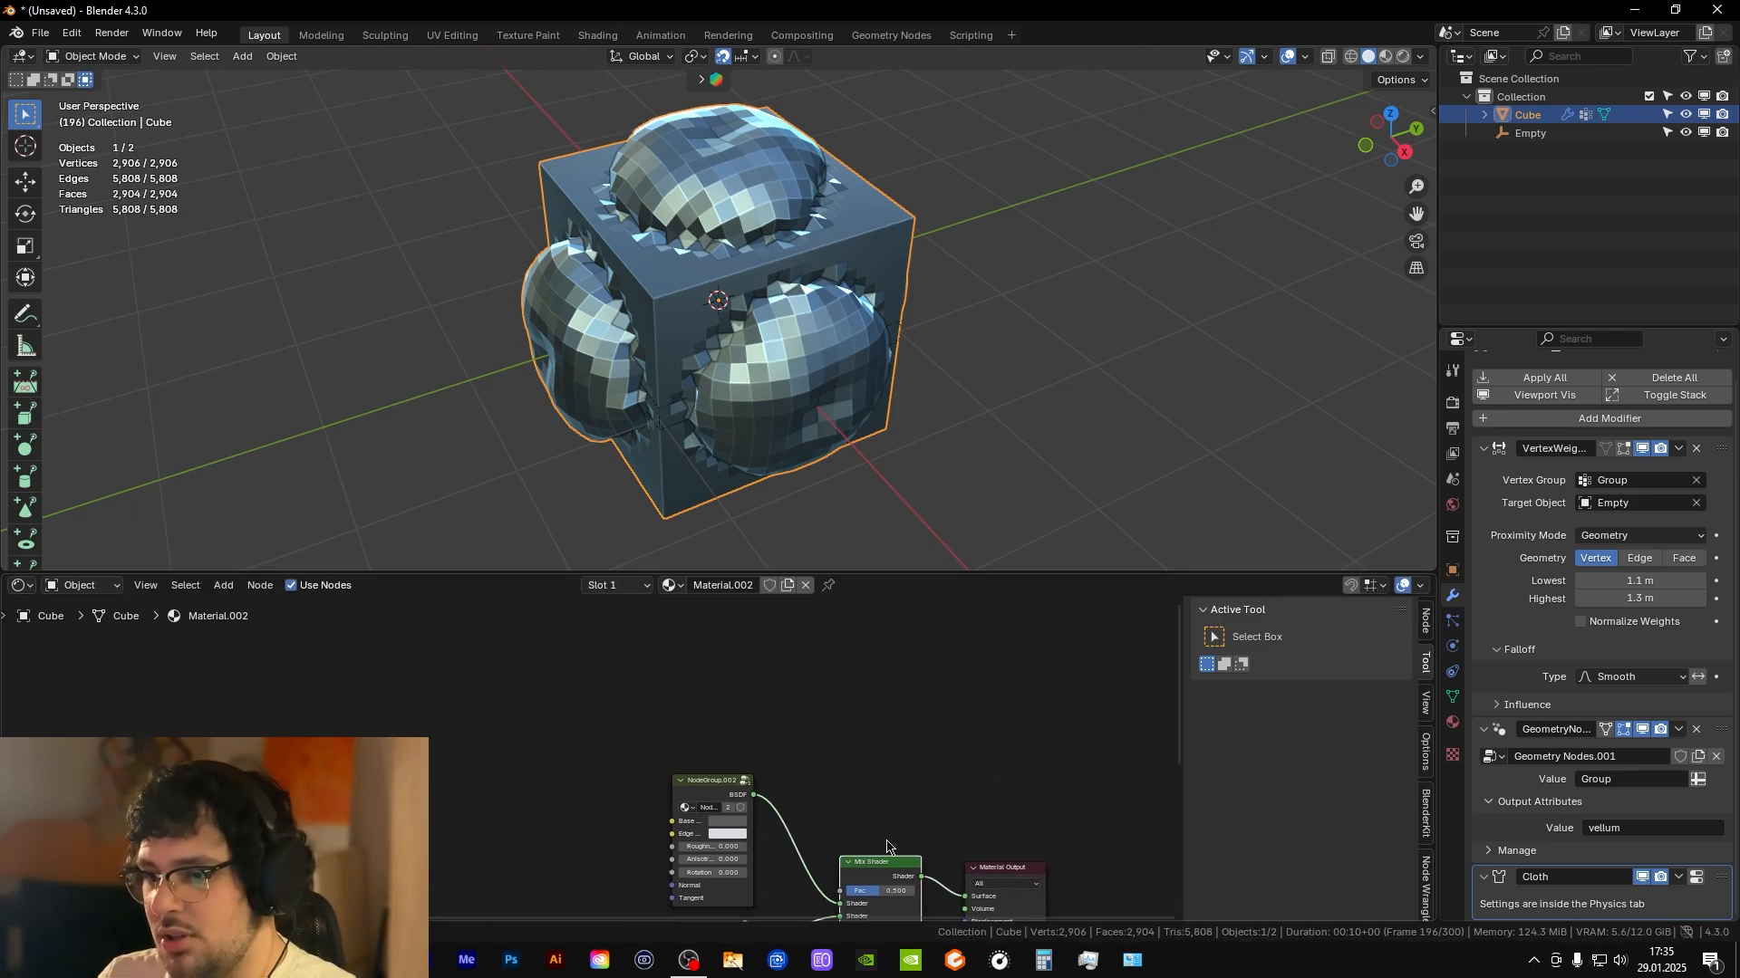
- Add a Color Ramp fed by a 'vellum' Attribute node, driving the Mix Shader factor
text(color ram)
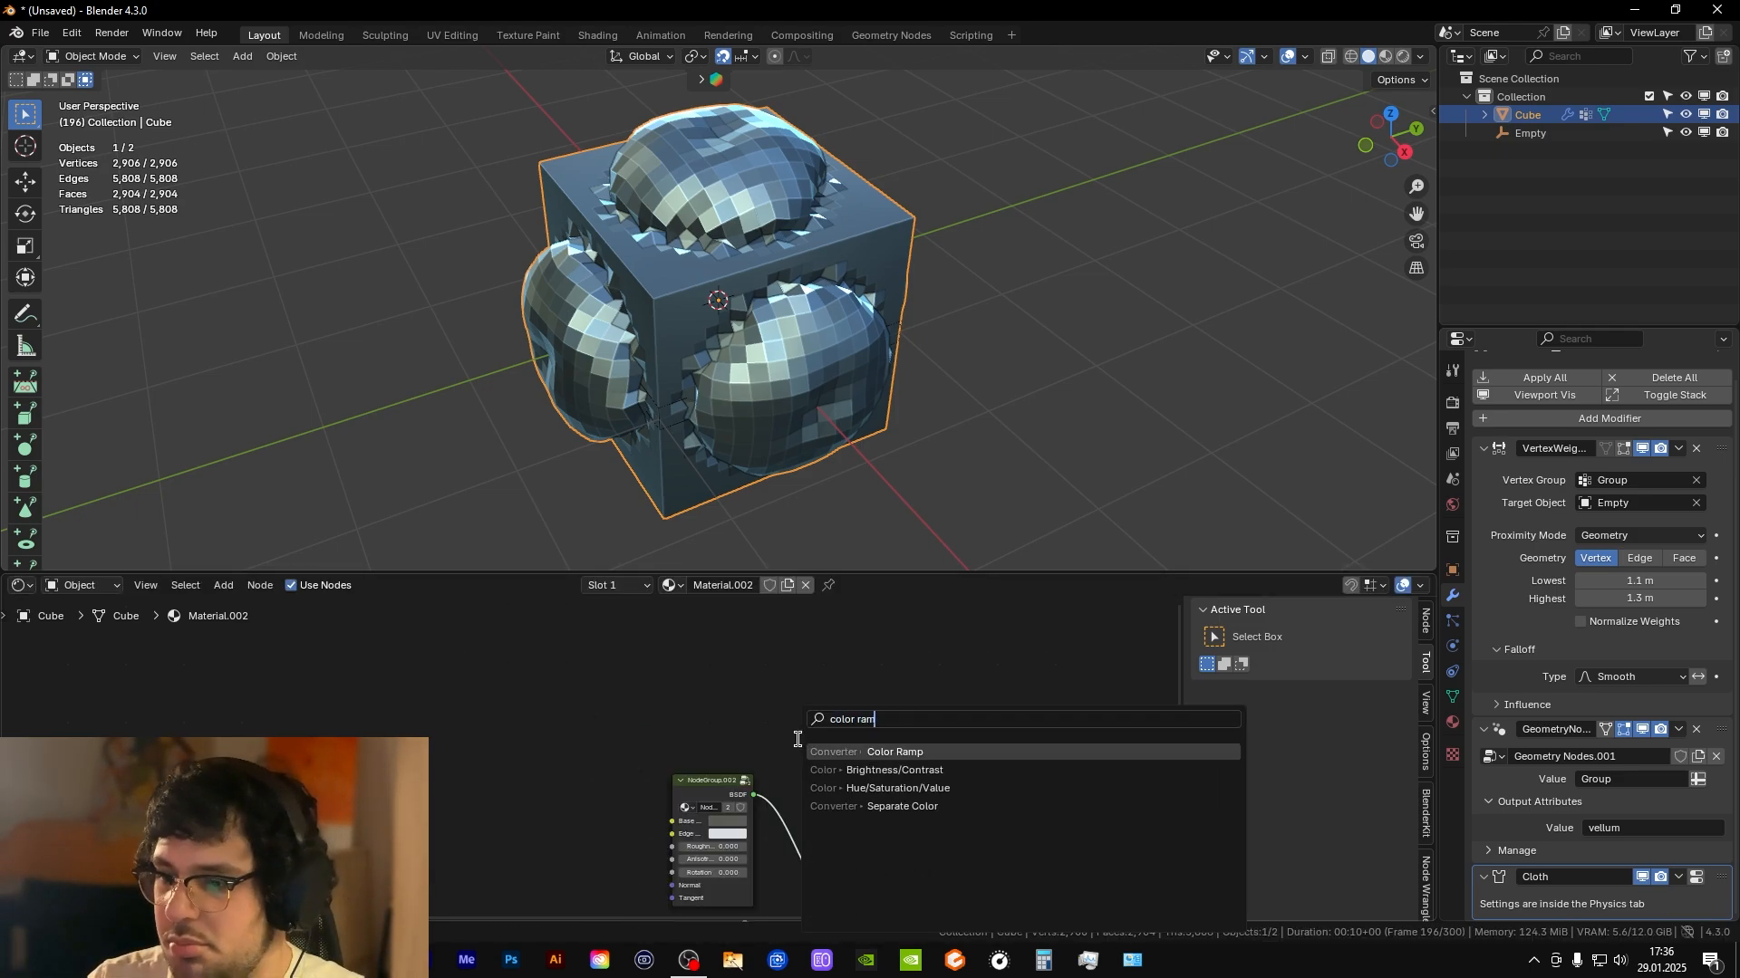
click(894, 751)
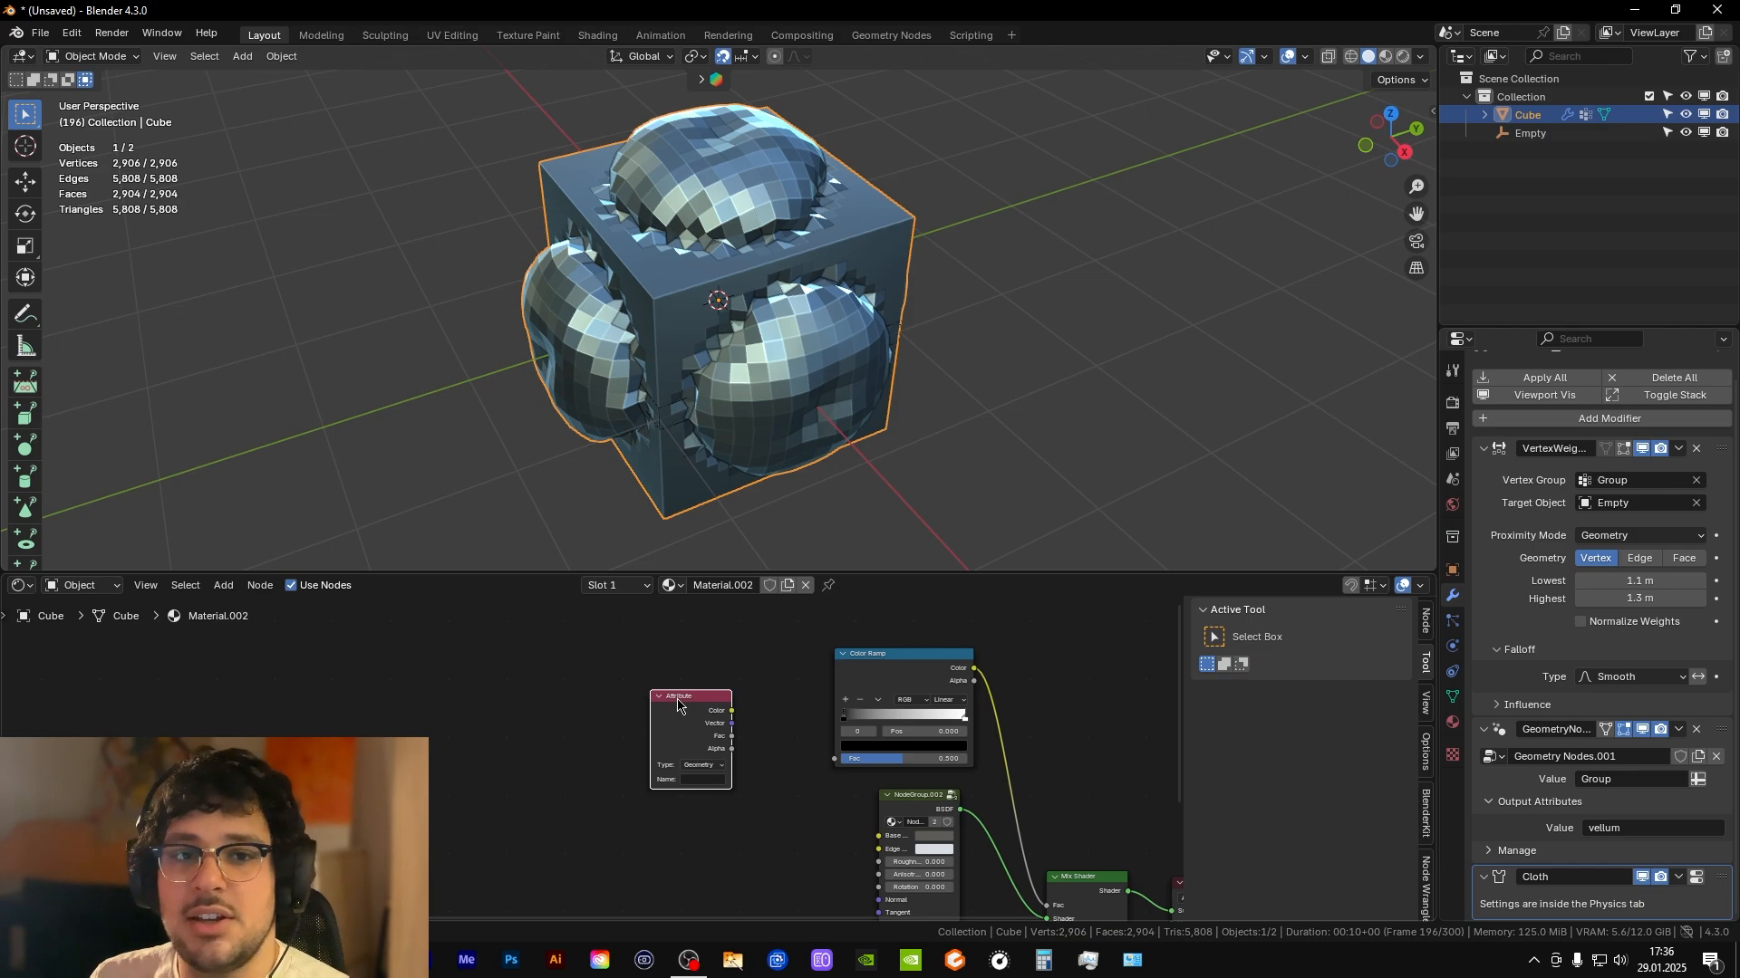
mouse_move(732, 743)
text(vellum)
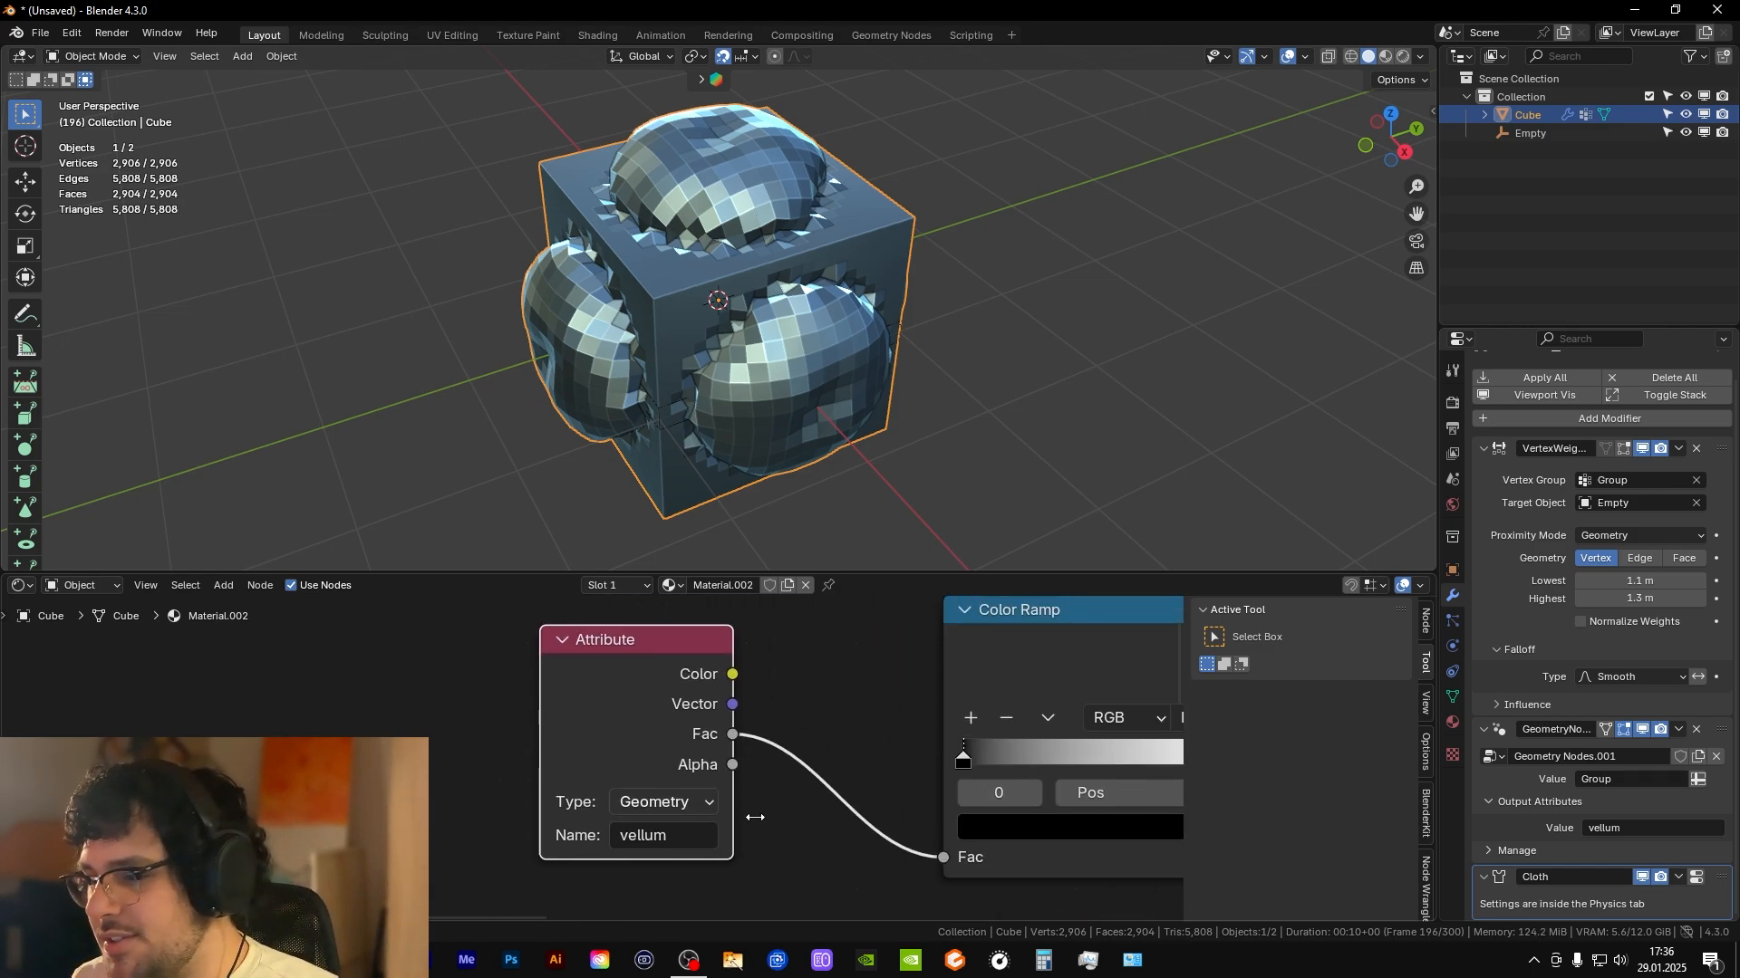
mouse_move(1558, 846)
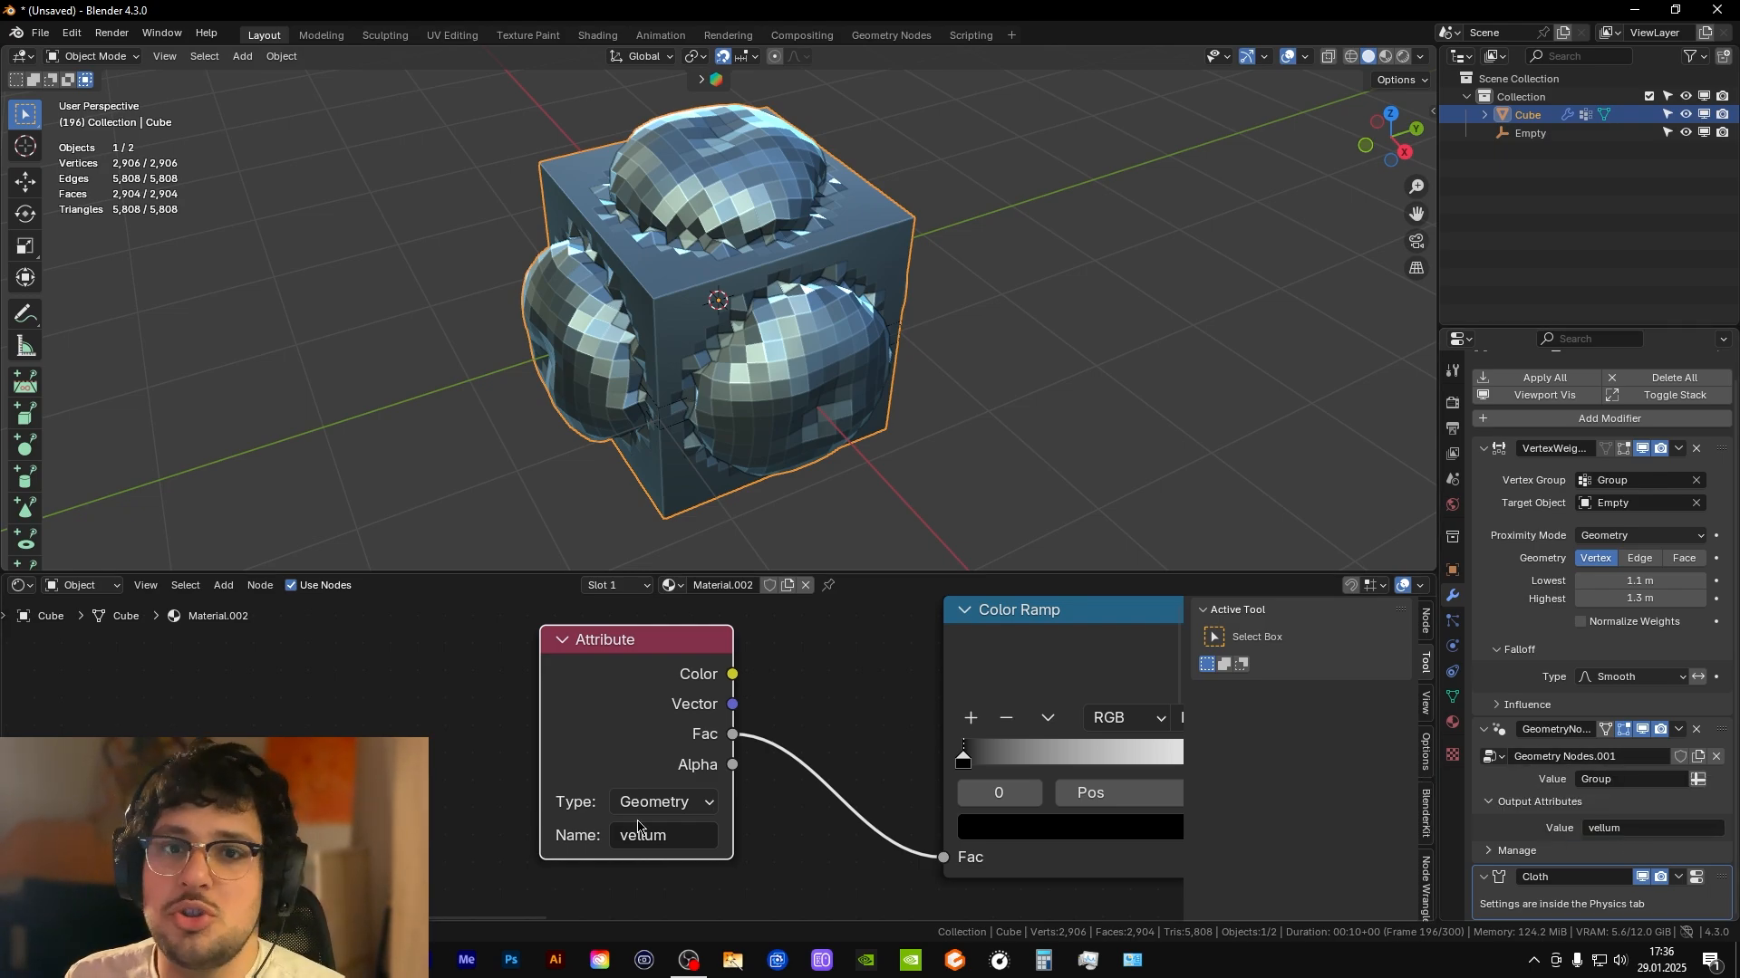
mouse_move(784, 805)
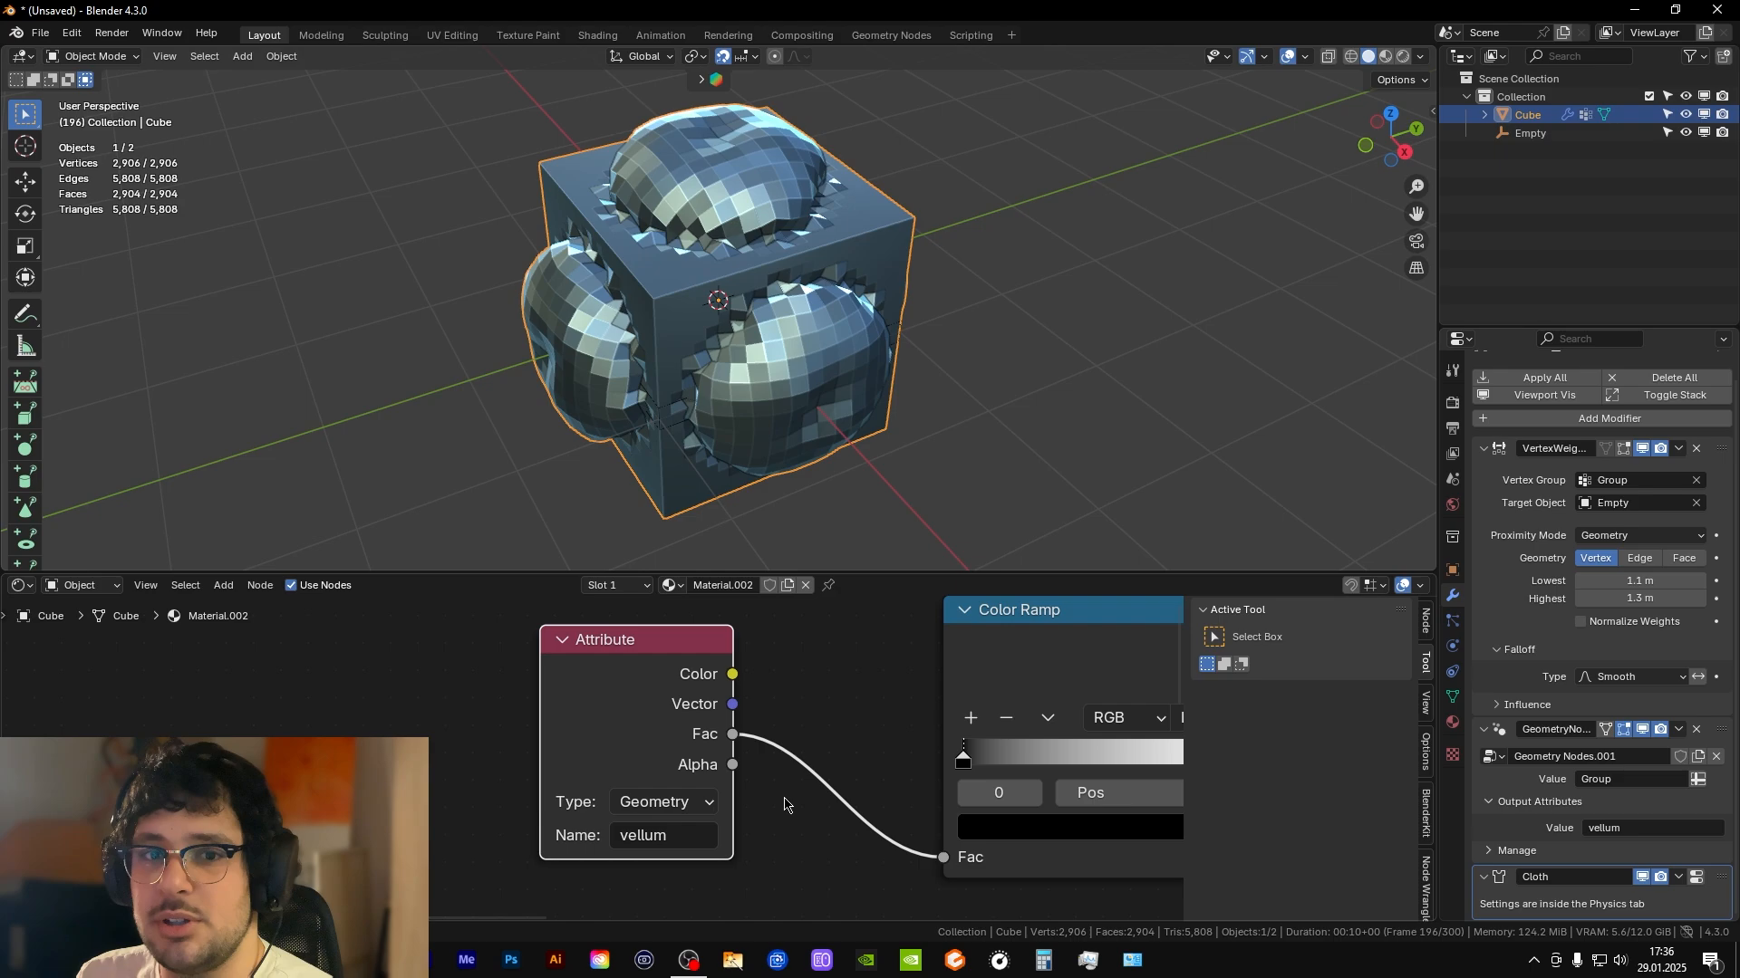
click(1632, 827)
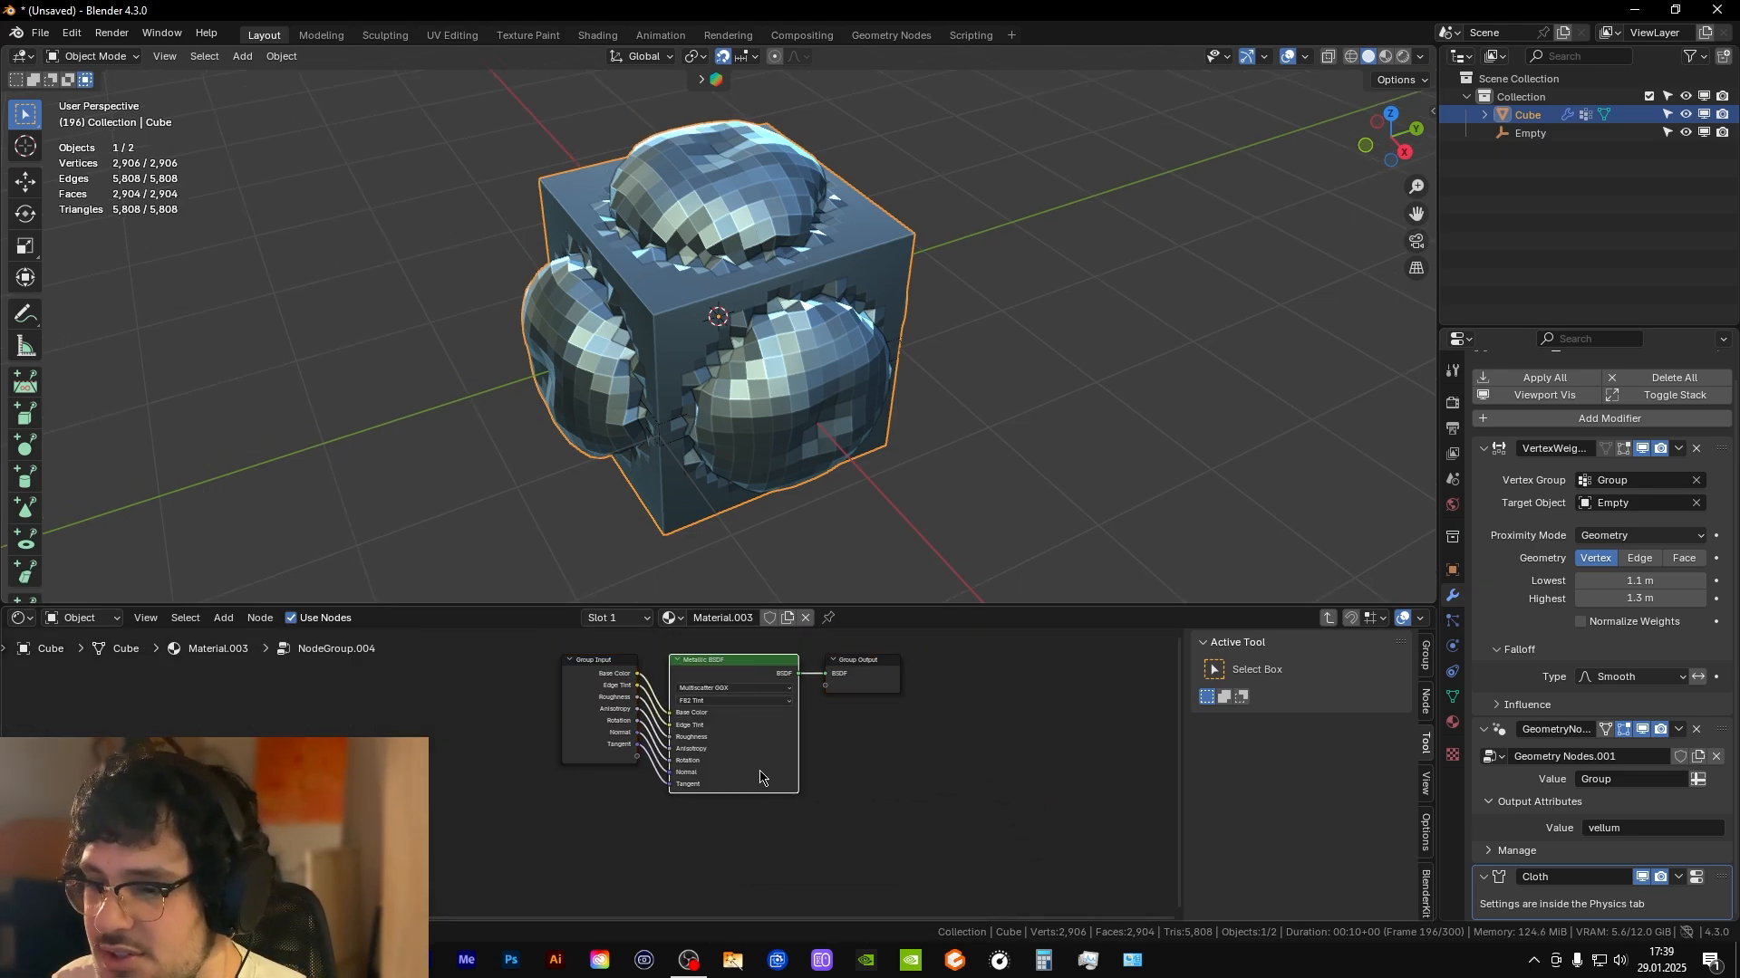
- Add a Glass BSDF shader and light the world with a Nishita sky at 2° sun elevation
text(glas)
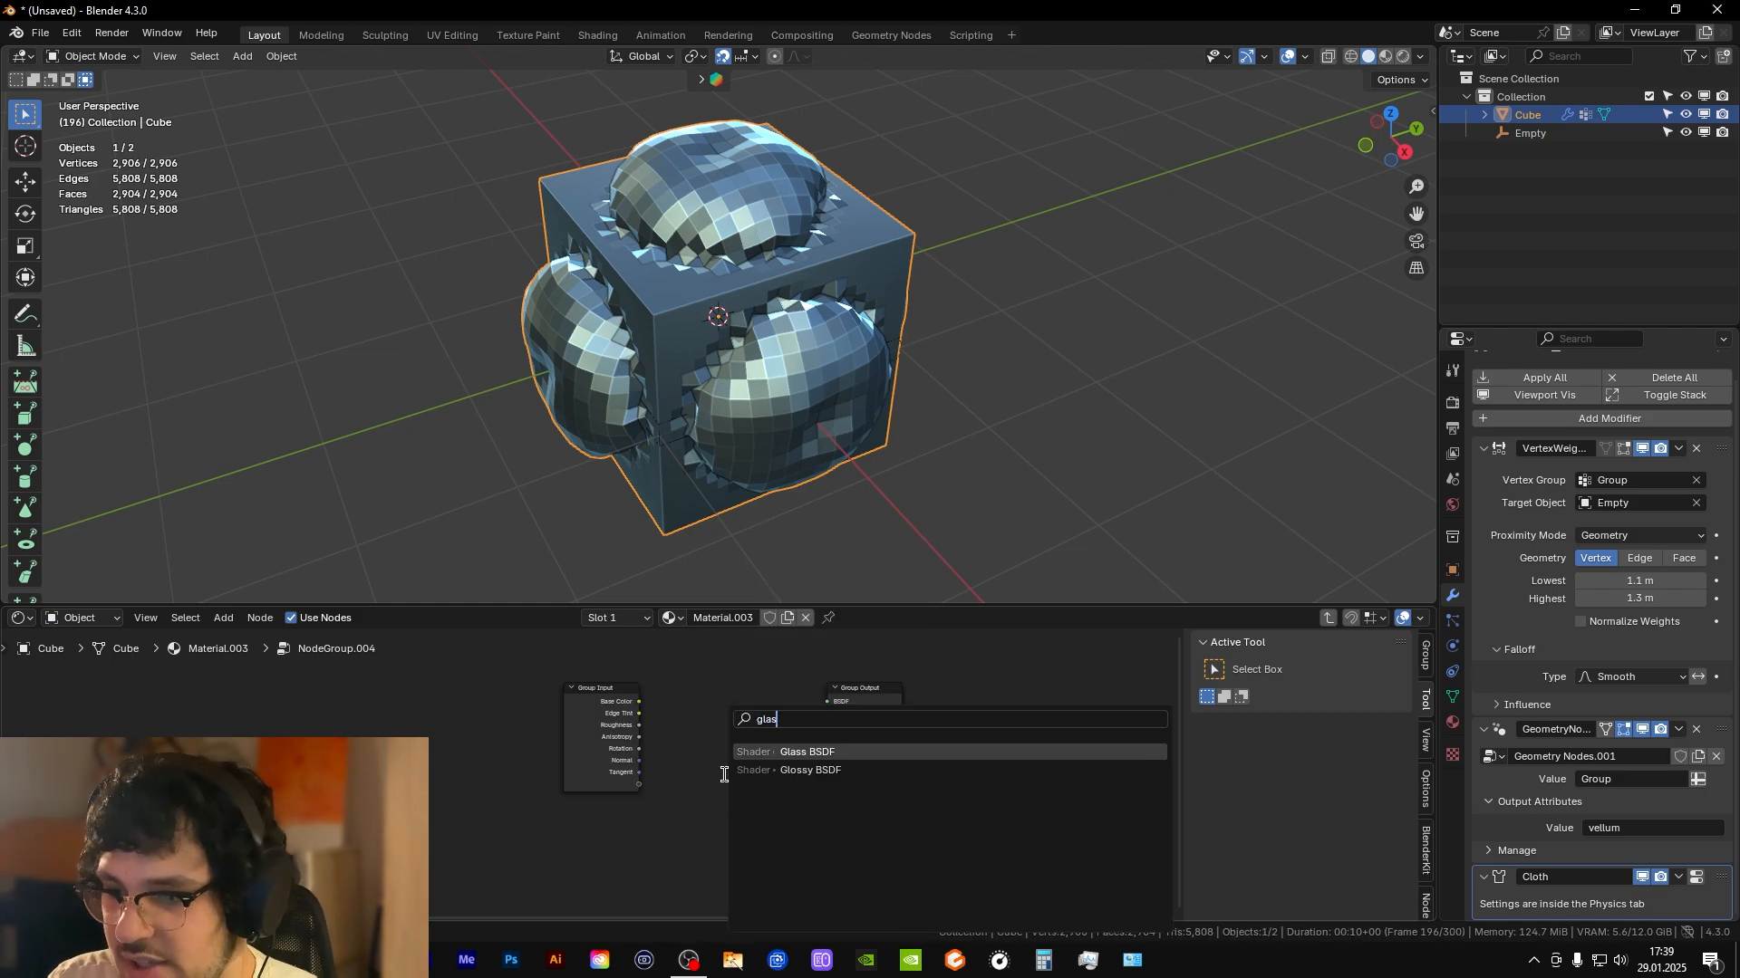
click(807, 752)
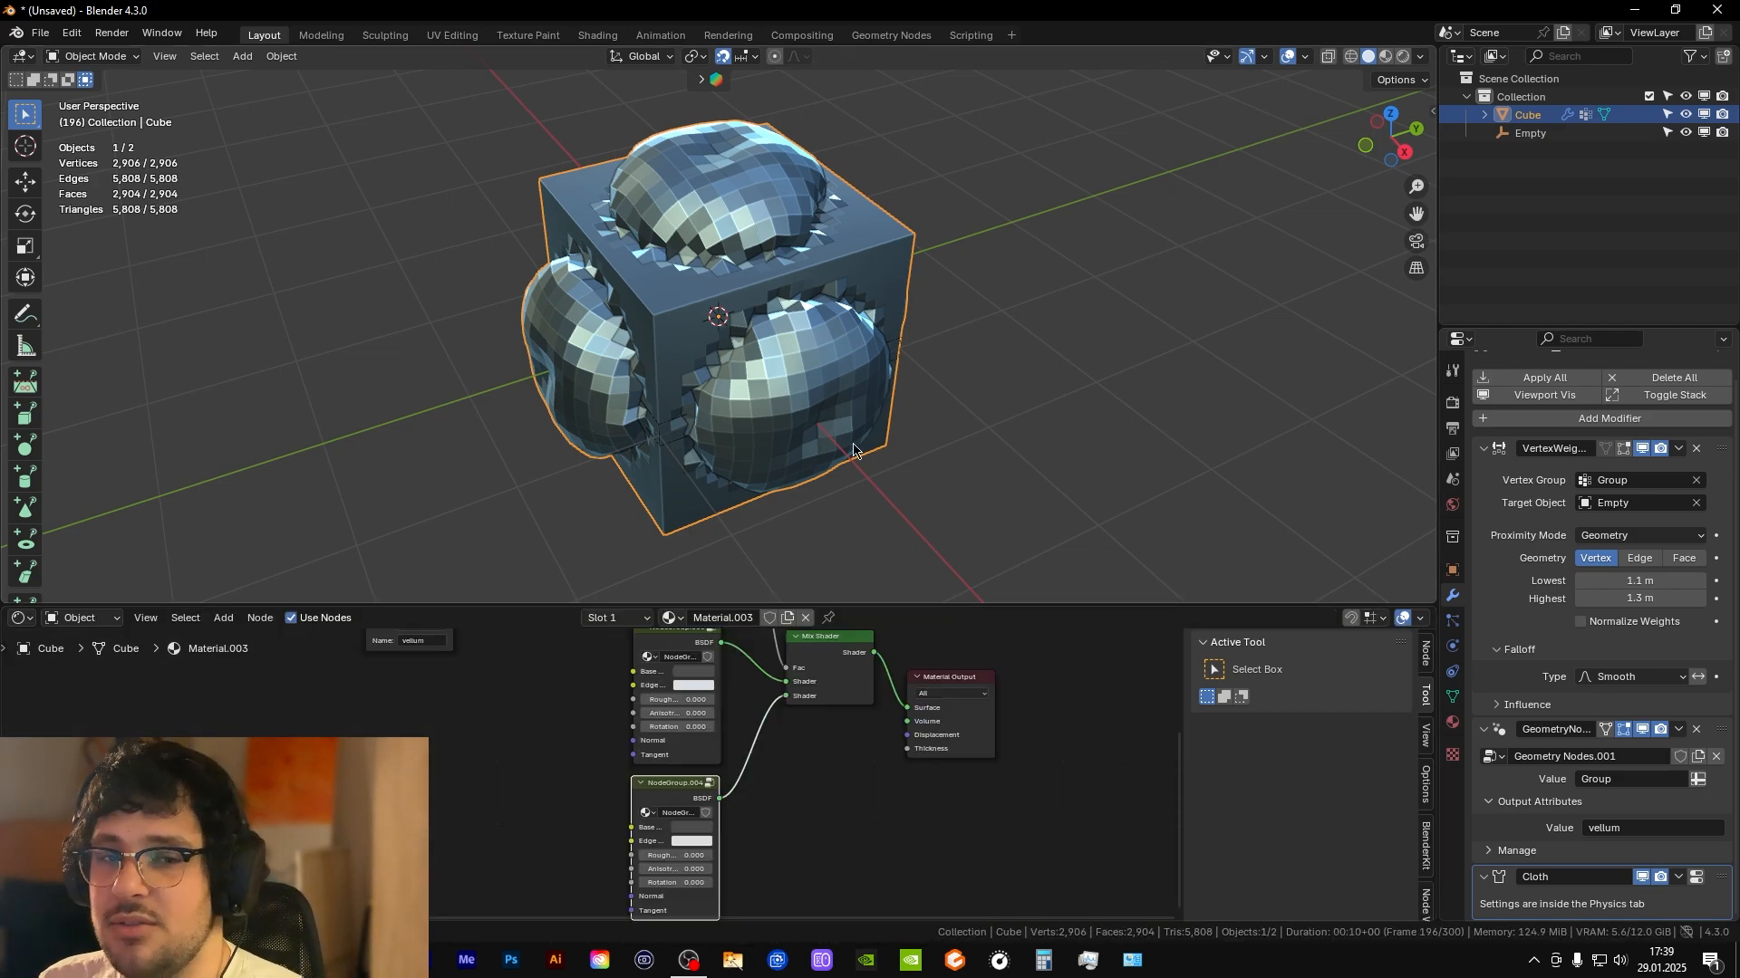
click(1450, 569)
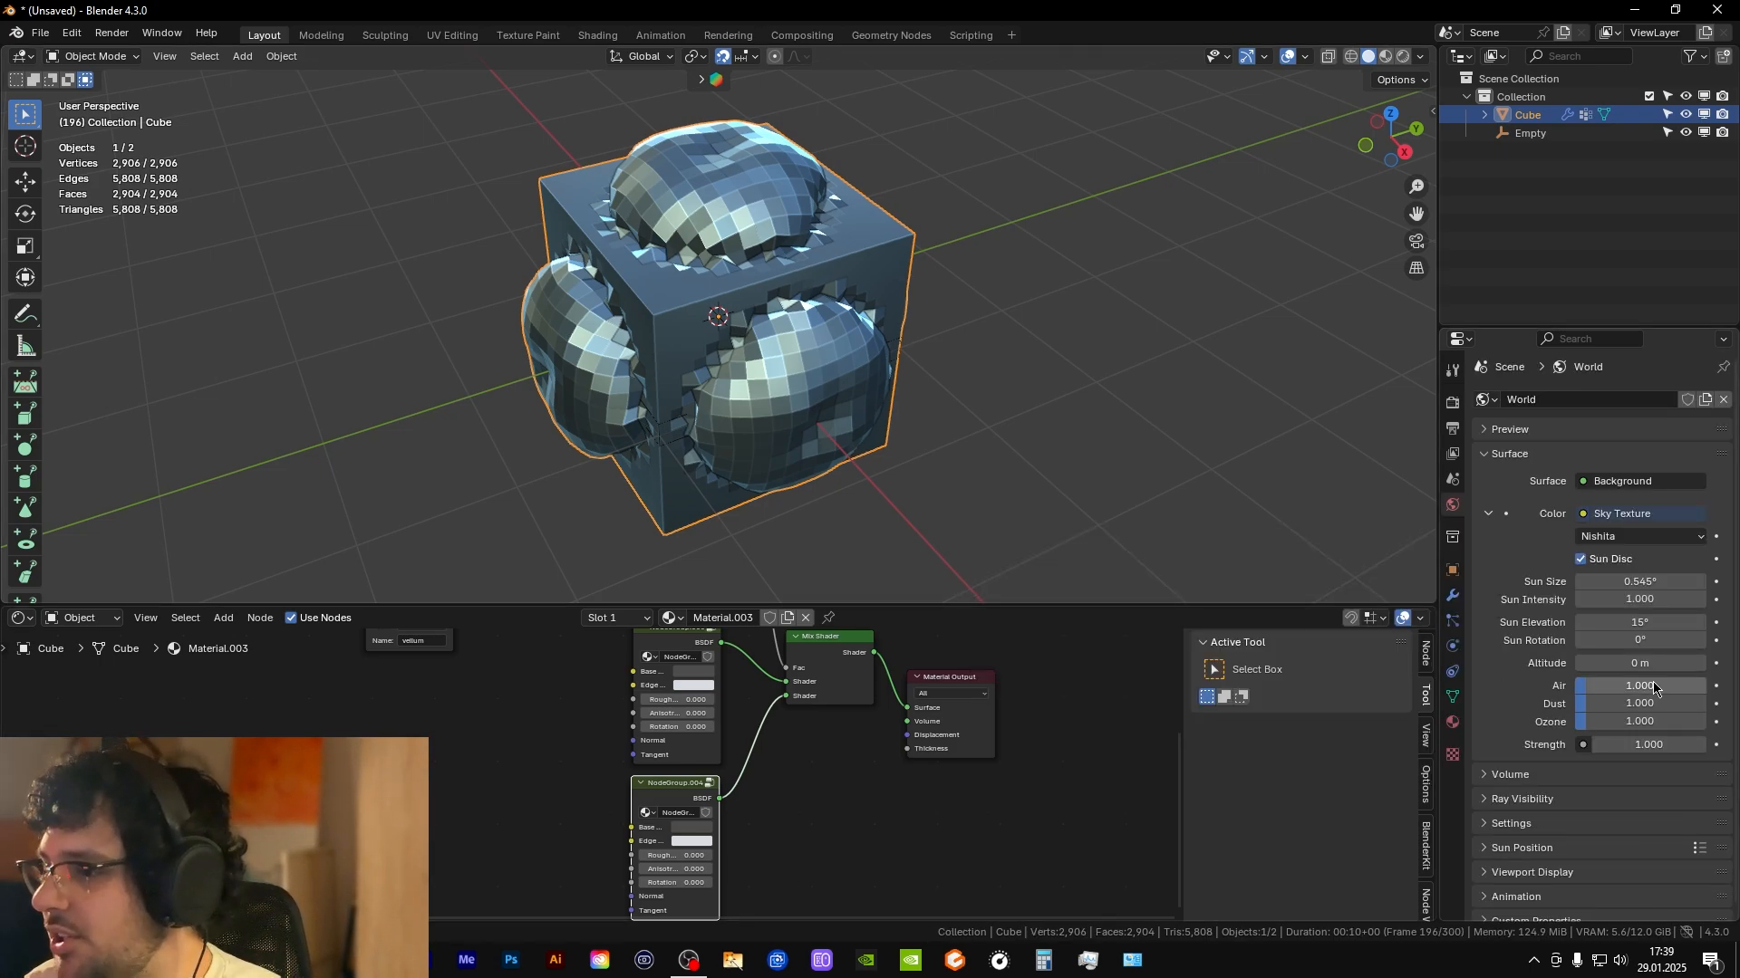
double_click(1642, 622)
text(2)
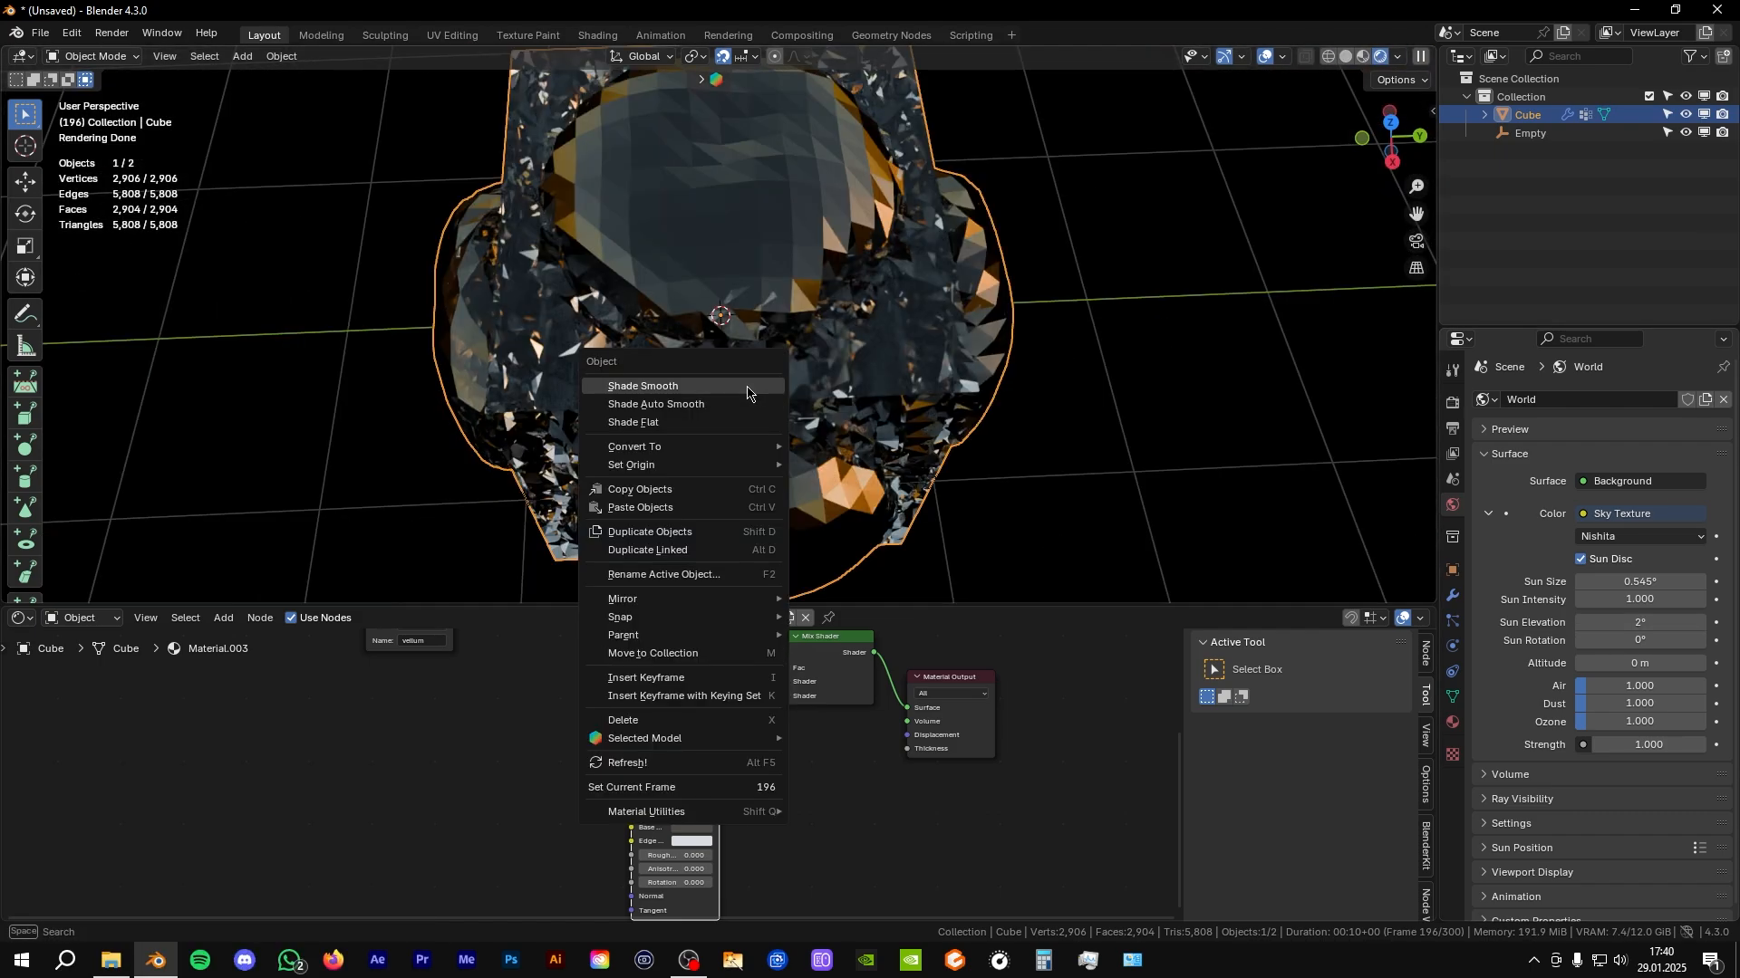
- Shade the cube smooth and add a level 2 Subdivision Surface modifier
click(641, 385)
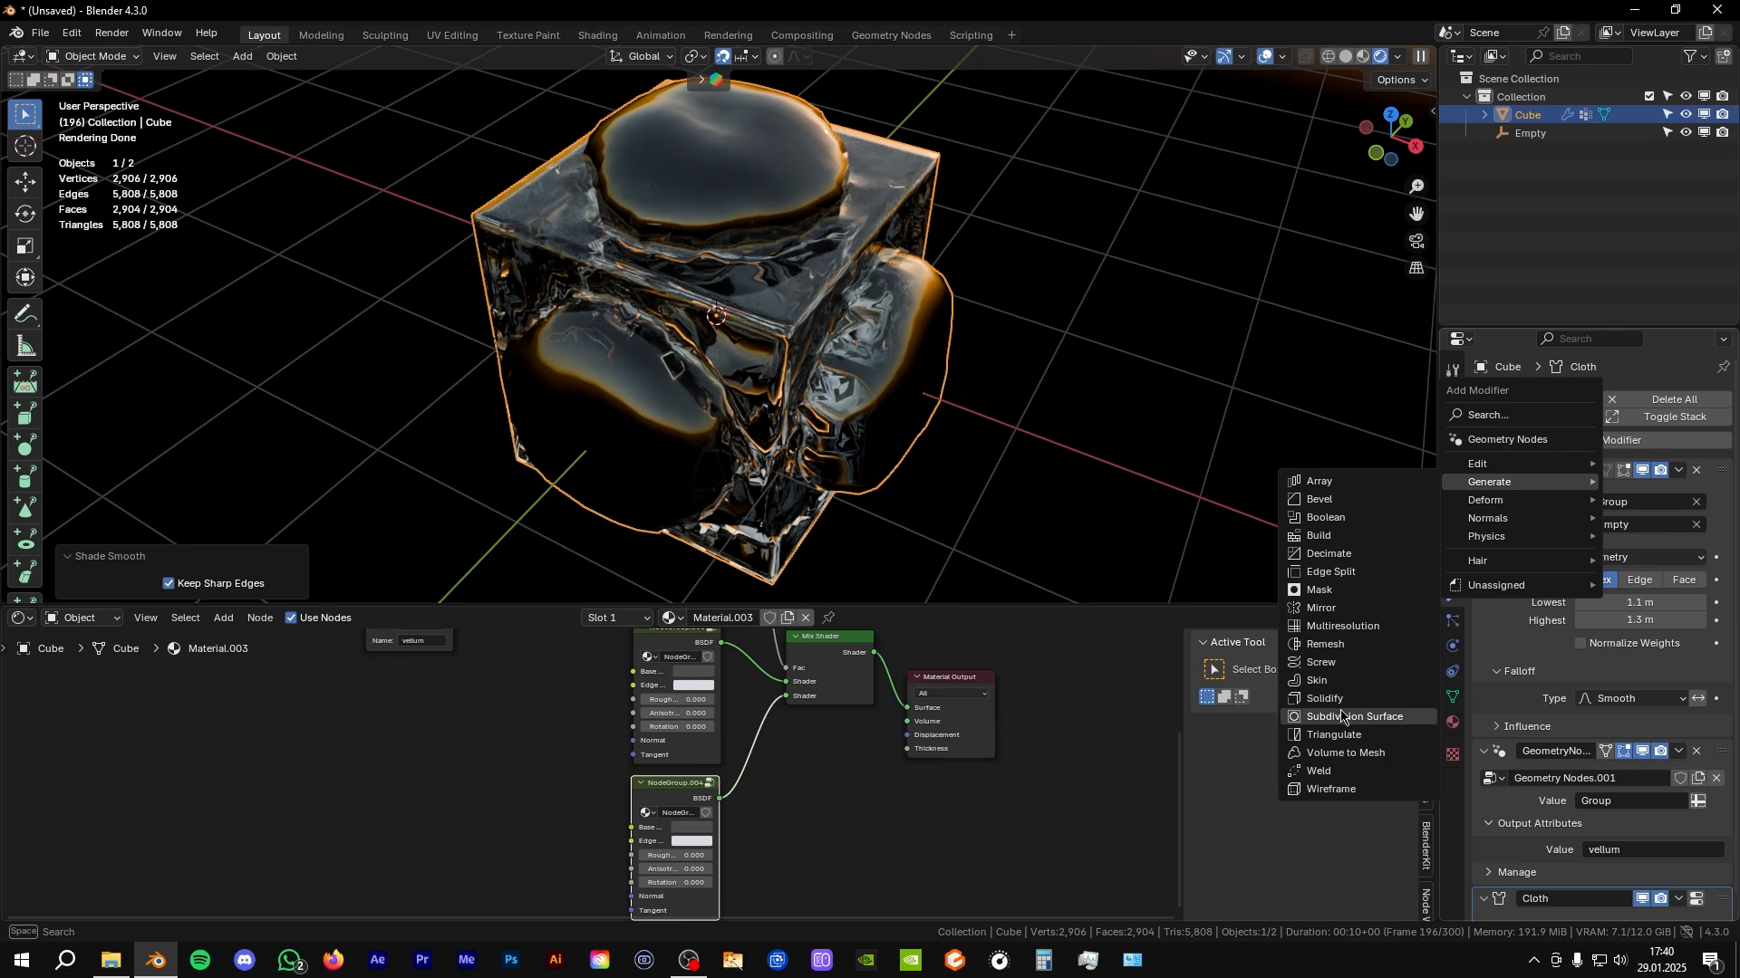
click(1349, 716)
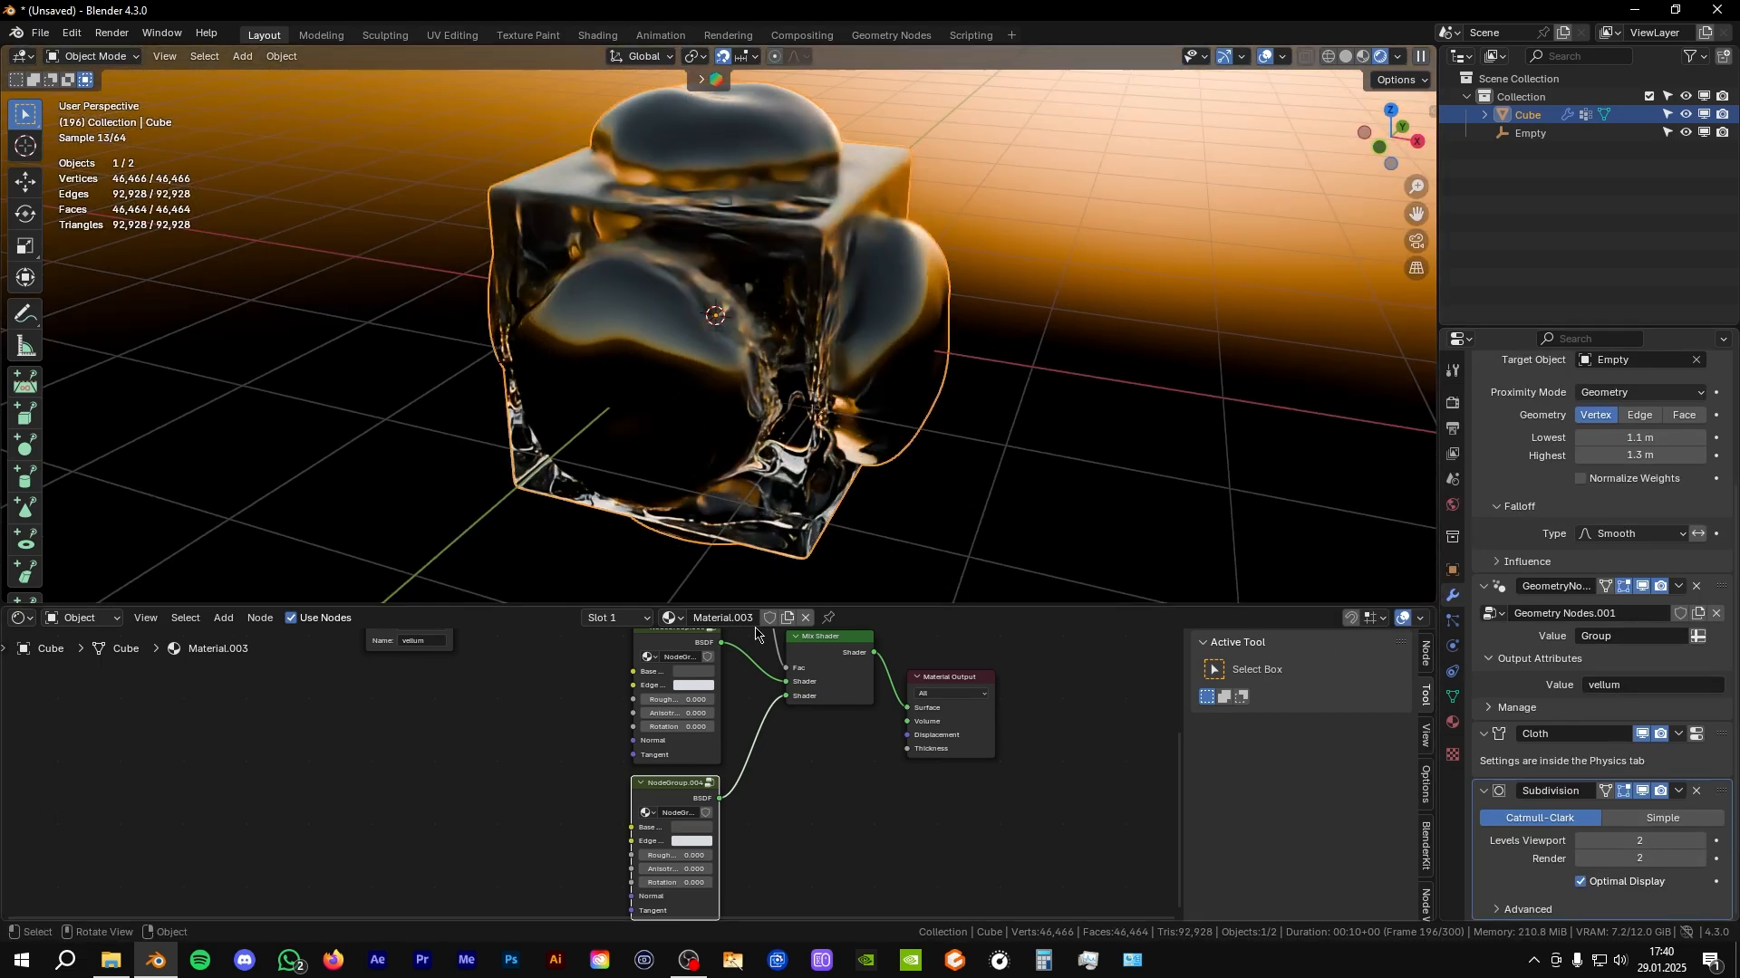